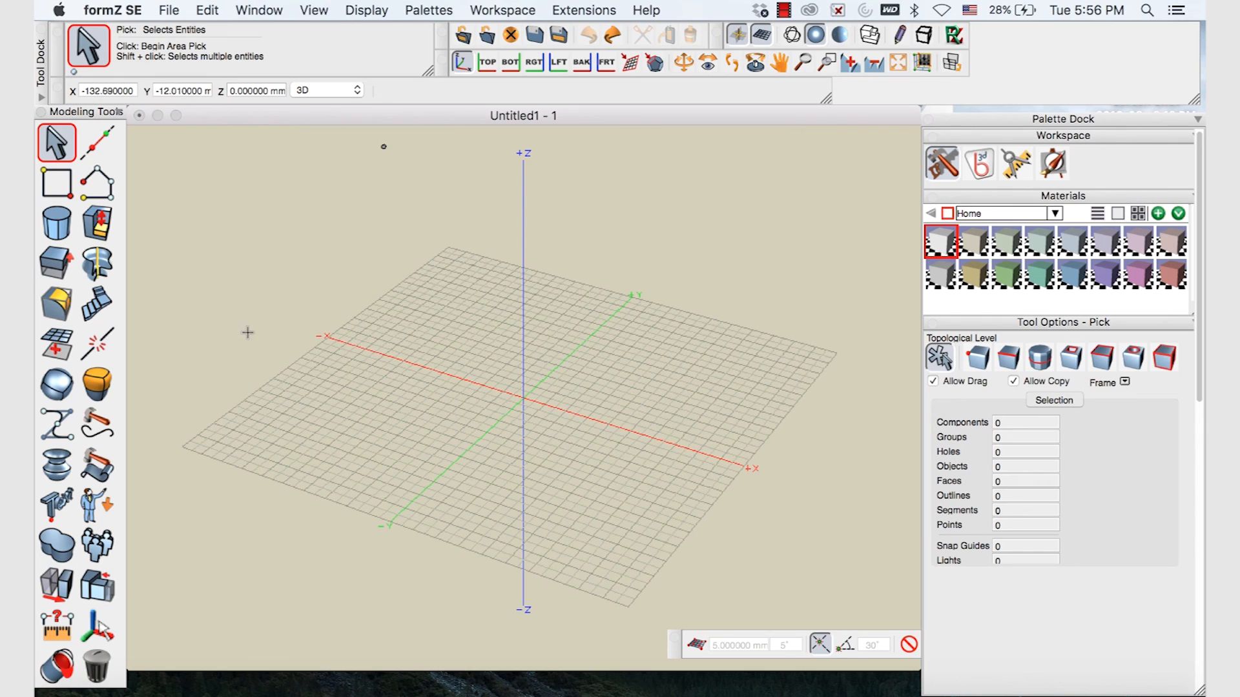
mouse_move(152, 197)
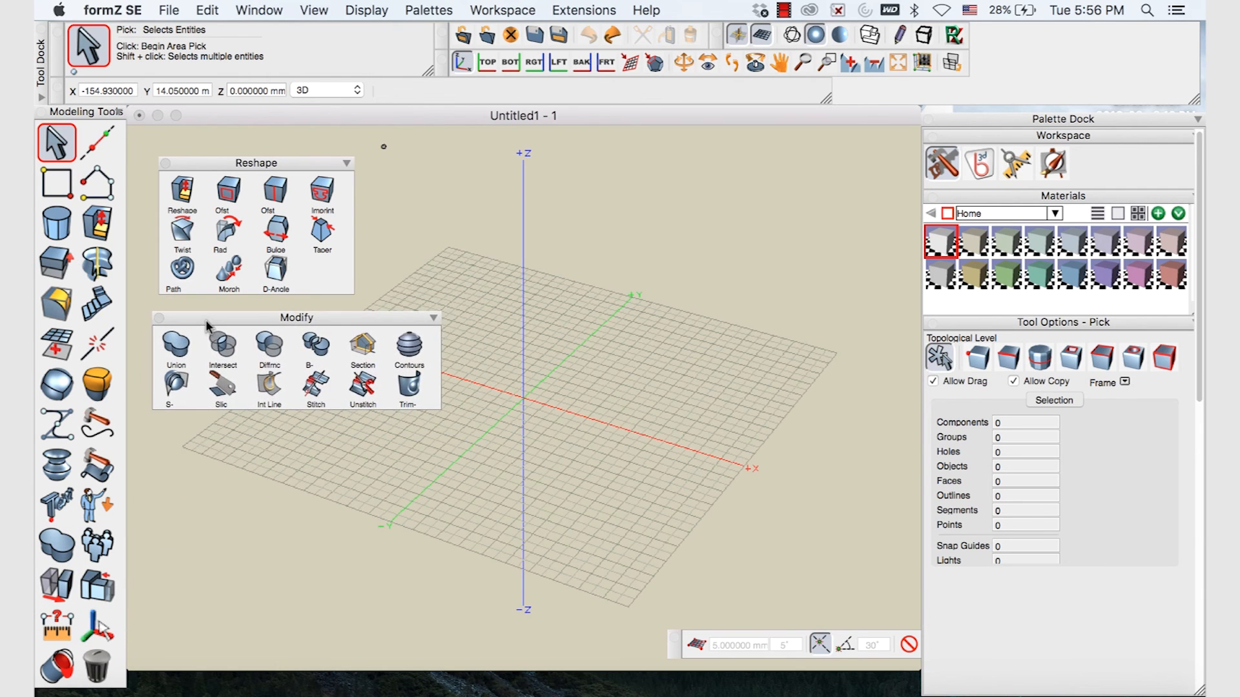
mouse_move(421, 331)
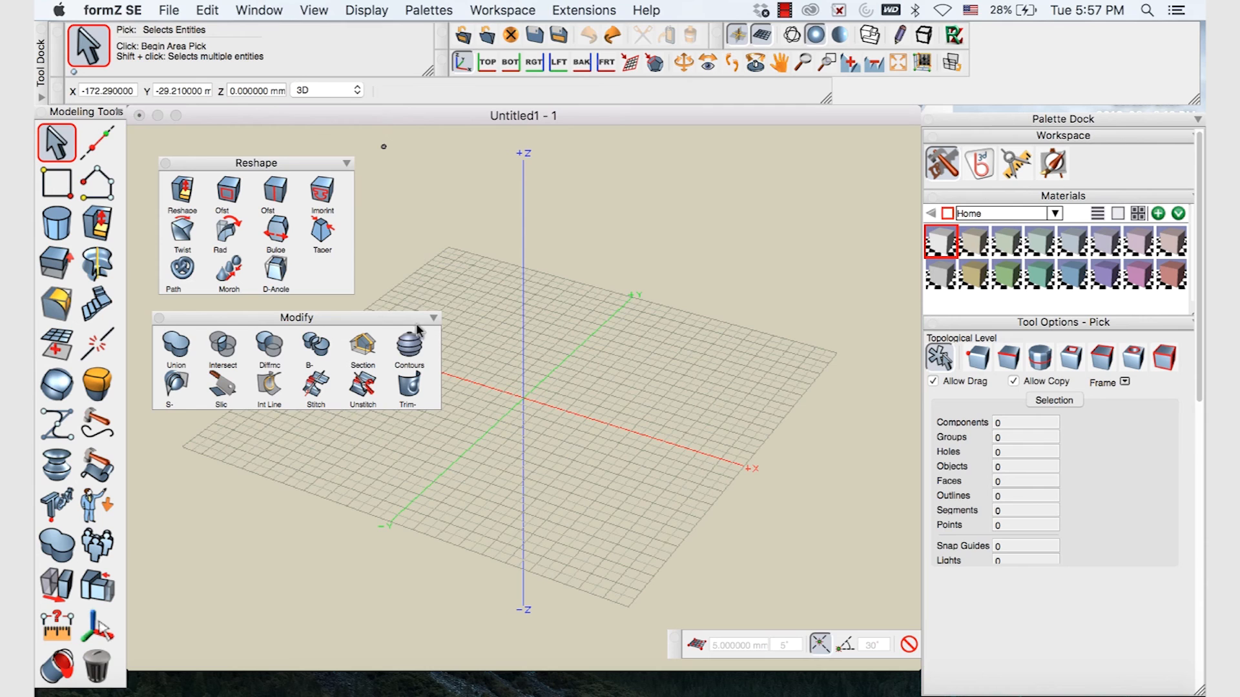
mouse_move(338, 310)
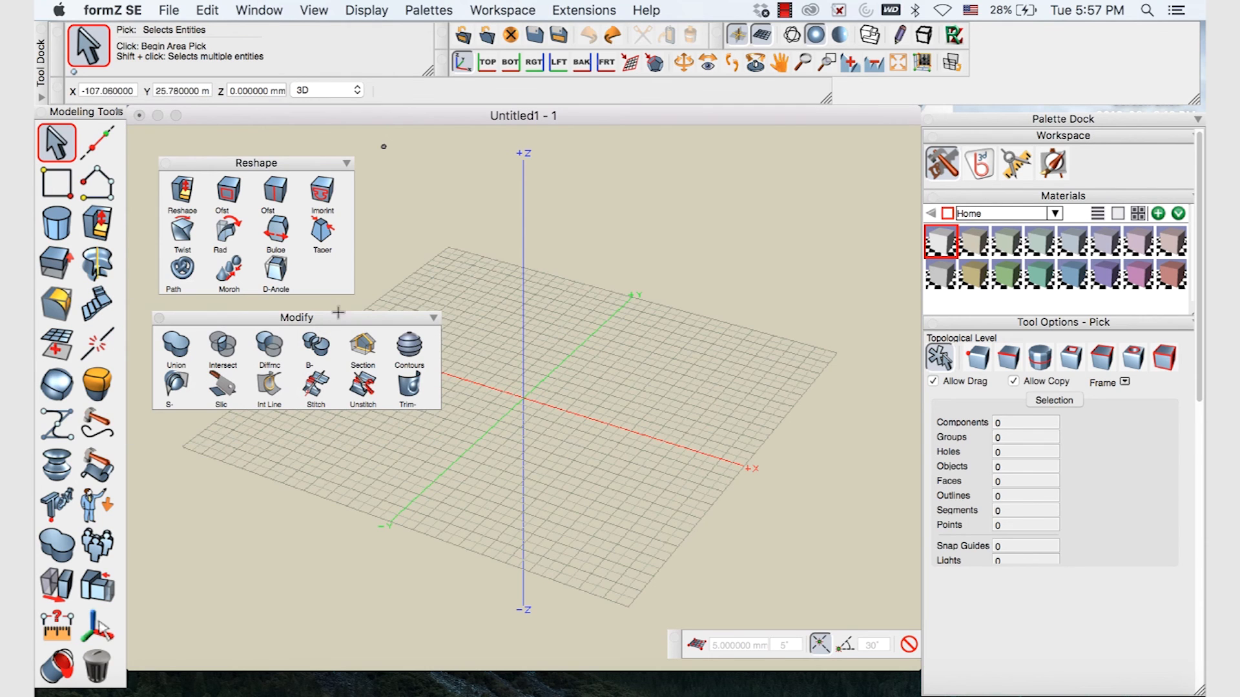
mouse_move(269, 342)
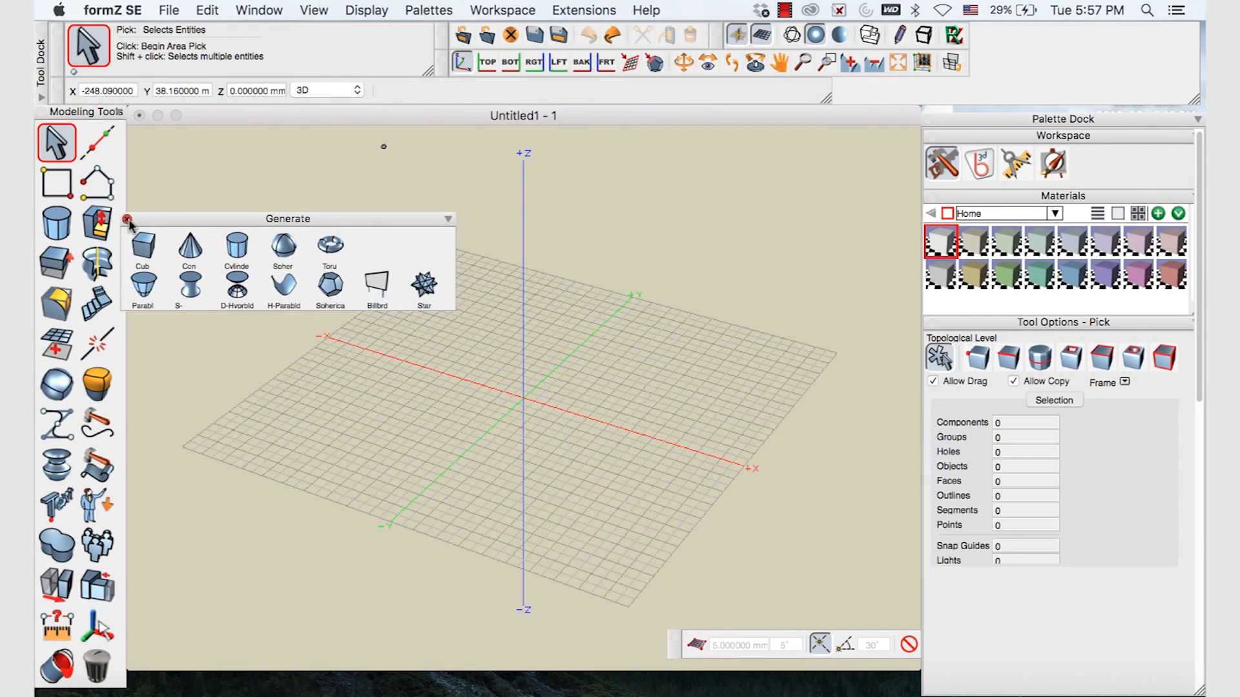
Drag the Generate palette to the top-left of the modelling view
drag(288, 218, 309, 159)
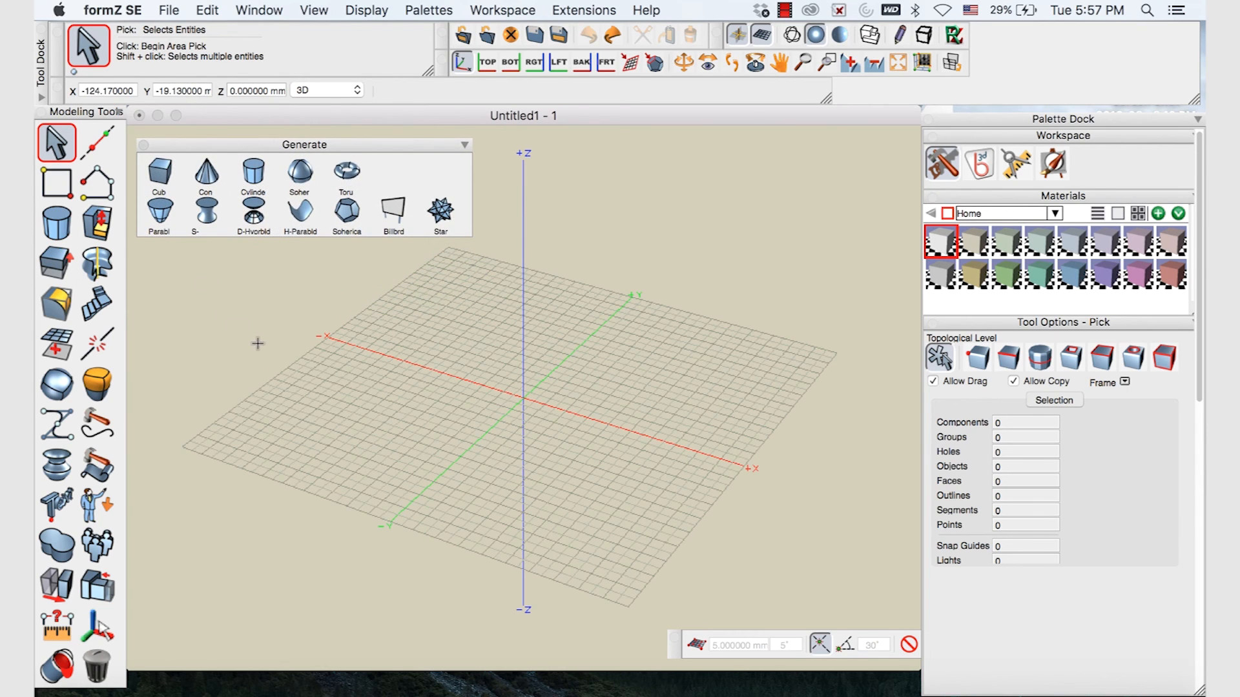
mouse_move(268, 335)
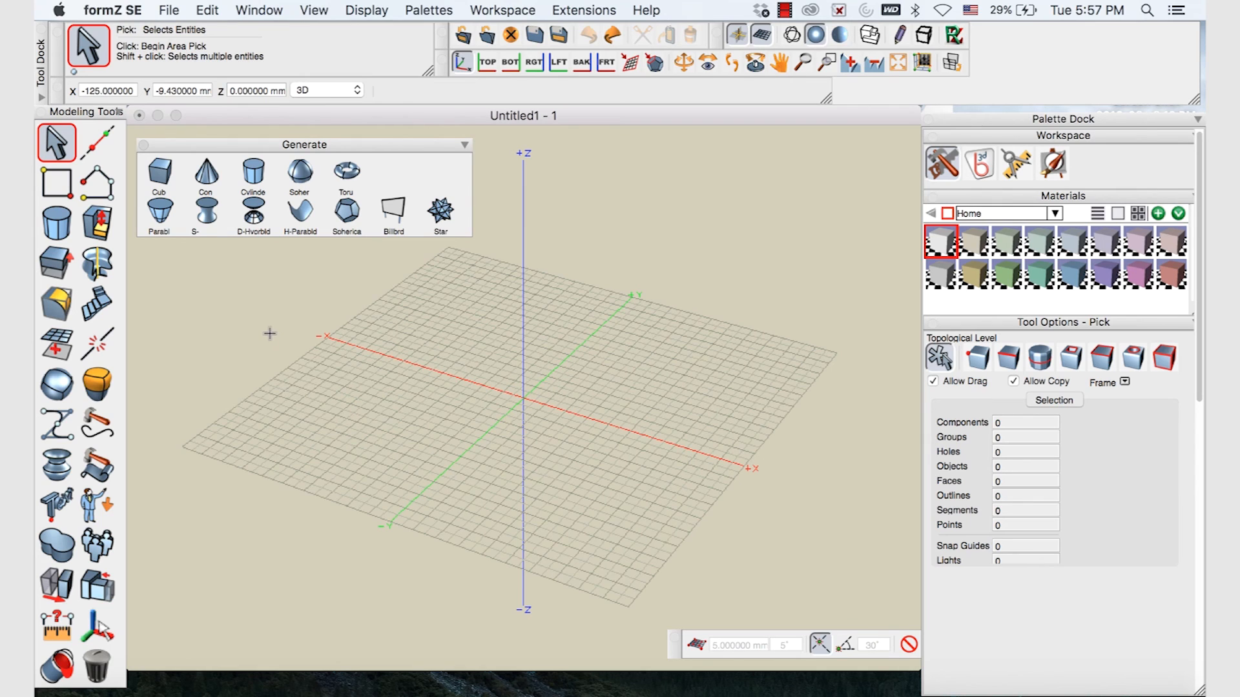
Draw a cylinder left of the origin by clicking its centre and radius
click(253, 171)
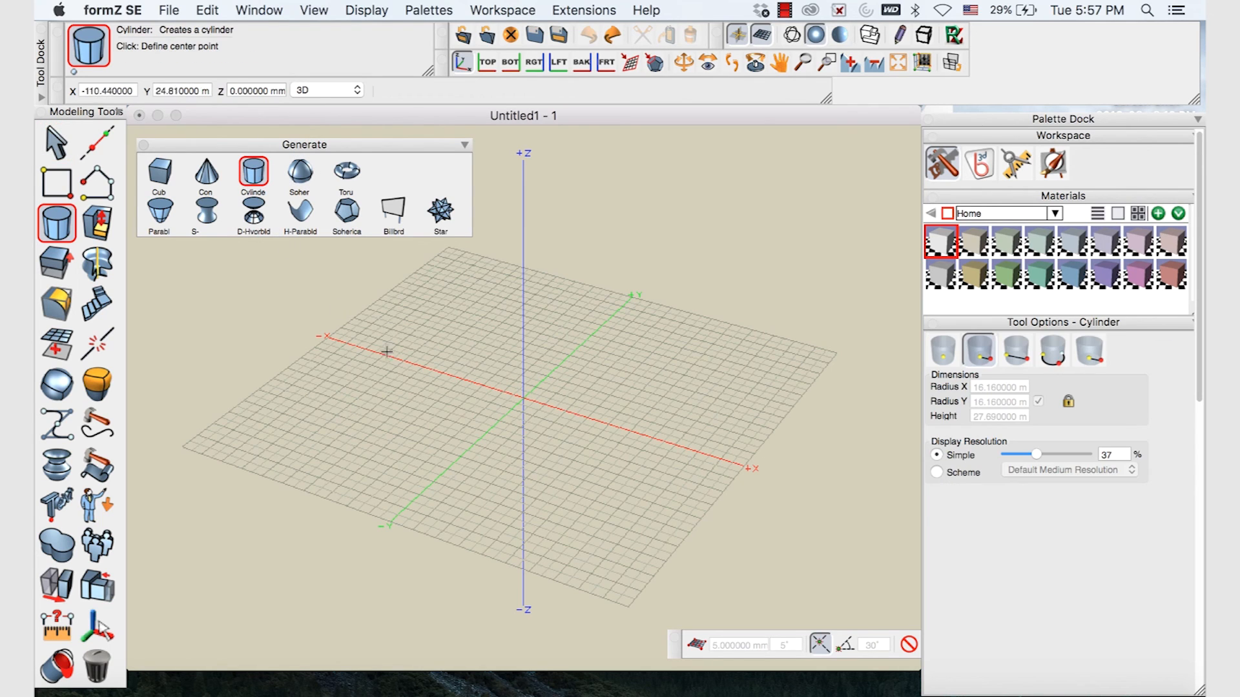
mouse_move(609, 392)
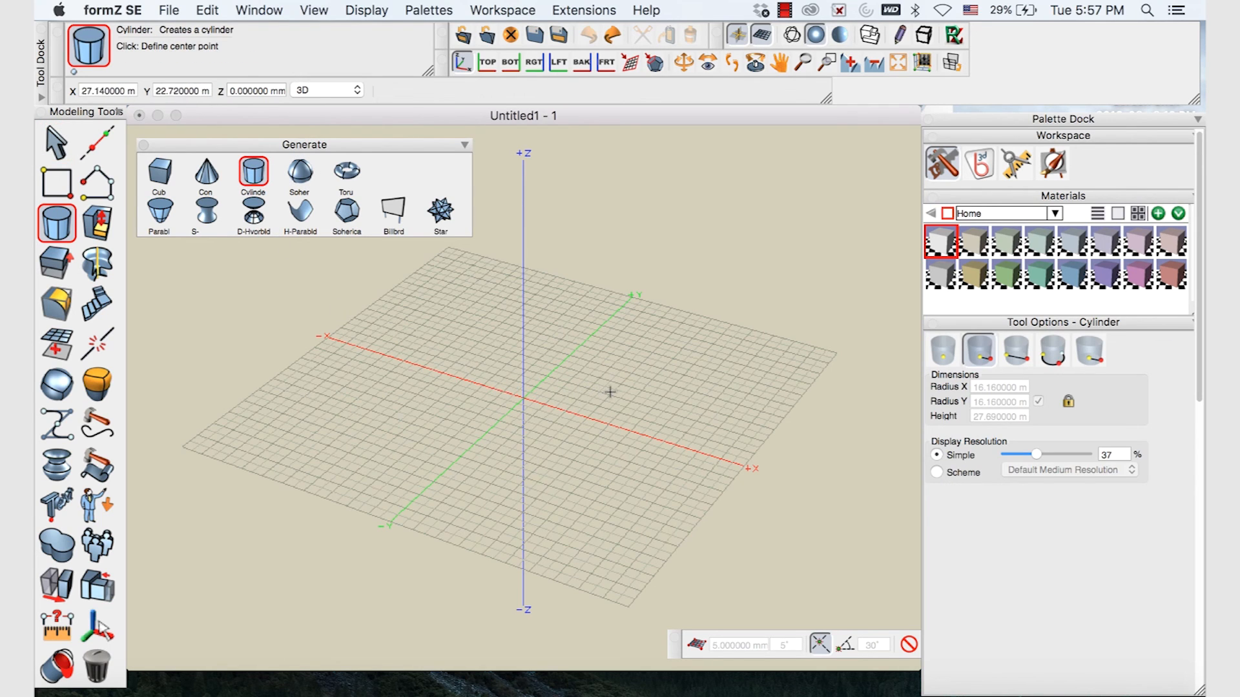
mouse_move(419, 377)
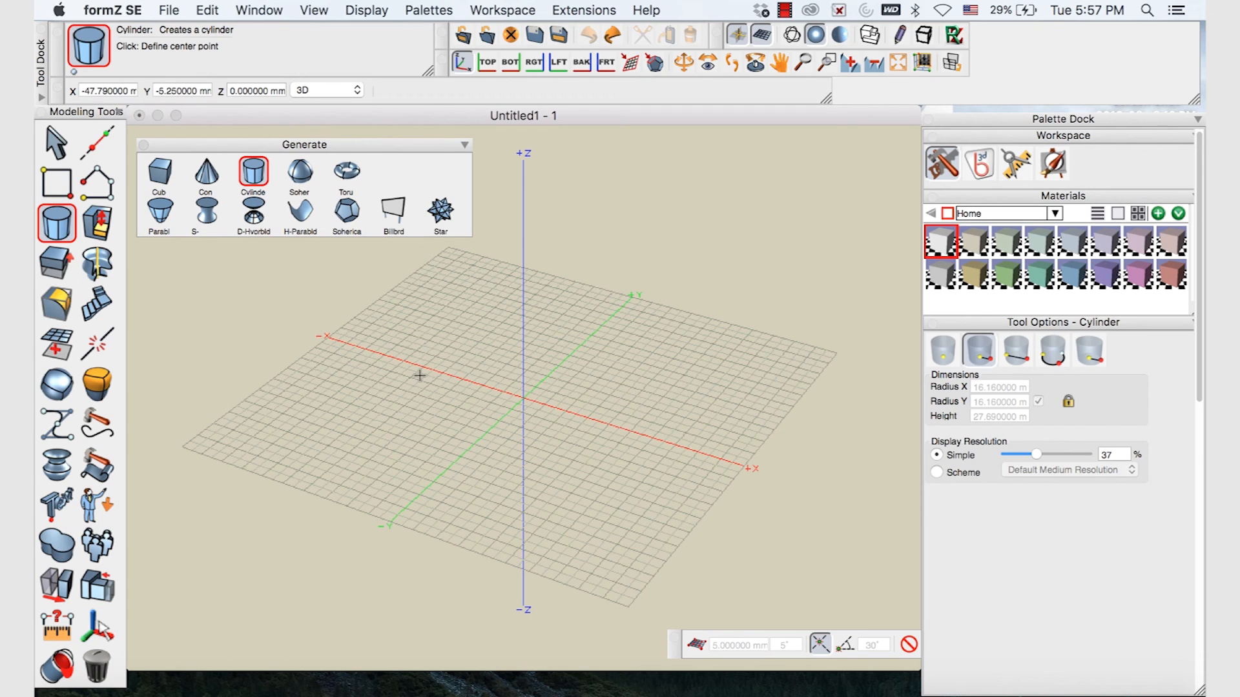
click(419, 376)
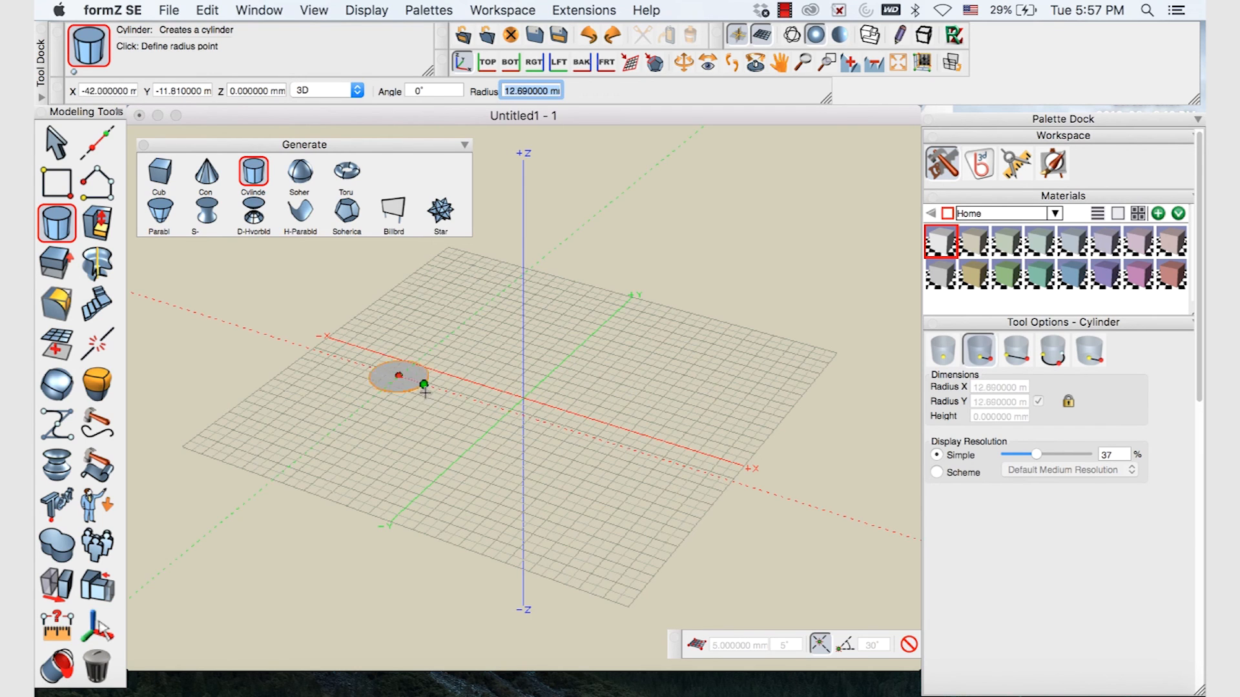
click(425, 387)
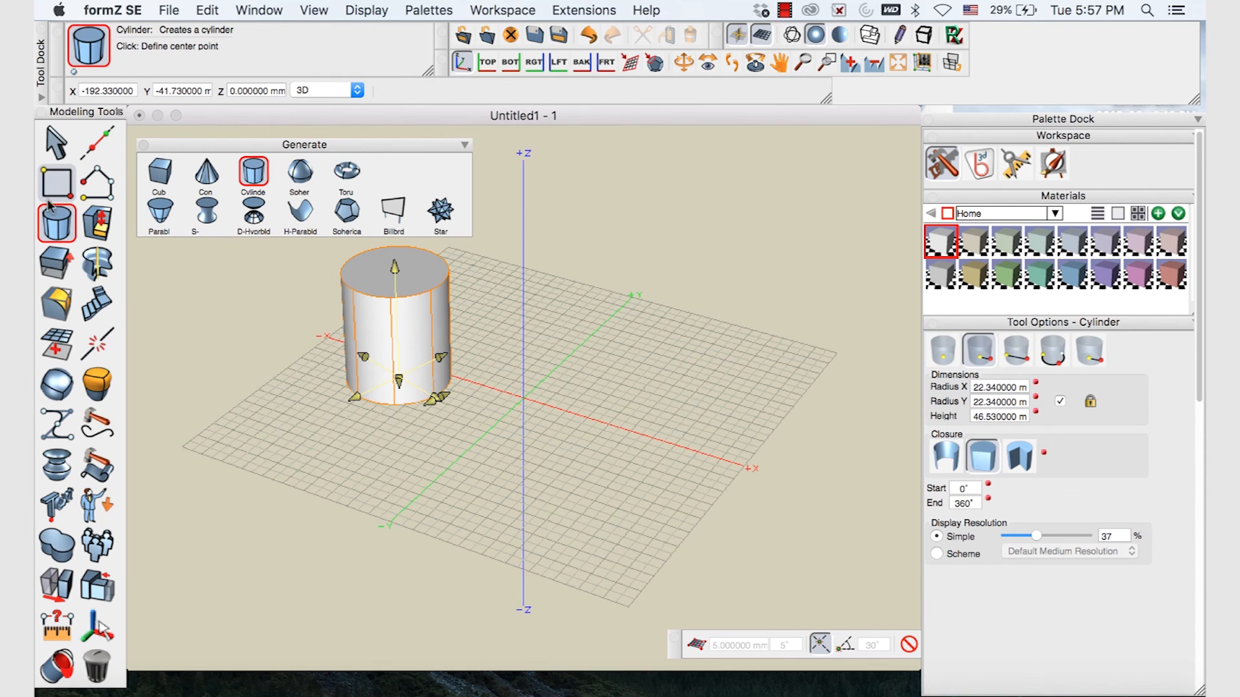
Draw a cube right of the origin, then return to the Pick tool
click(159, 173)
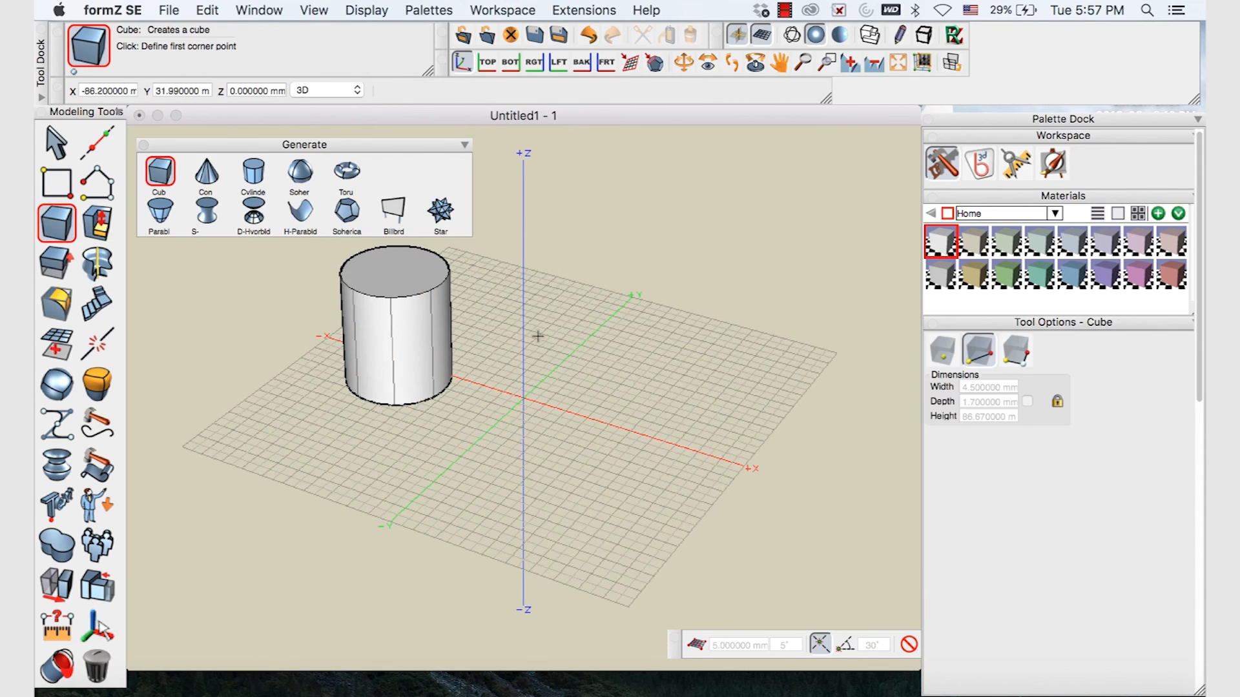
click(559, 425)
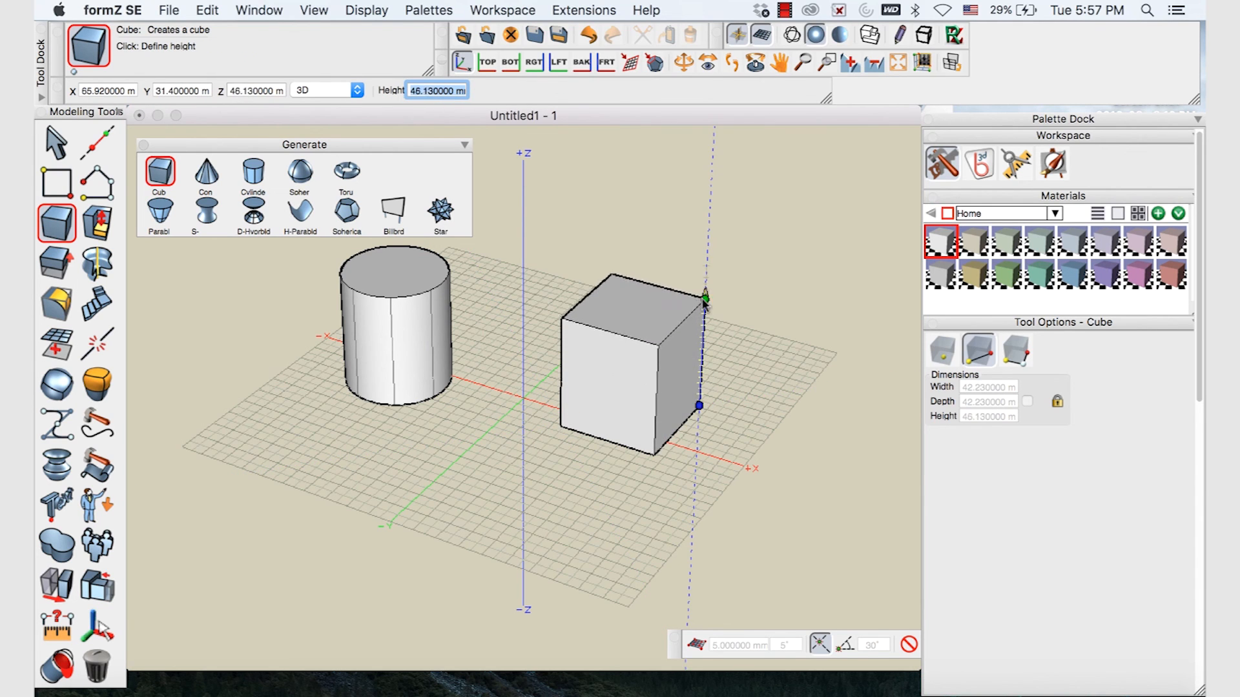
click(704, 299)
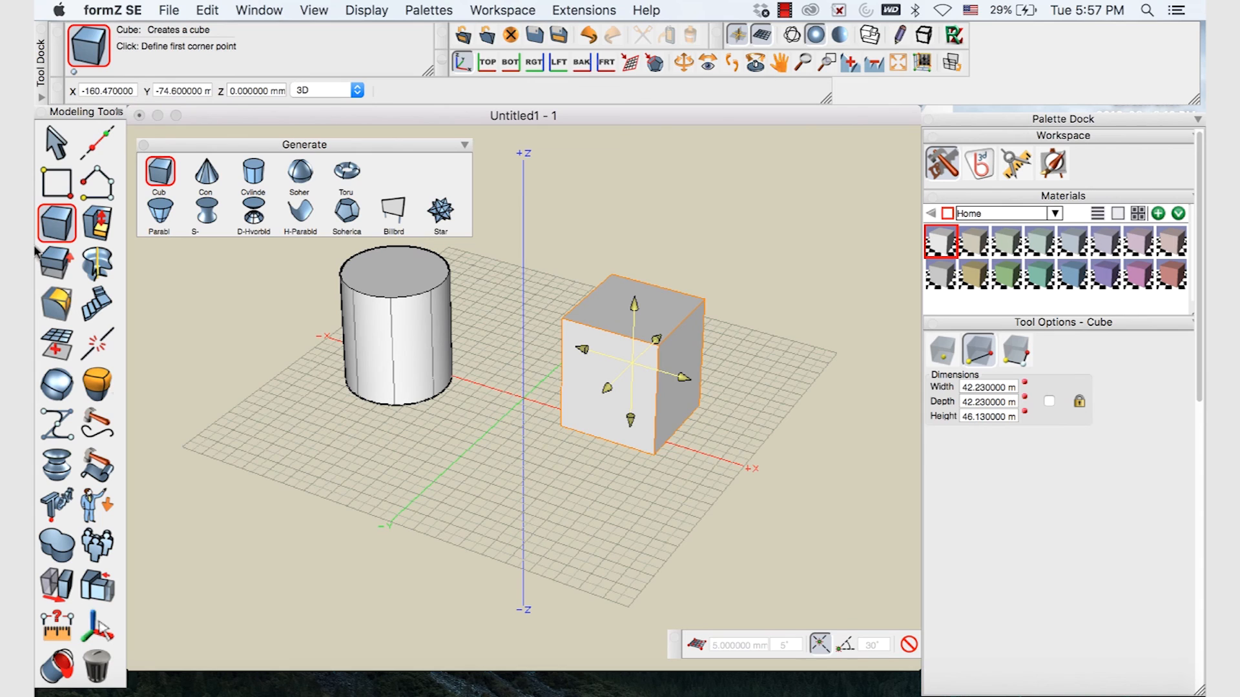
click(55, 140)
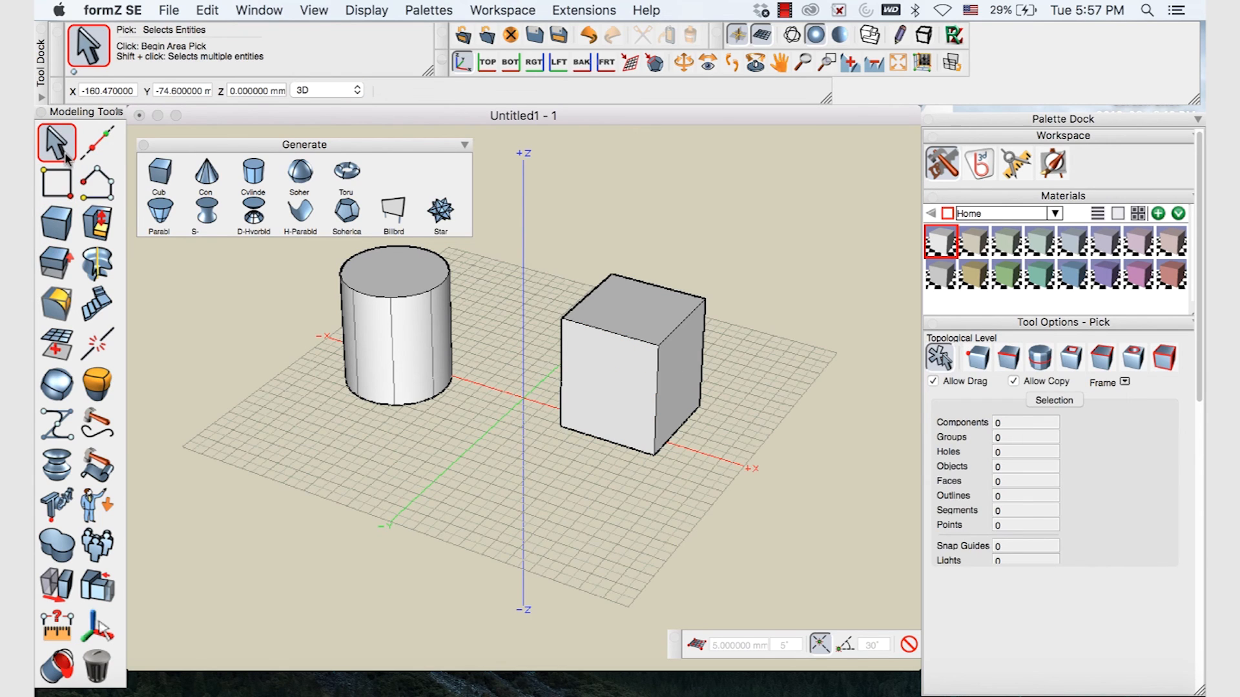
mouse_move(149, 150)
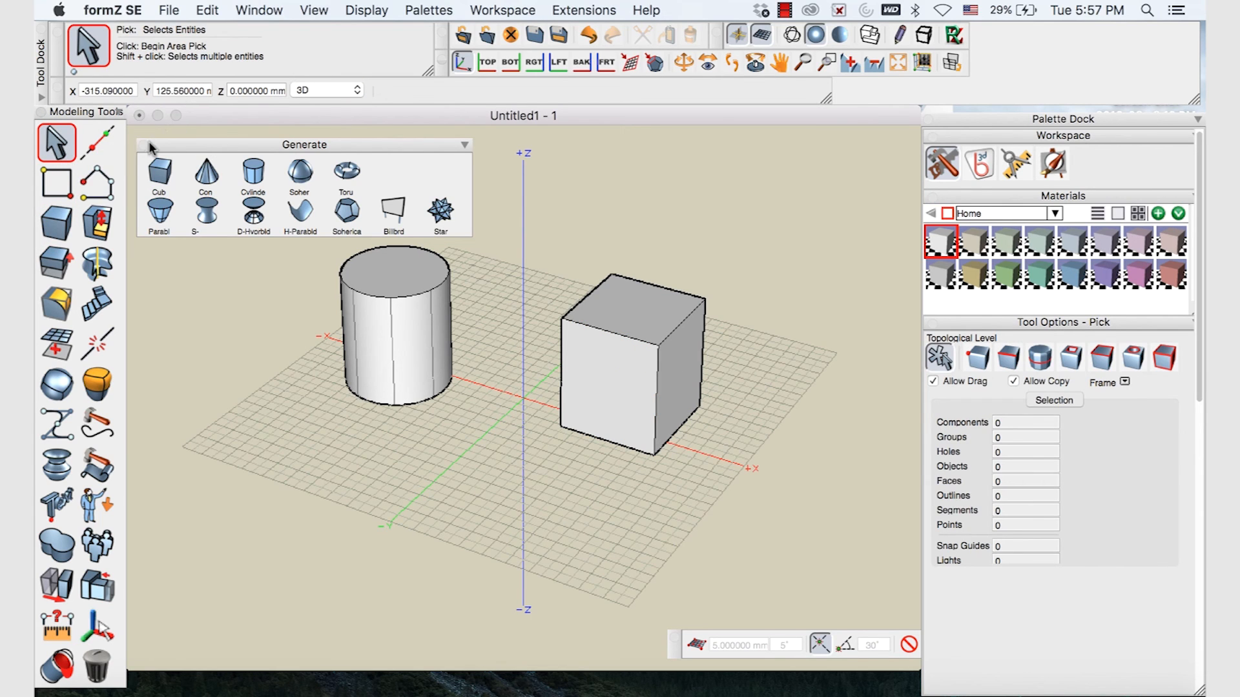
Use Offset Outline to inset outlines on the cylinder and cube top faces
click(96, 224)
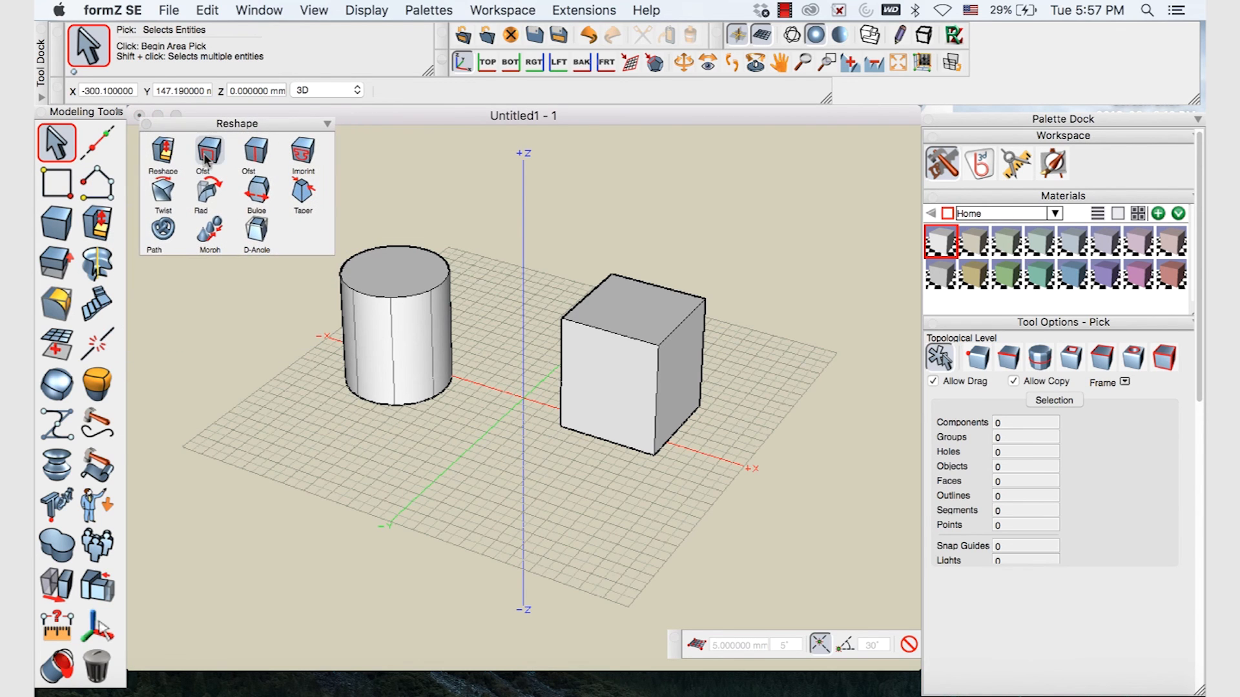
click(209, 150)
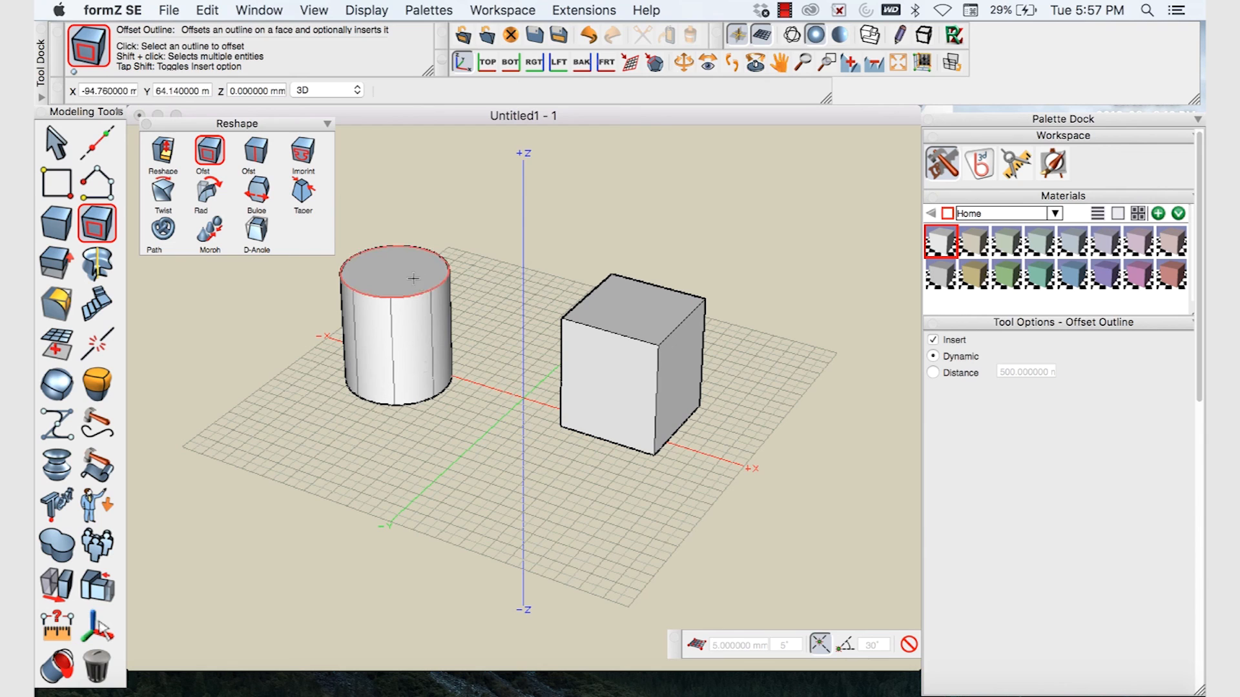
mouse_move(401, 272)
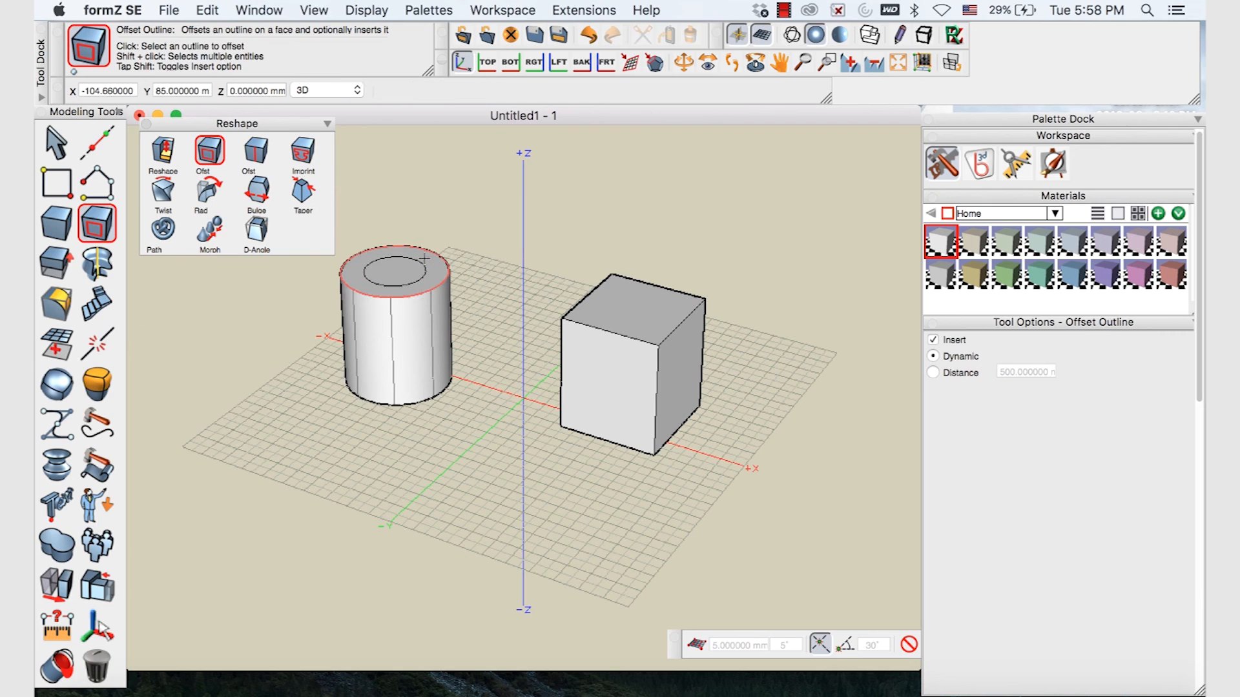
click(655, 299)
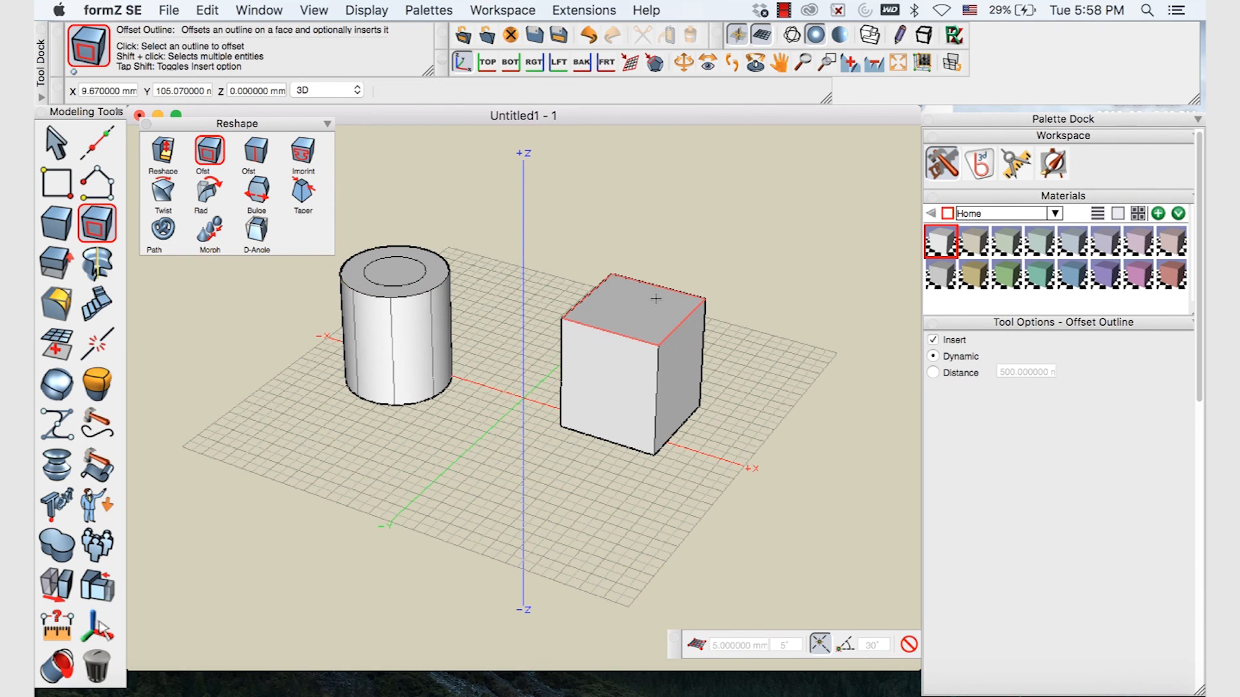
click(640, 299)
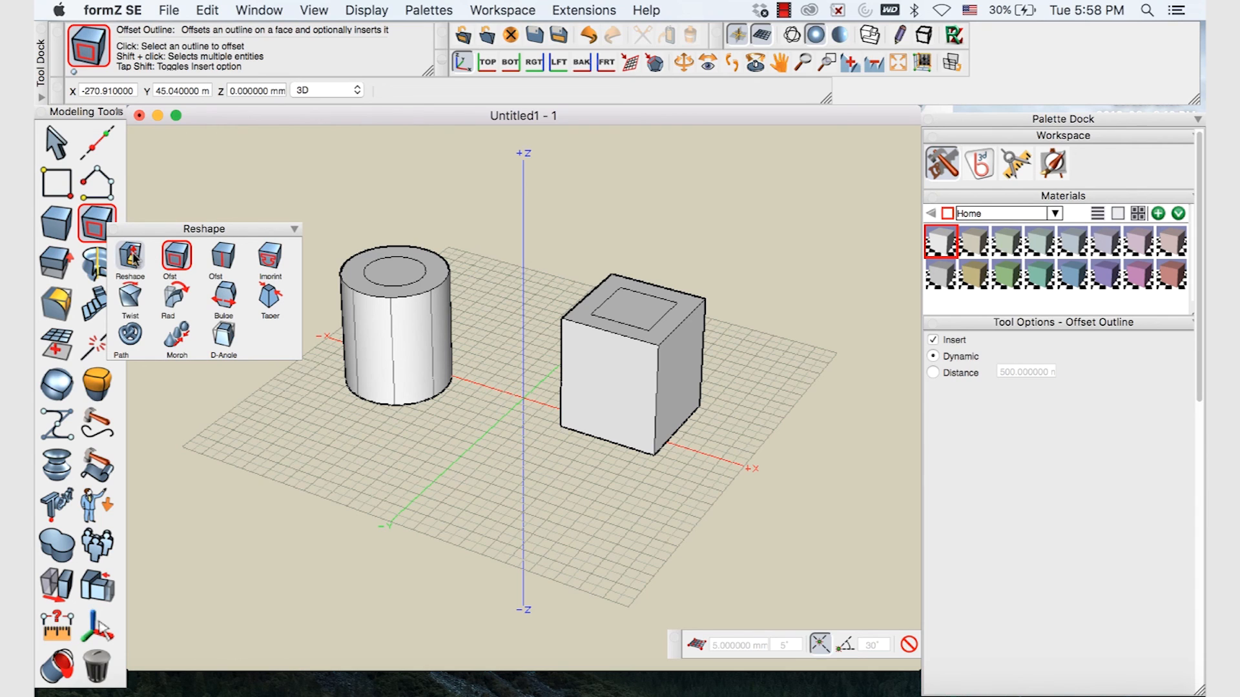
Raise the cylinder's inner circle into a column and sink the cube's inner square
click(130, 254)
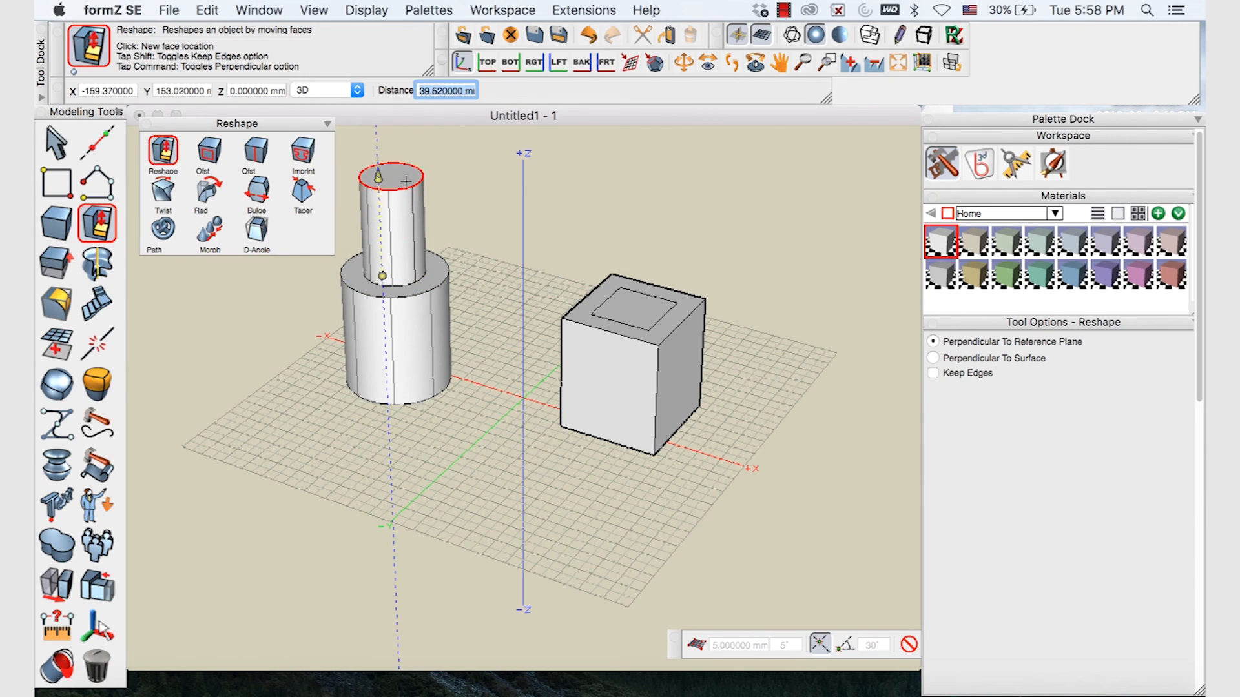
click(637, 307)
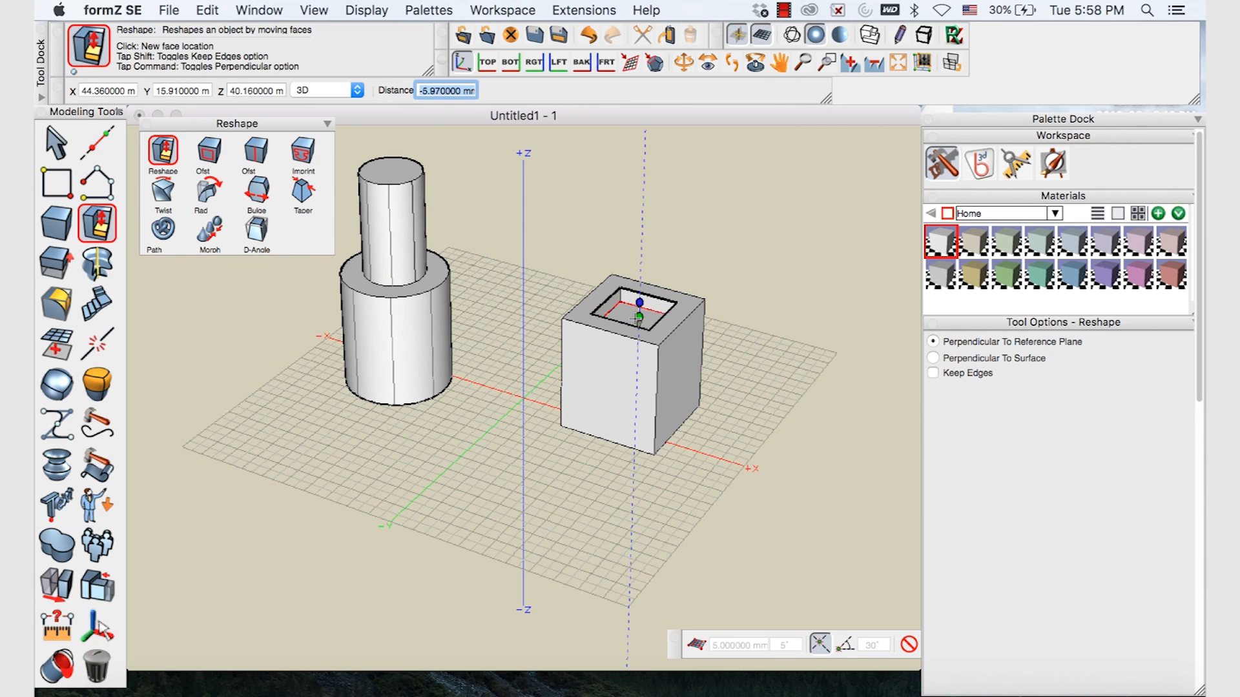
click(635, 332)
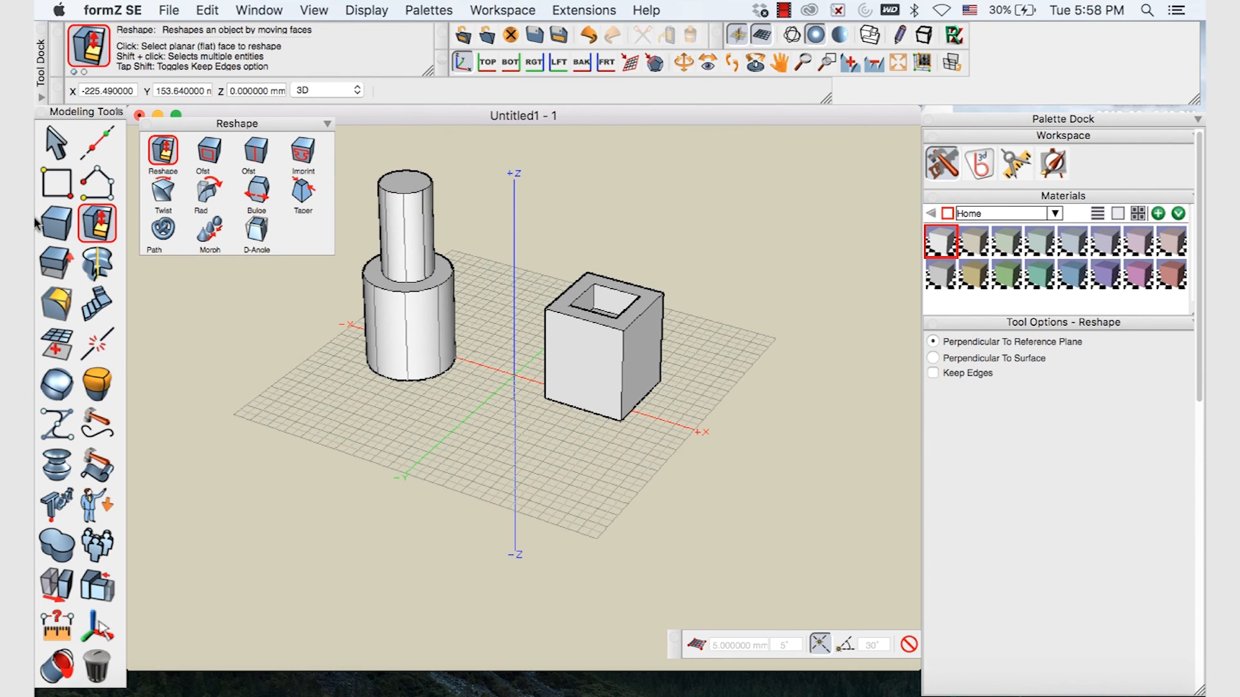
Inset outlines on the column top and a box face, then raise the narrow top
click(208, 151)
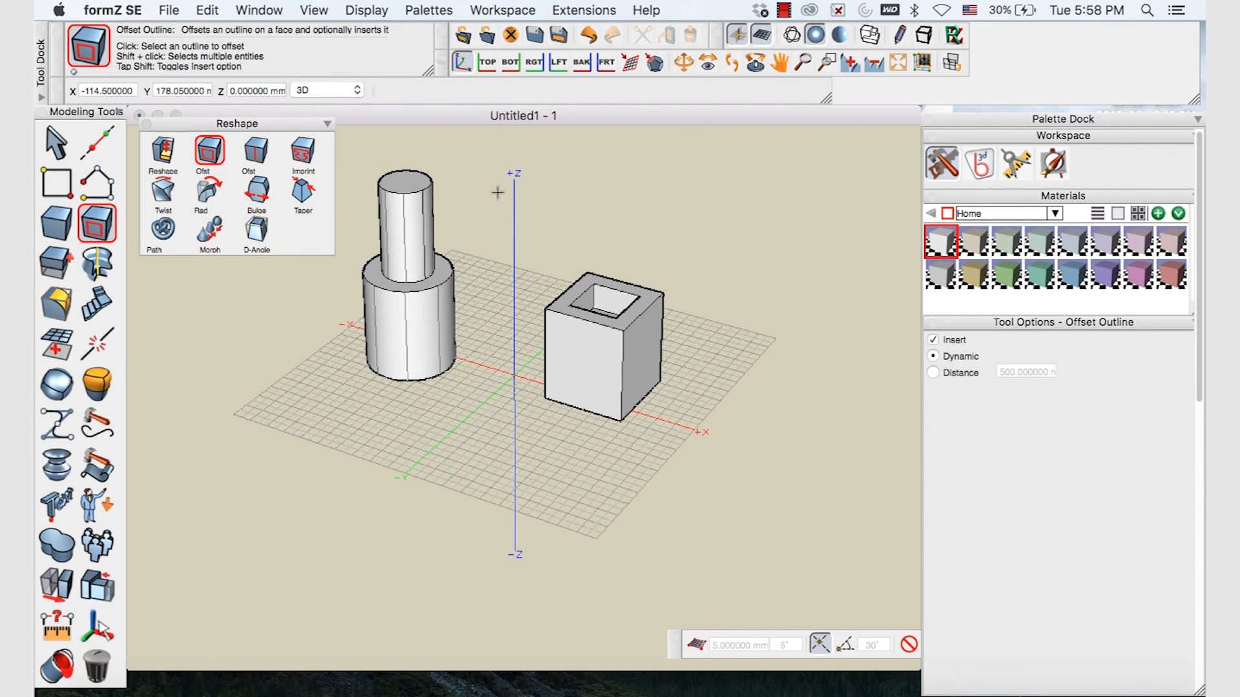
click(405, 182)
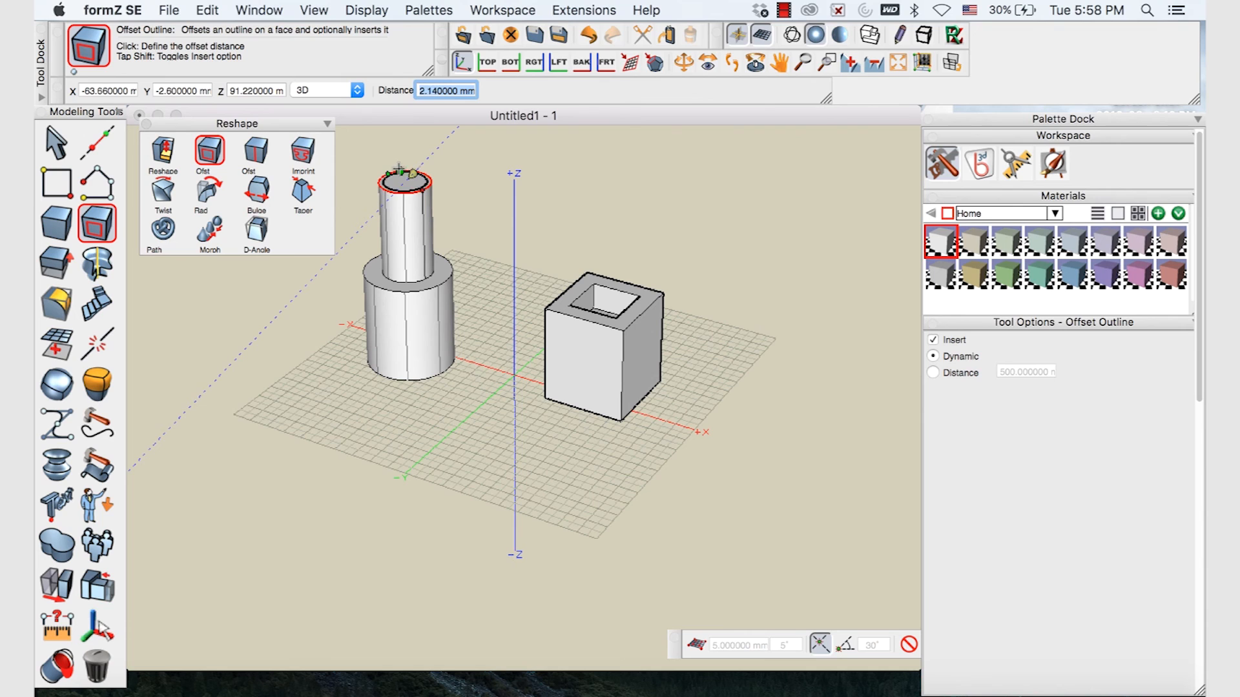
mouse_move(405, 180)
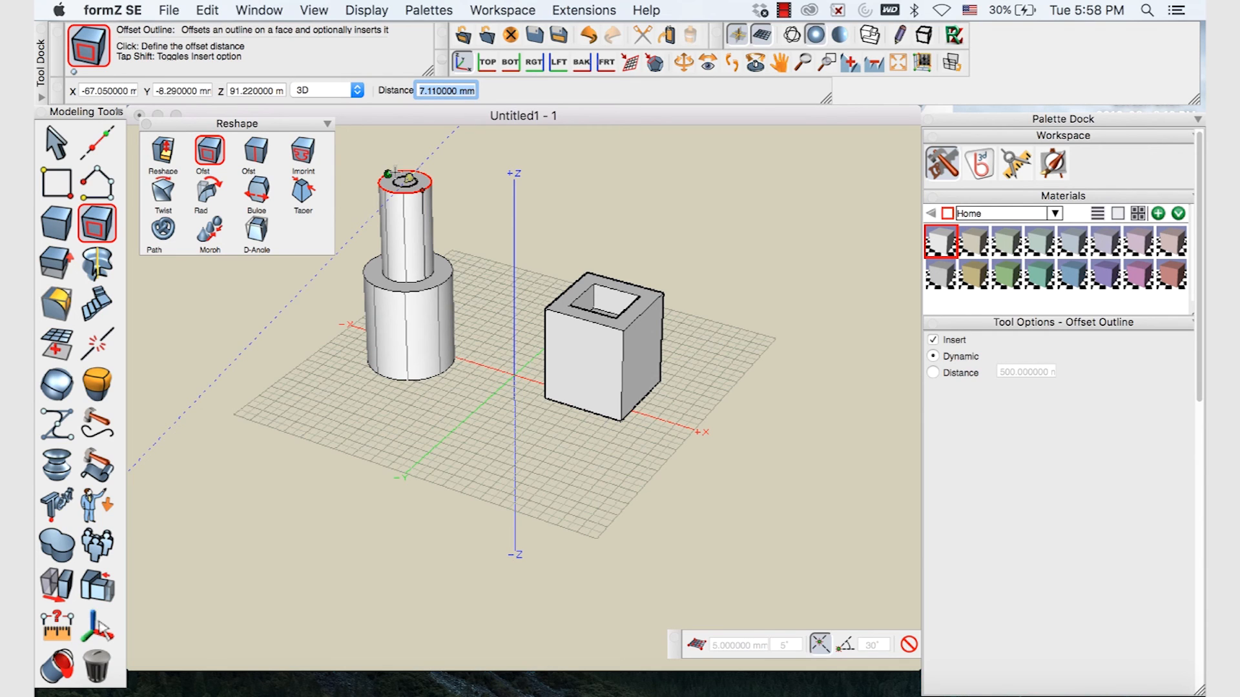
click(603, 304)
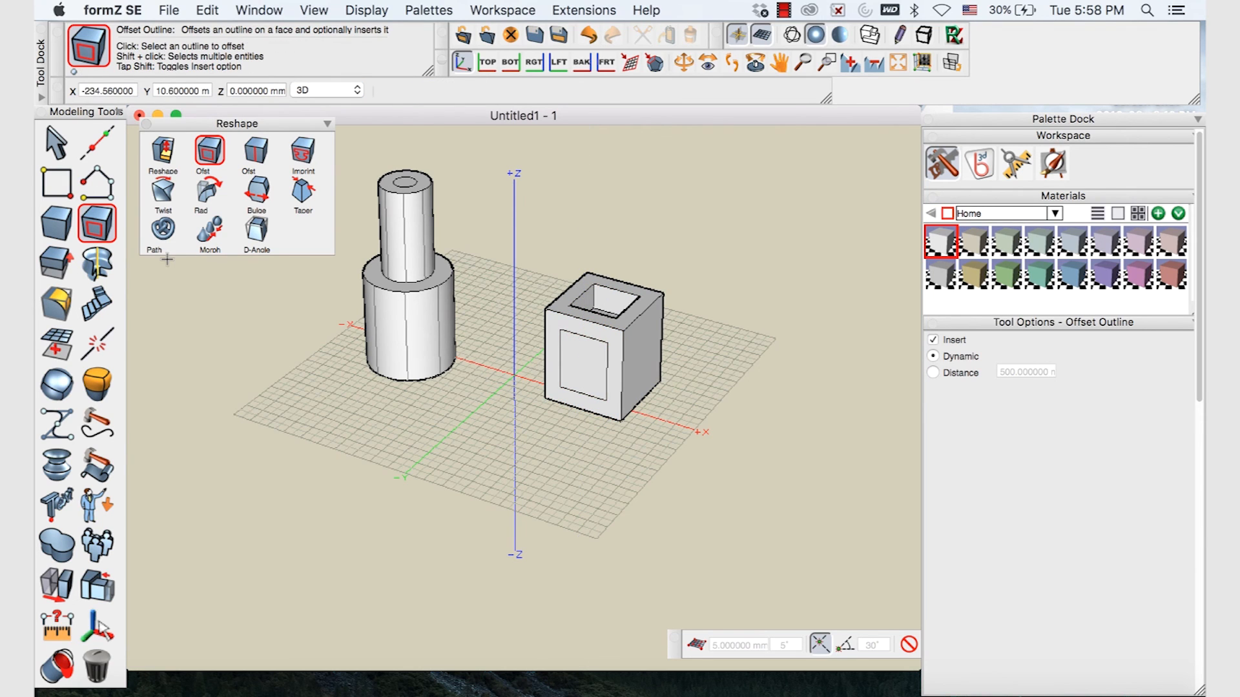
drag(237, 123, 204, 230)
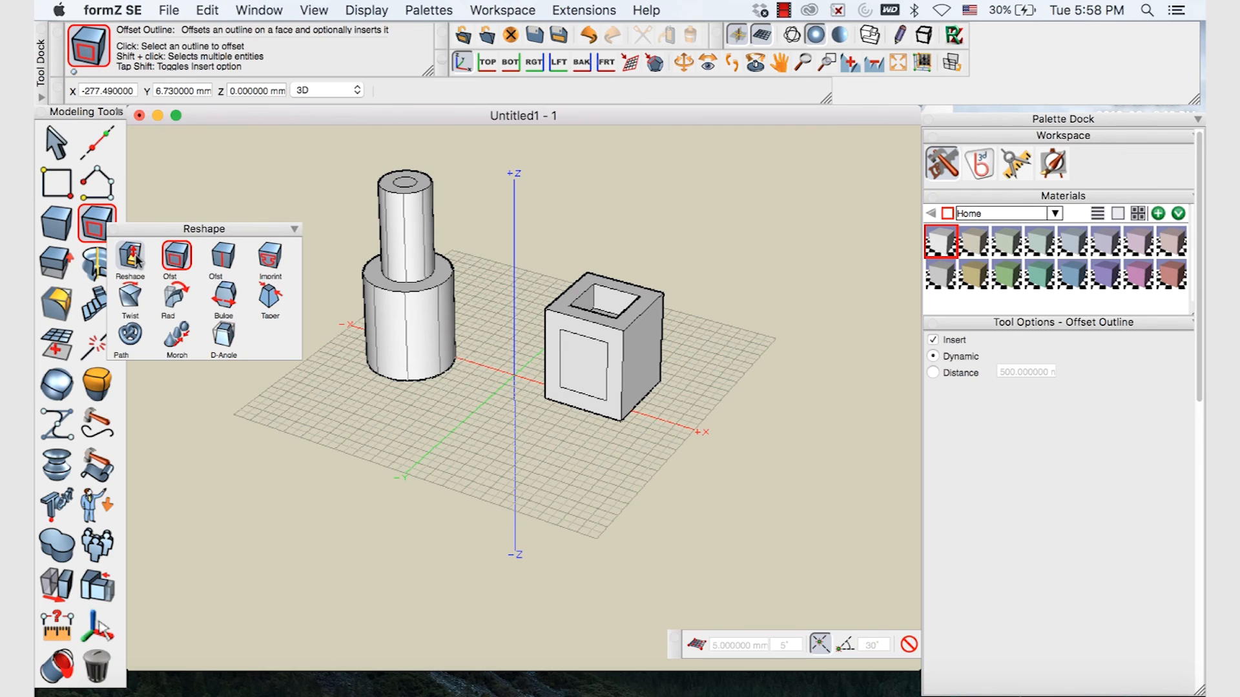
click(129, 256)
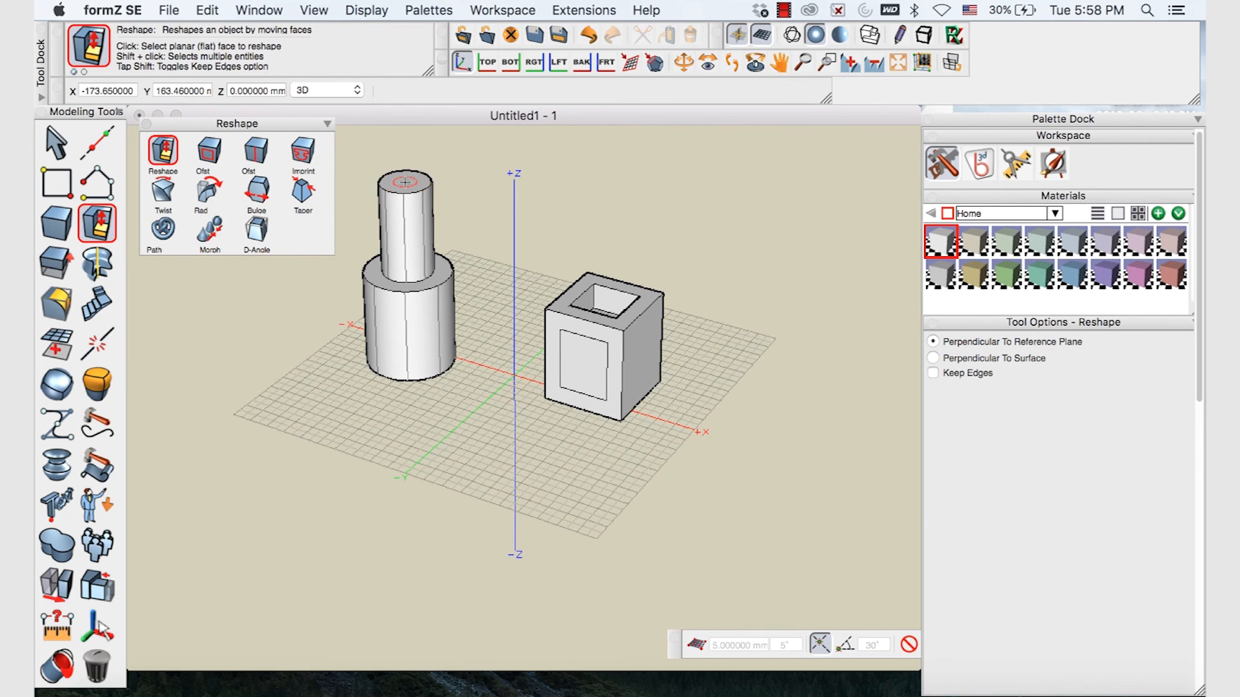
click(580, 357)
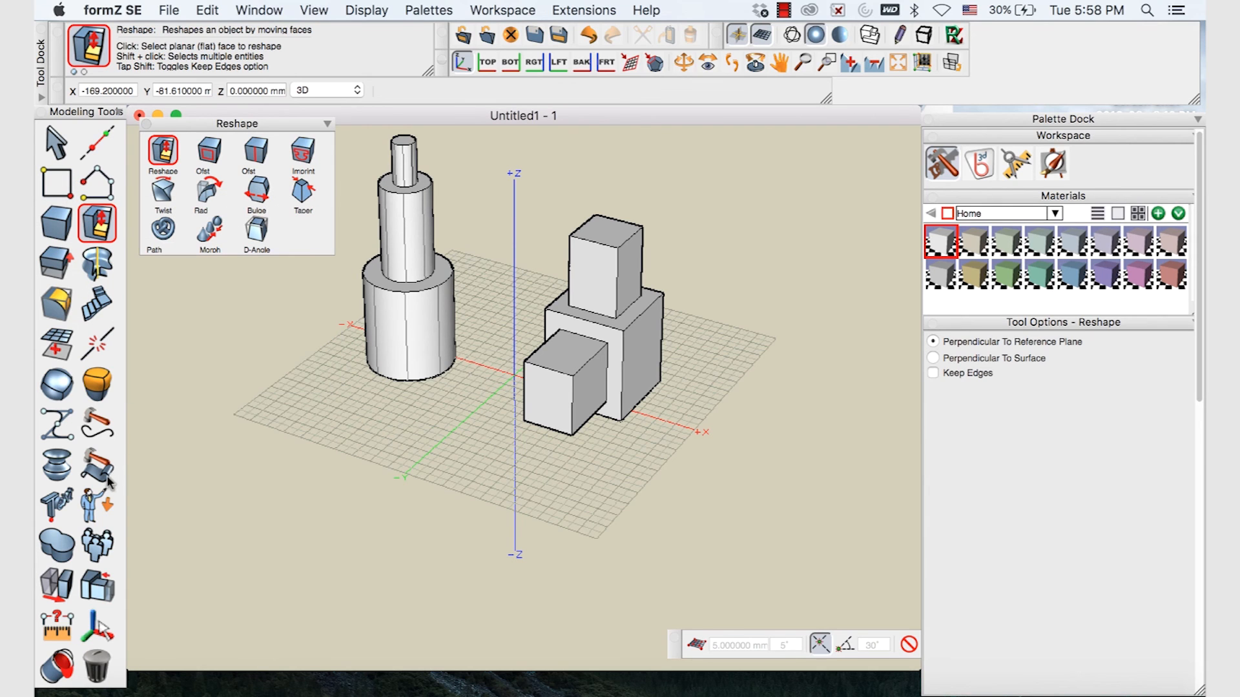
Select a shape with the Twist tool and set Twist Angle -133°, upper limit 81%
click(96, 503)
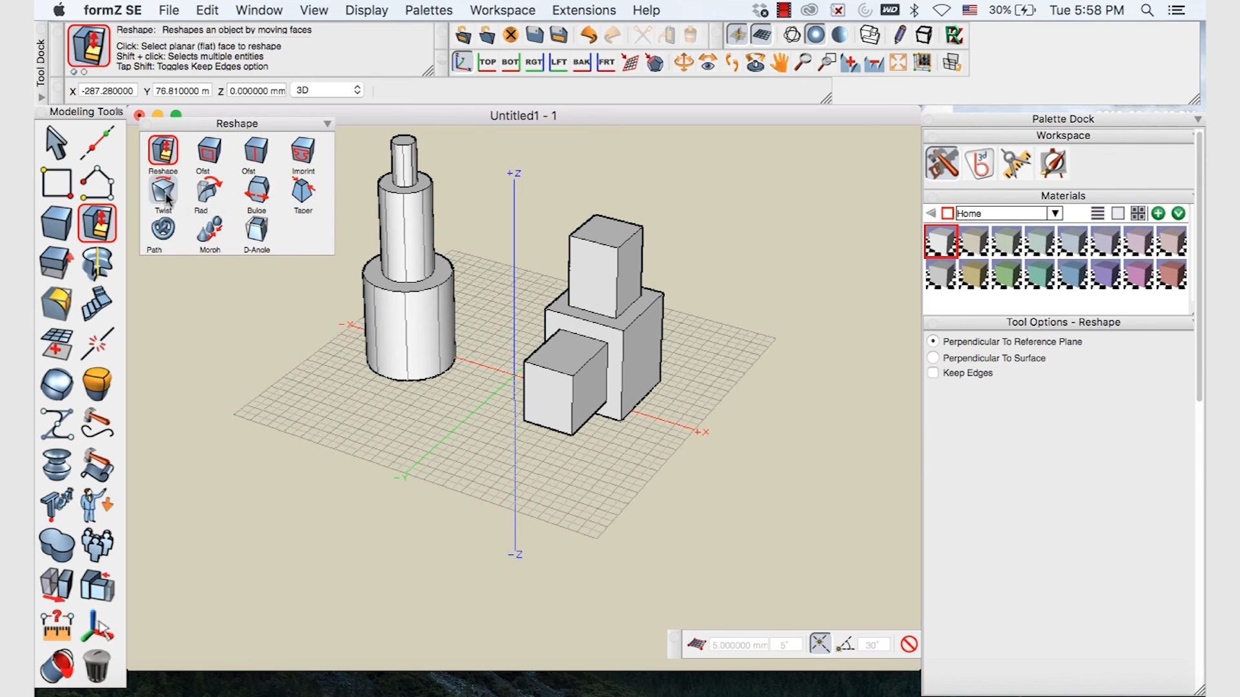
click(163, 190)
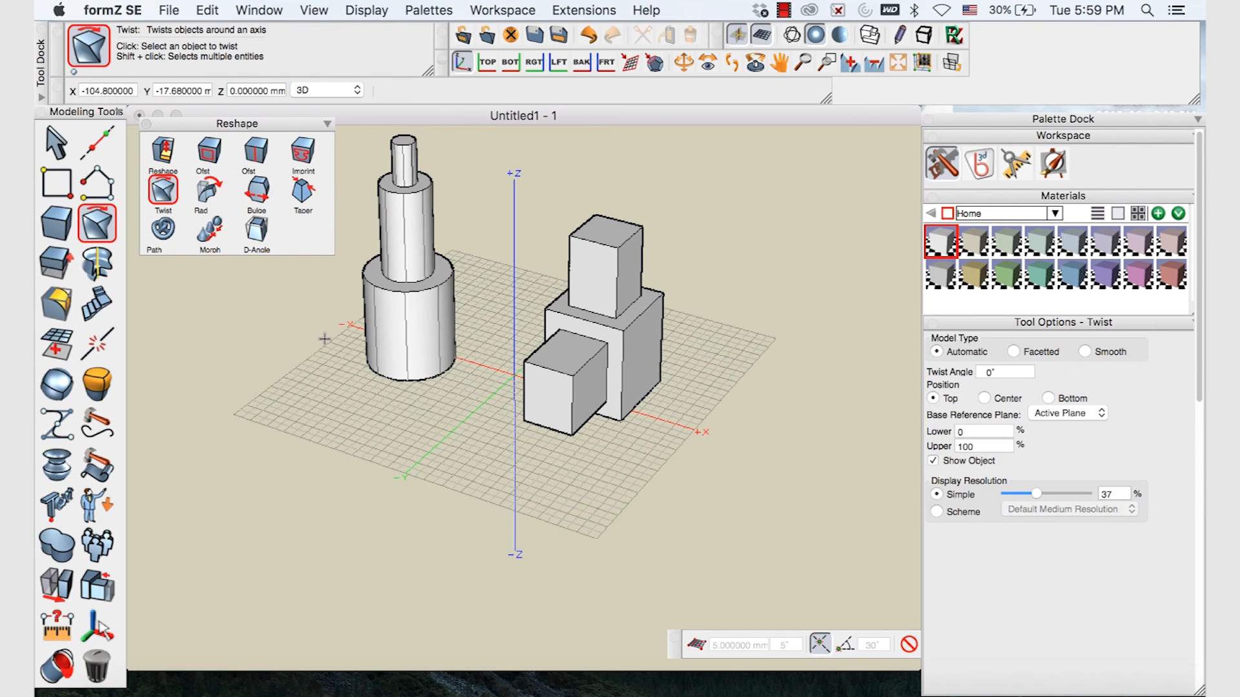
click(615, 301)
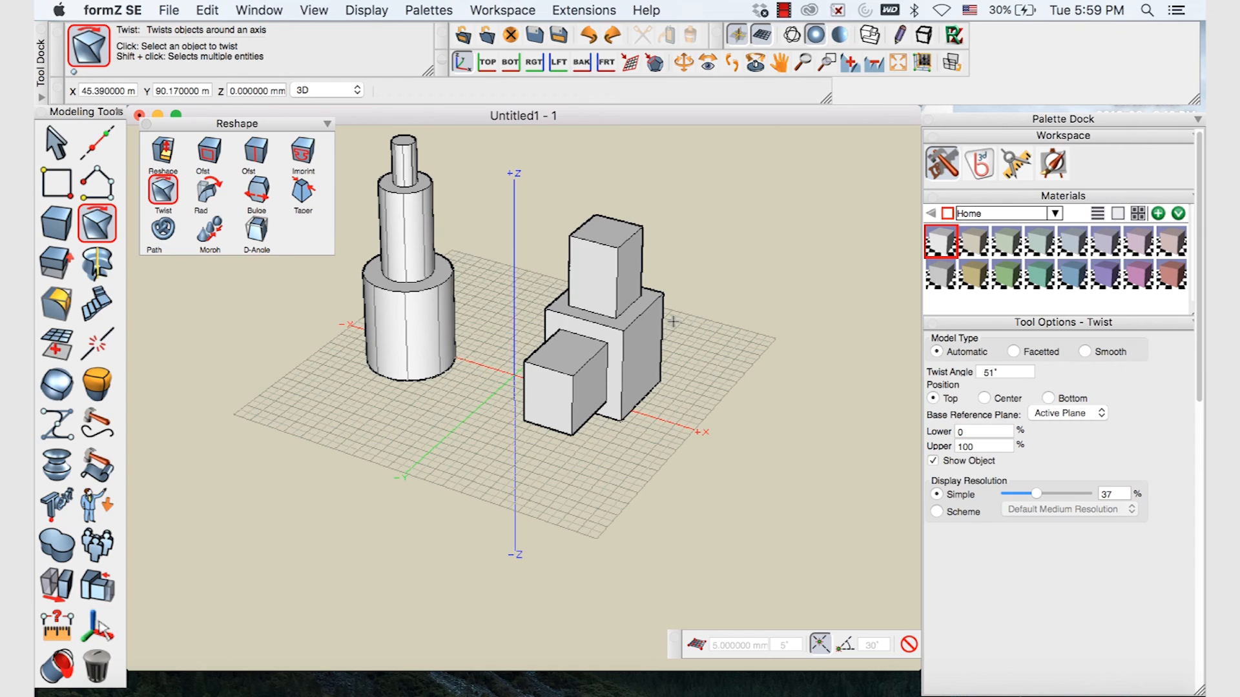
click(617, 253)
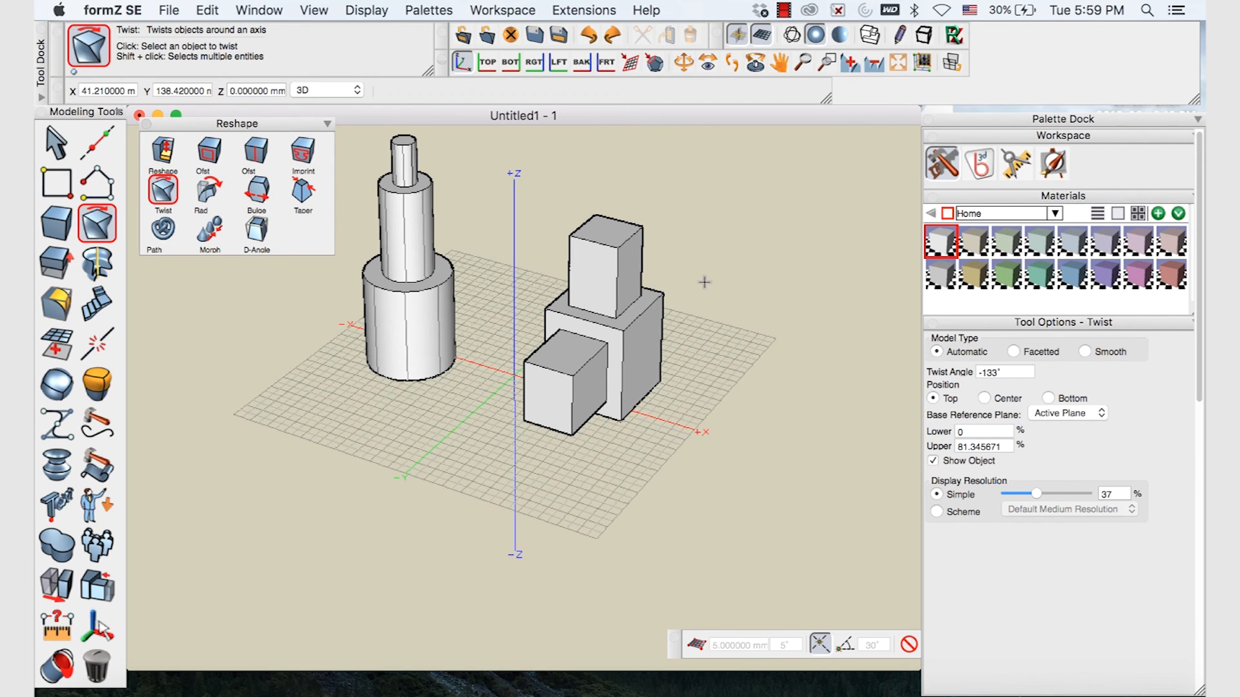
mouse_move(690, 286)
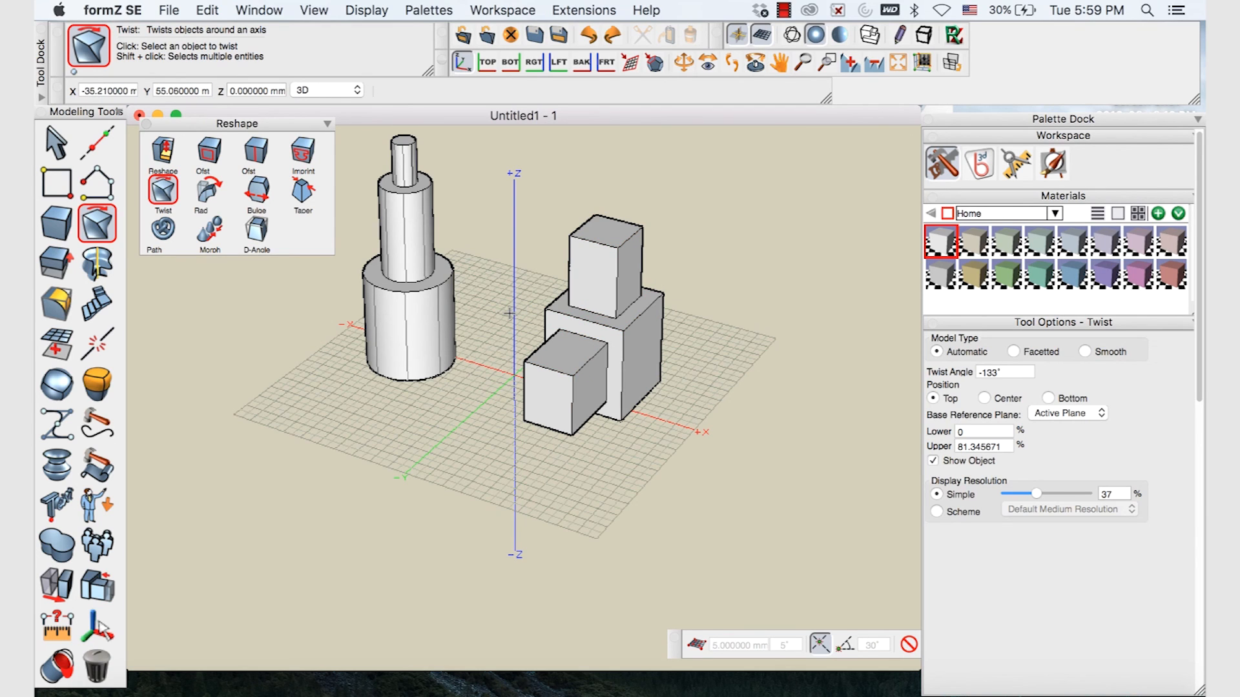
mouse_move(254, 190)
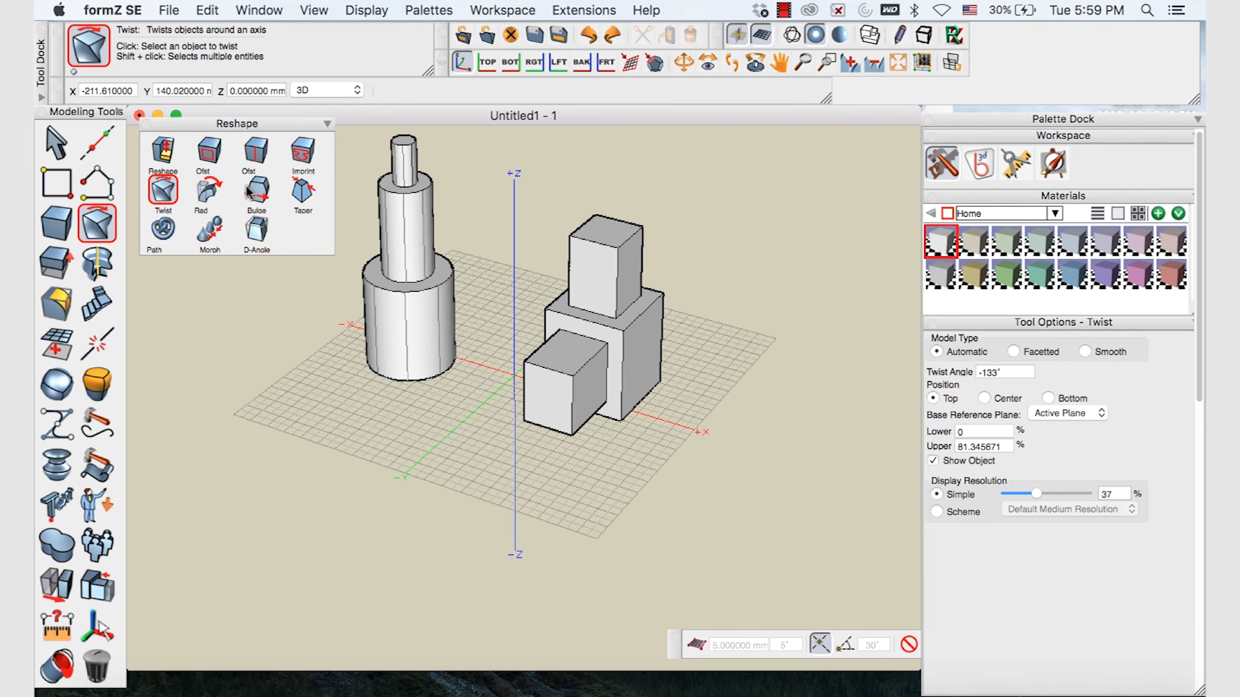
Apply the Bulge tool to the cylinder stack, rounding its base into a vase shape
click(256, 190)
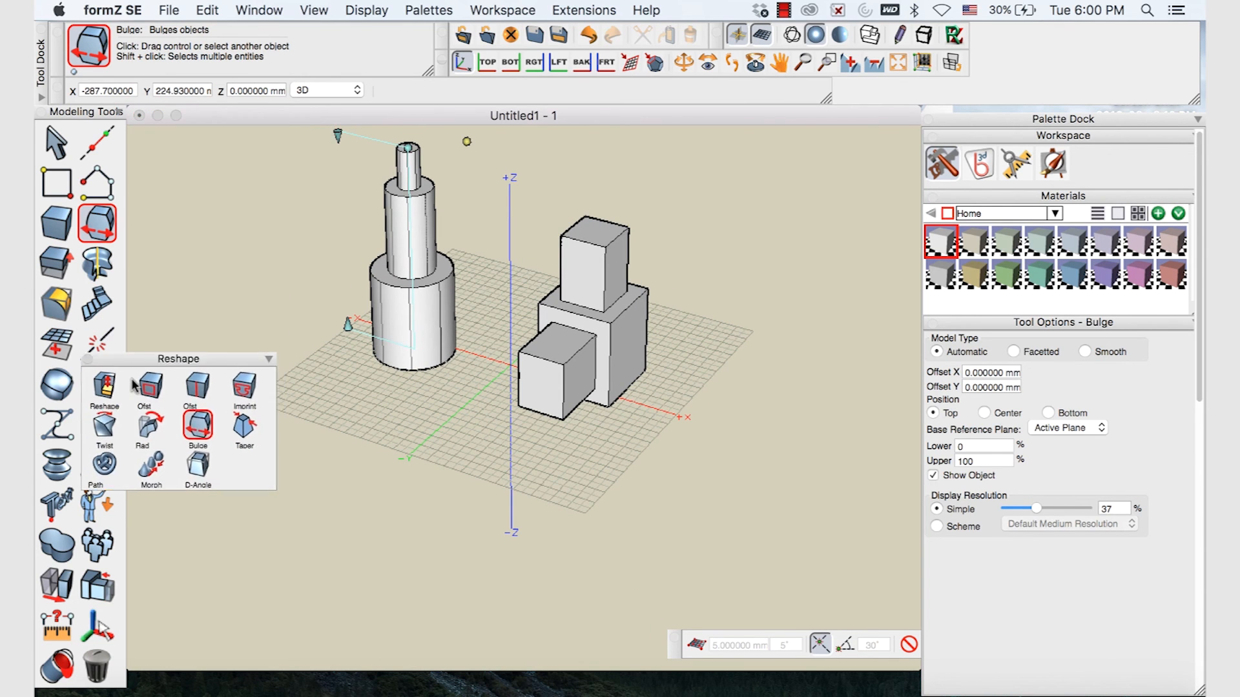
click(777, 63)
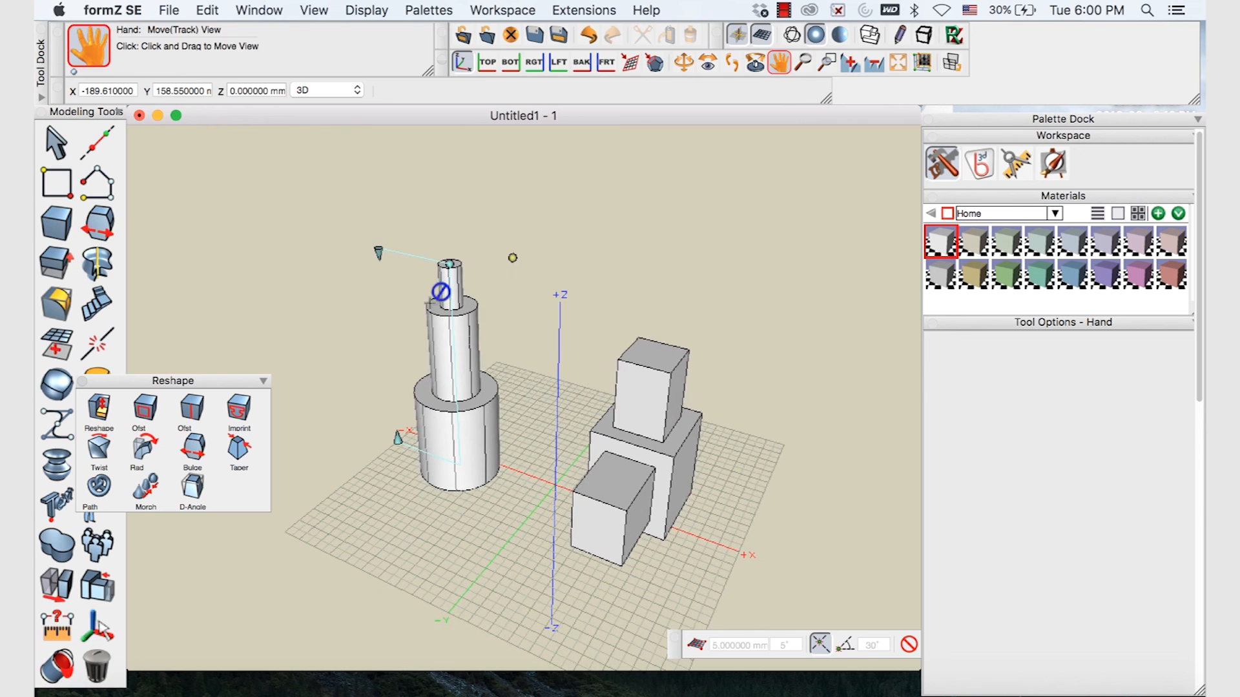
click(191, 447)
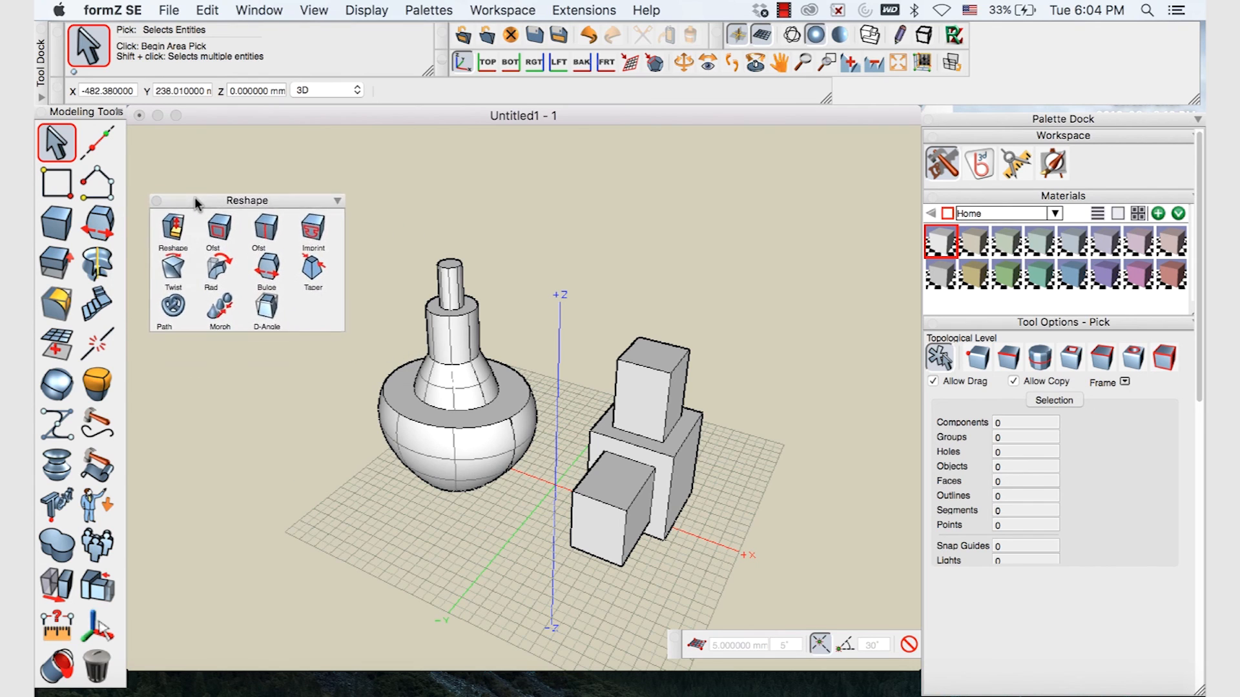
drag(247, 200, 253, 166)
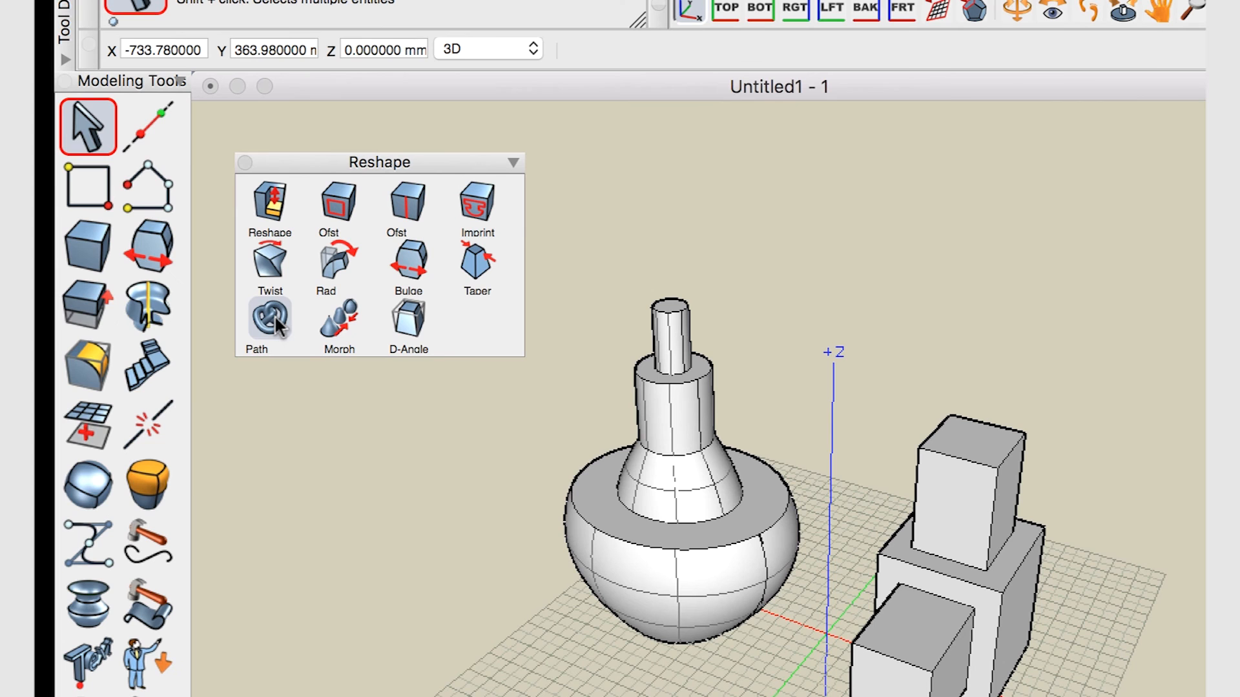
Draw a tall slender cylinder from the Generate palette, then switch to side view
click(268, 318)
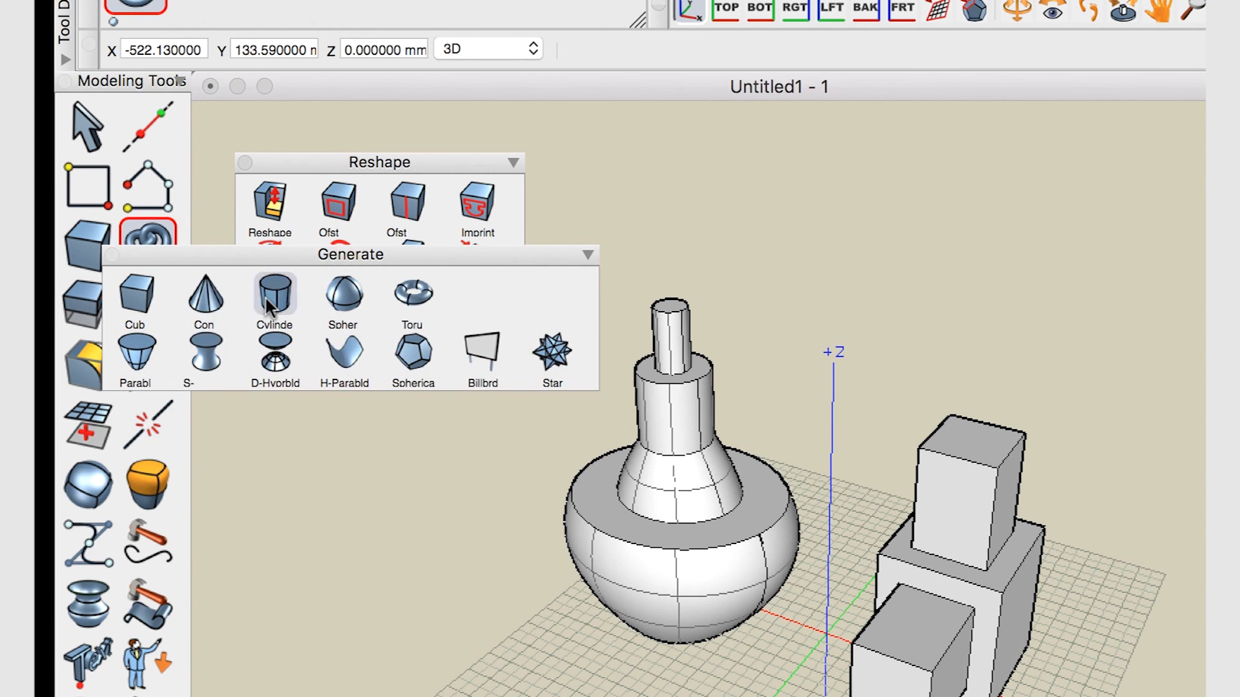
click(274, 294)
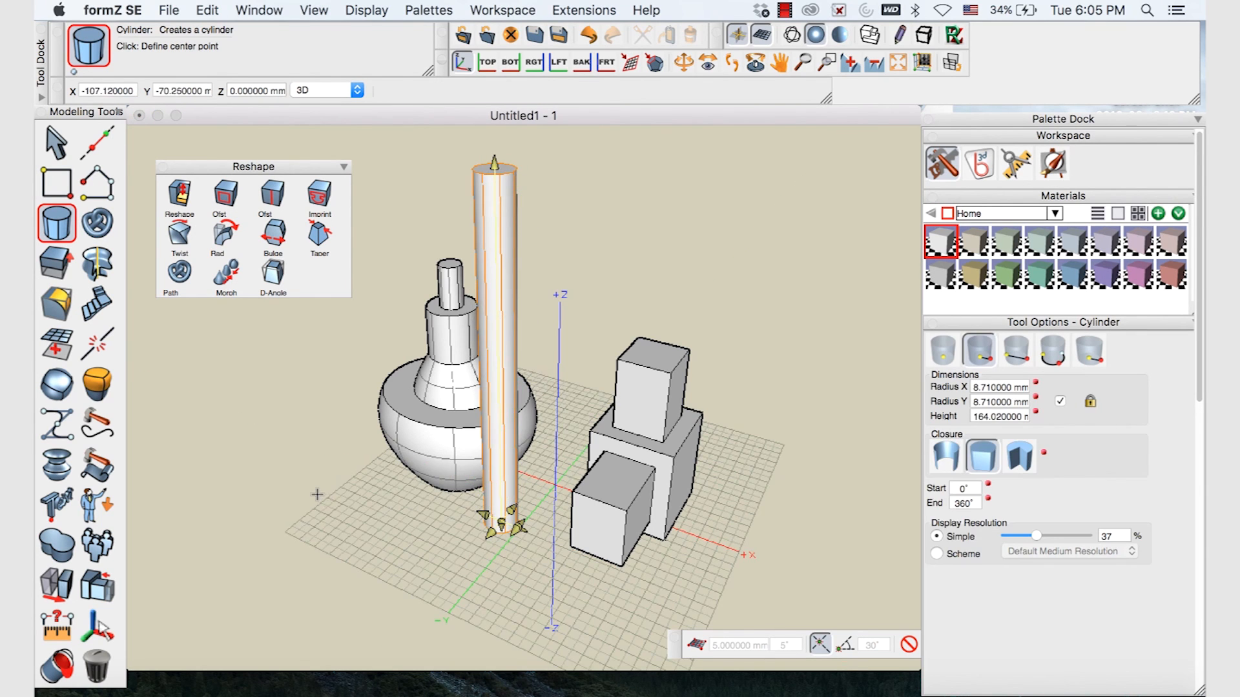
click(56, 141)
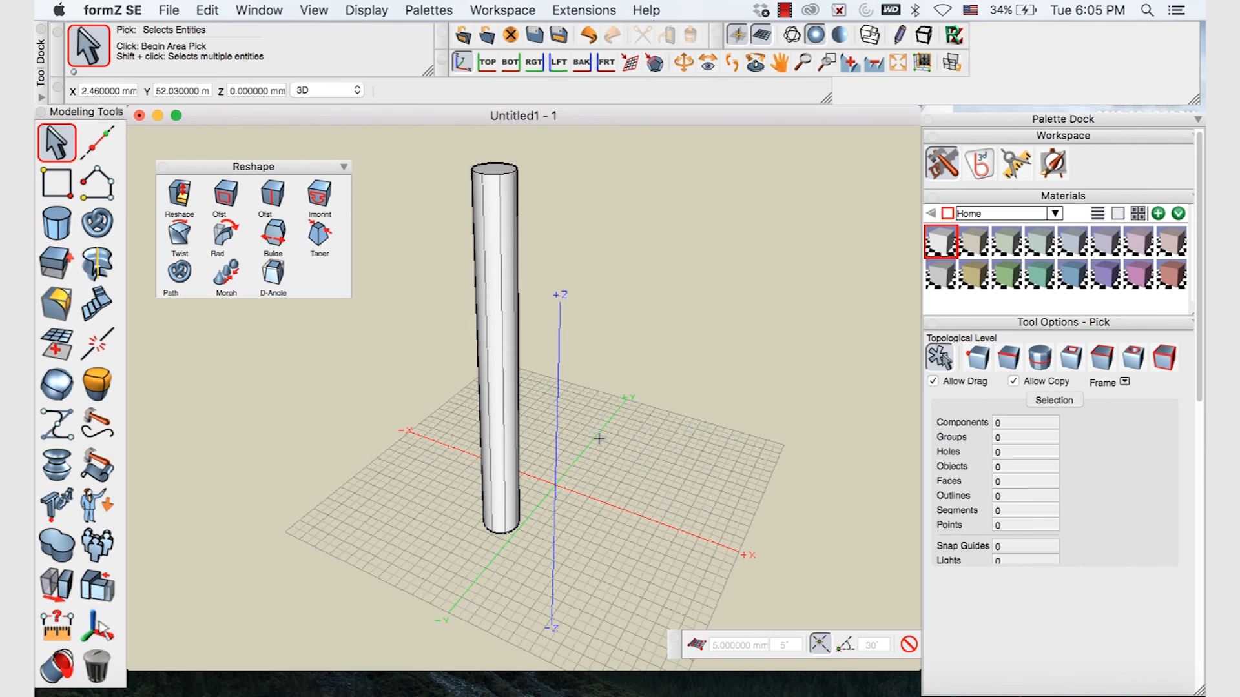
mouse_move(597, 436)
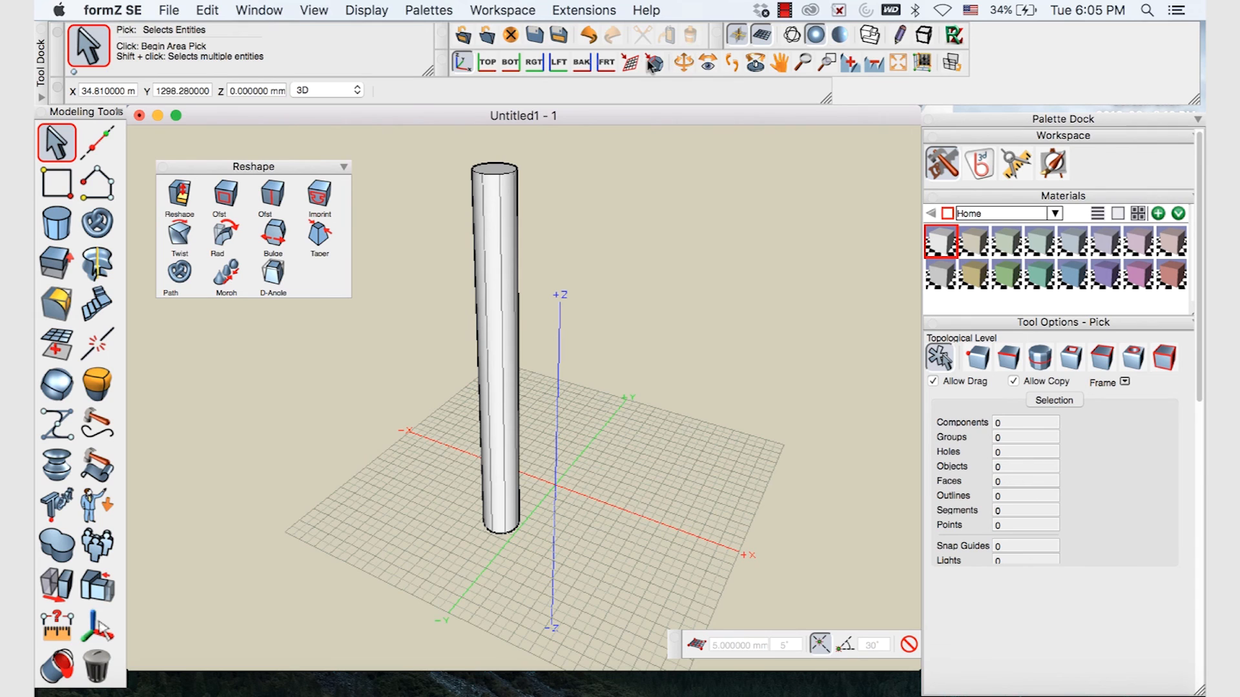
click(558, 62)
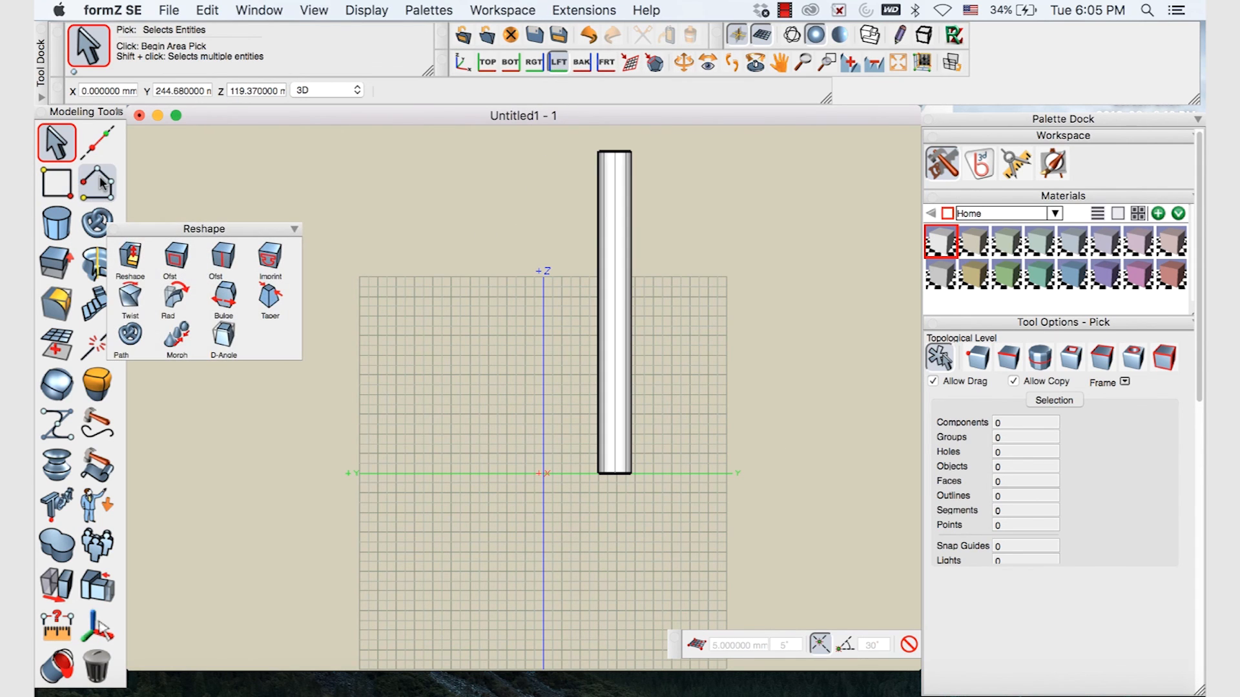
Draw a Spline Through Points curve from top to bottom beside the cylinder
click(96, 182)
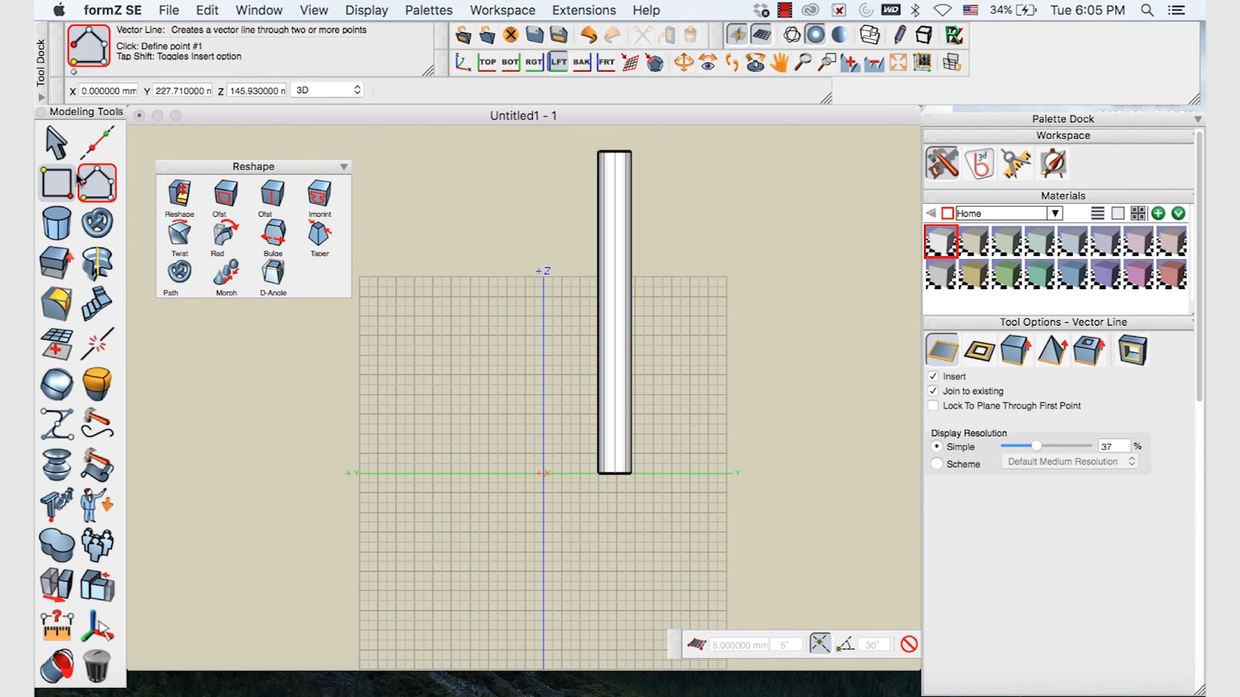
click(97, 180)
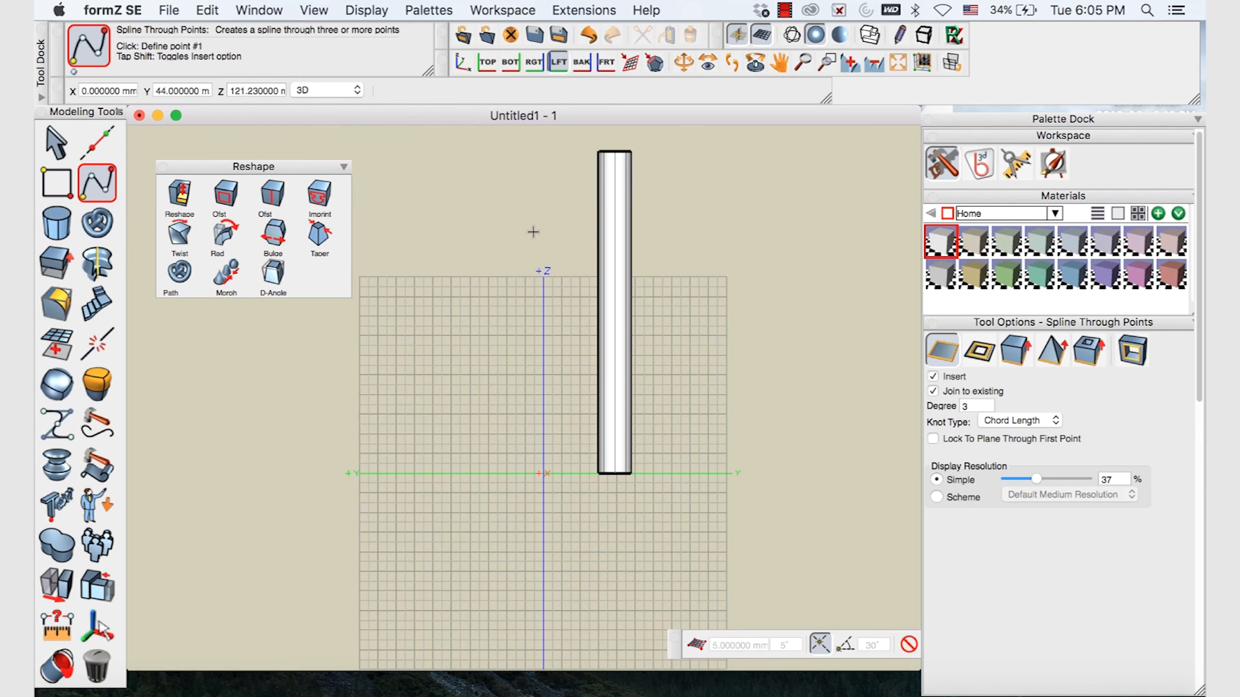
click(681, 173)
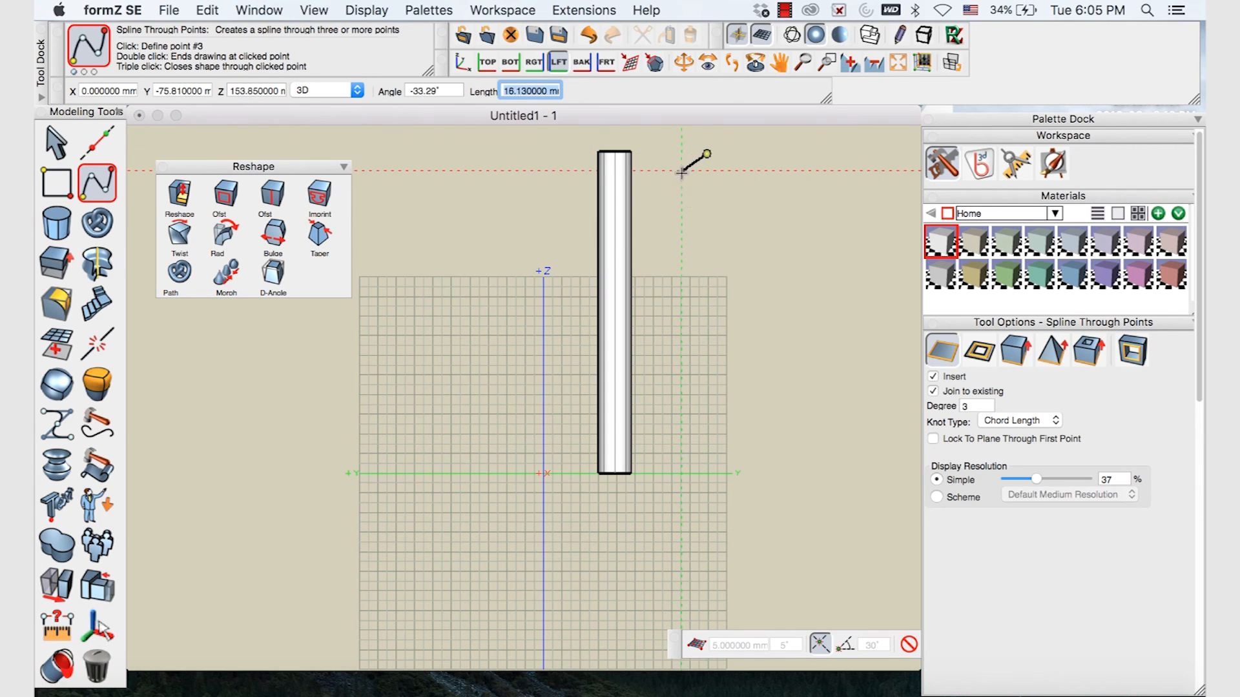
click(699, 324)
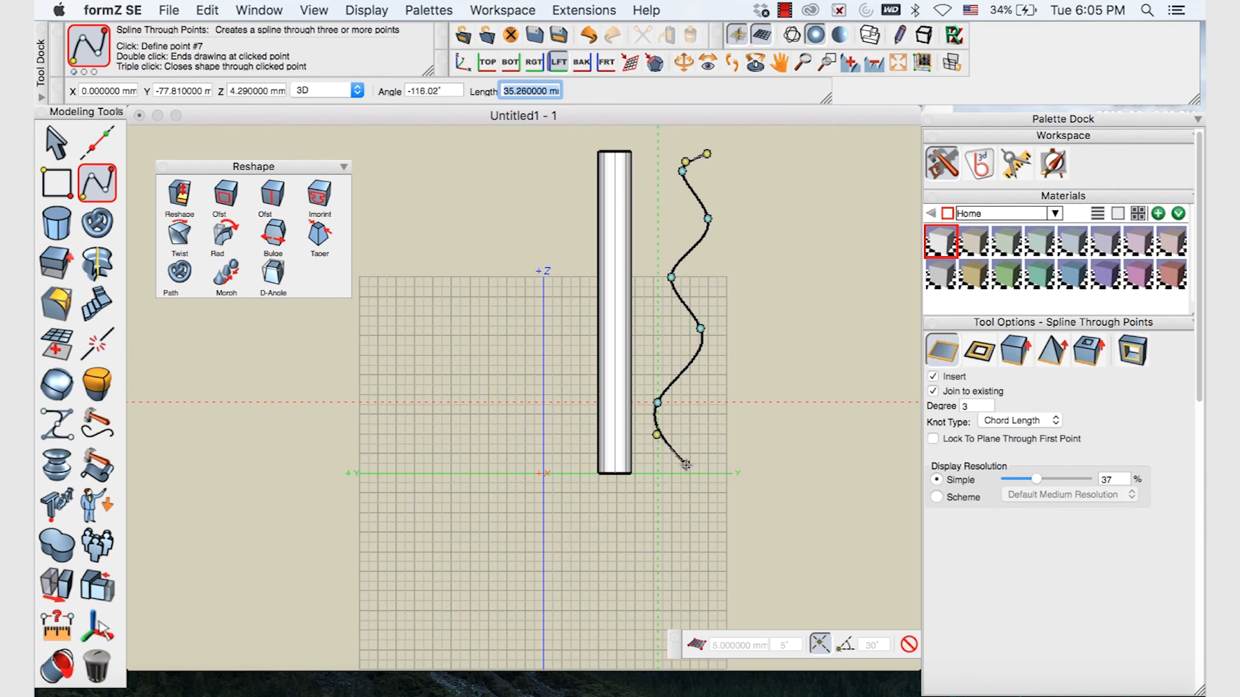
click(684, 465)
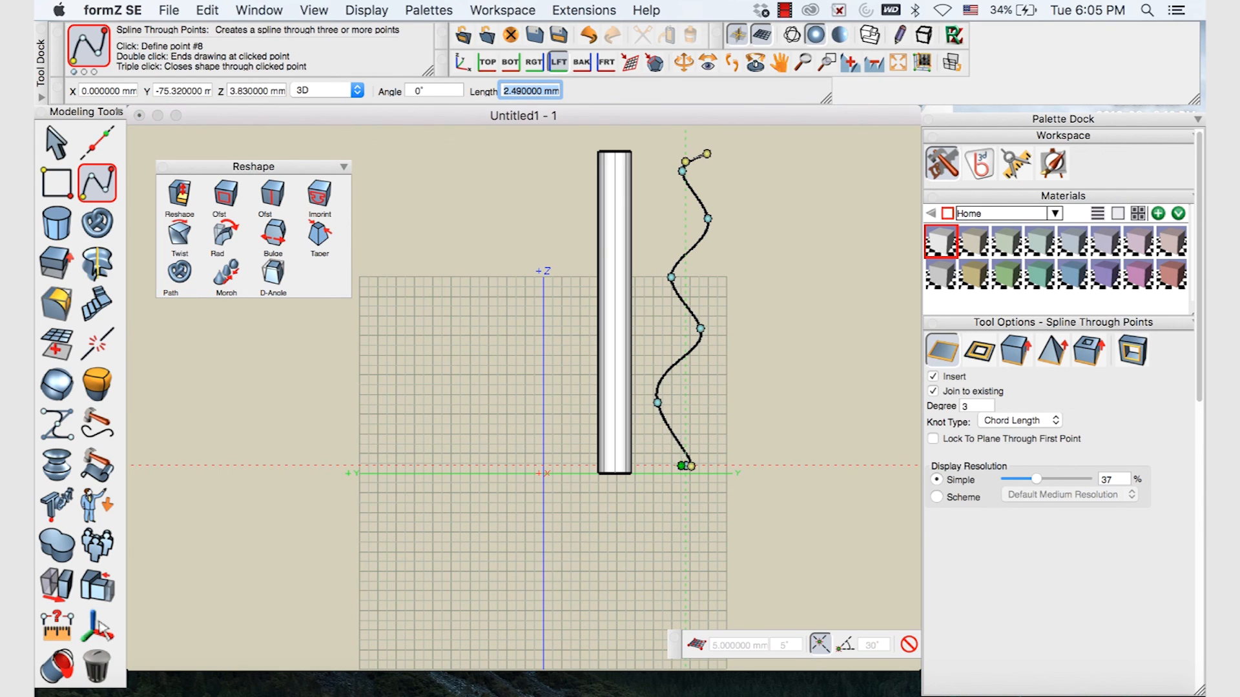
click(461, 62)
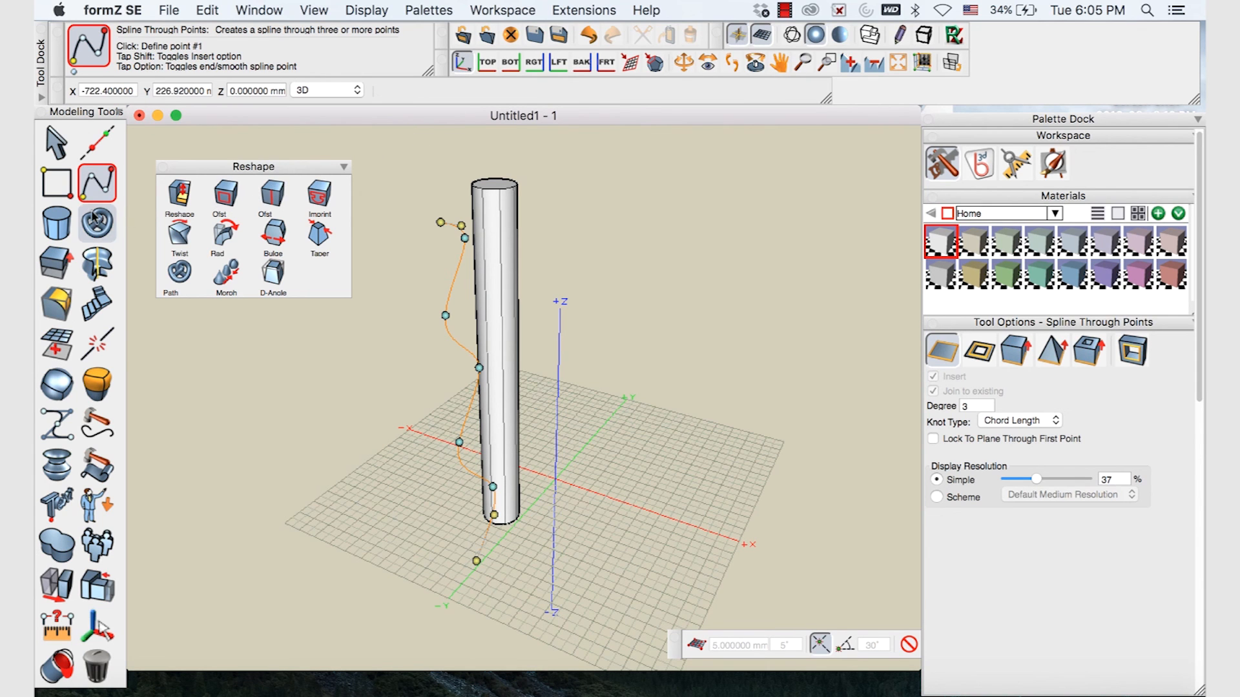
Bend the tall cylinder along the spline path using Bend Along Path
click(178, 279)
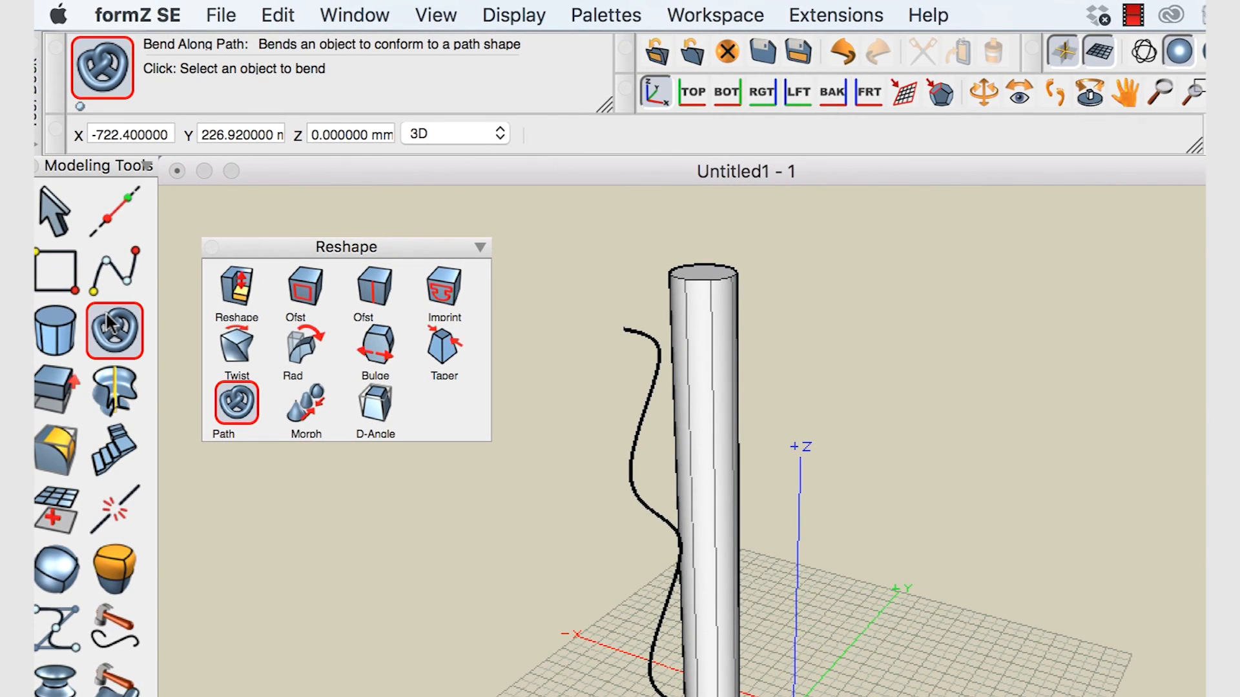
click(724, 320)
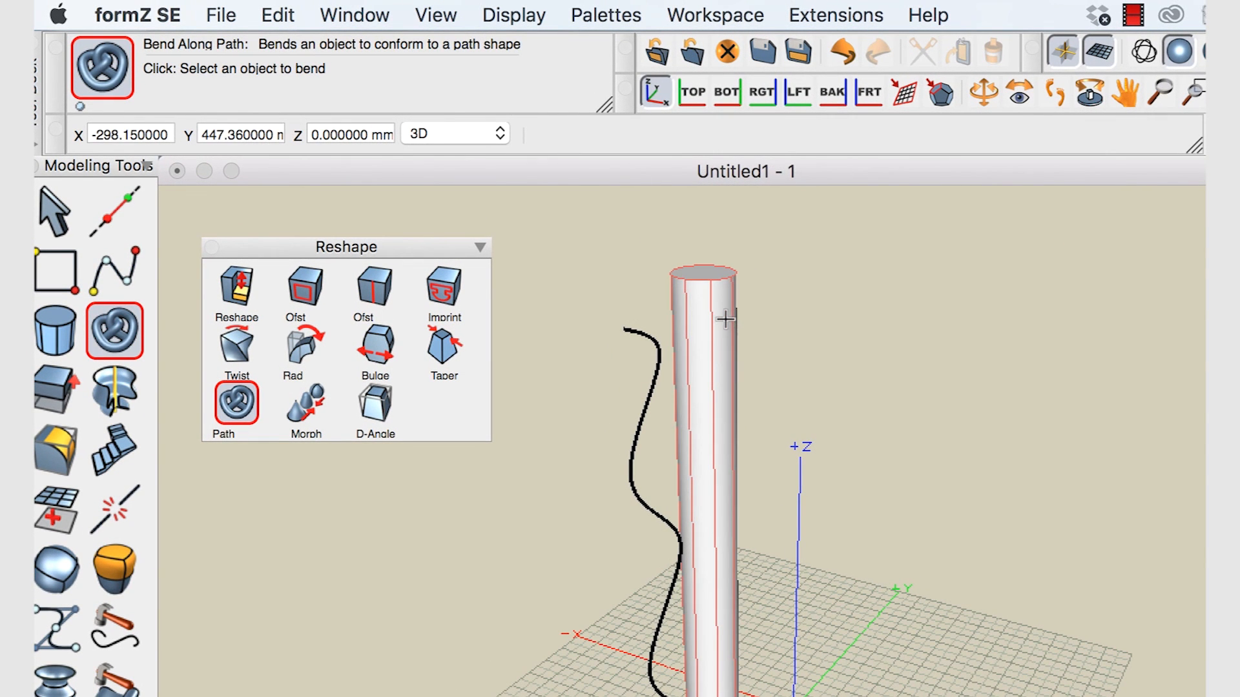
click(703, 316)
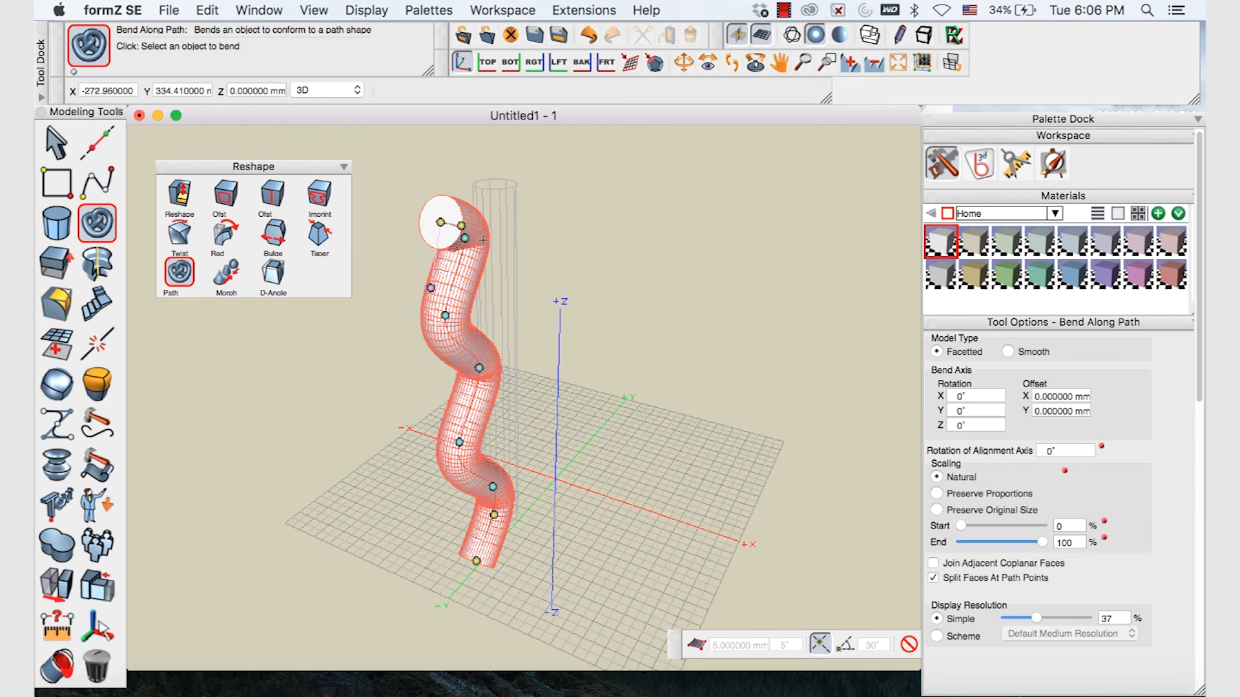
click(706, 63)
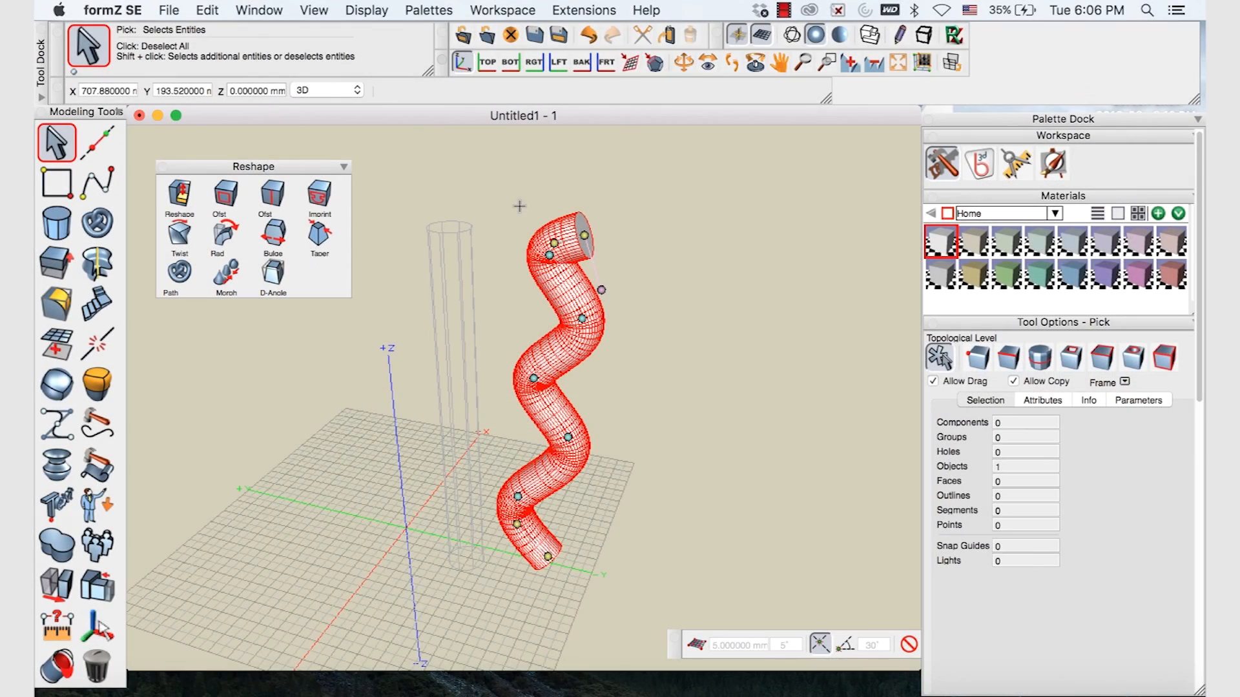
mouse_move(614, 207)
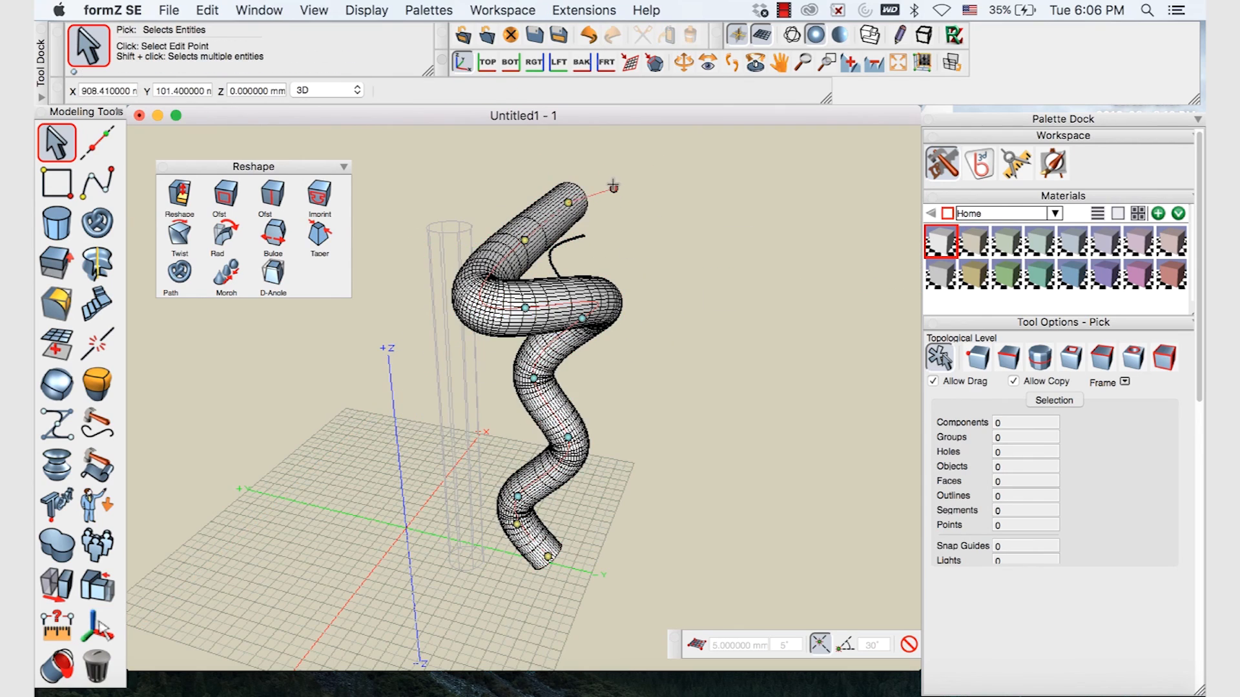
Move the path's top edit point to swing the tube's upper end wider
click(553, 317)
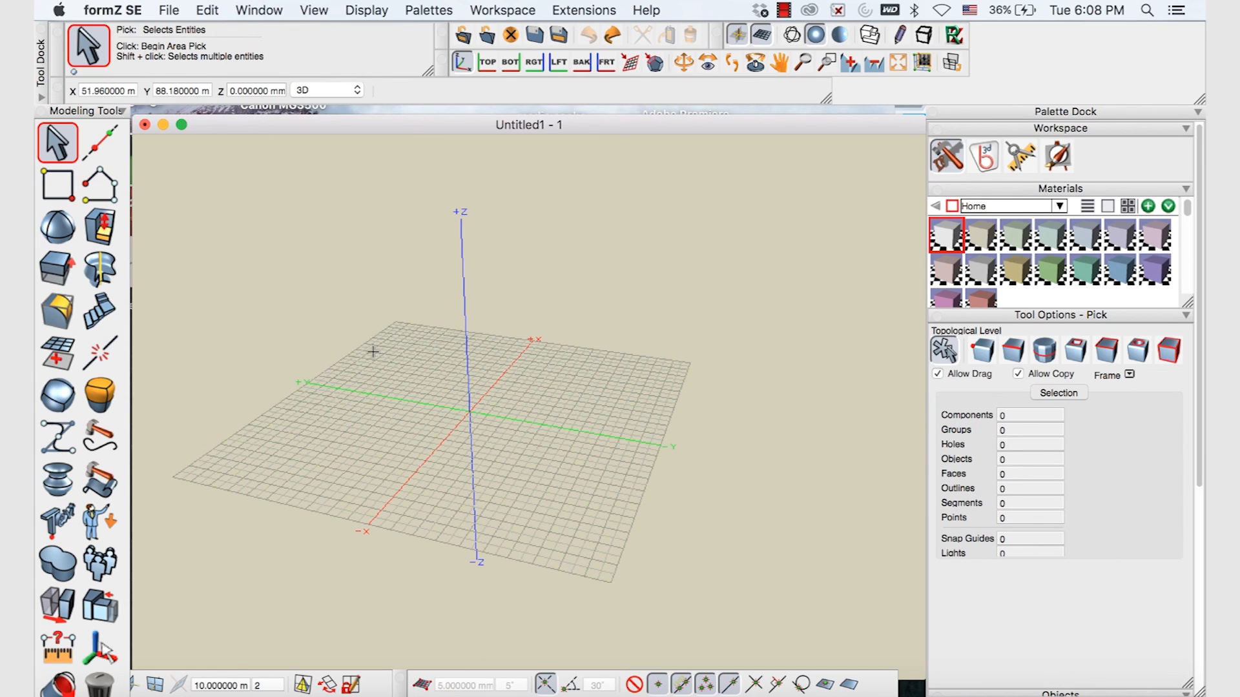
mouse_move(369, 353)
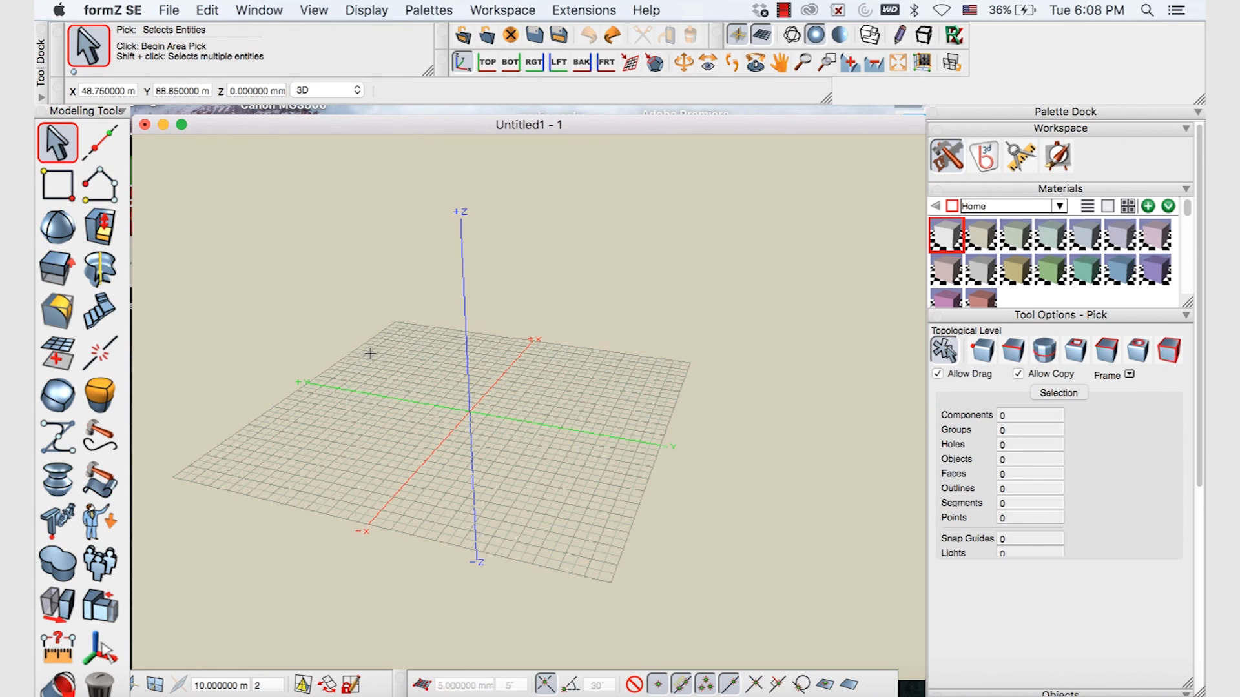
Place a sphere at the front-left of the grid
click(57, 226)
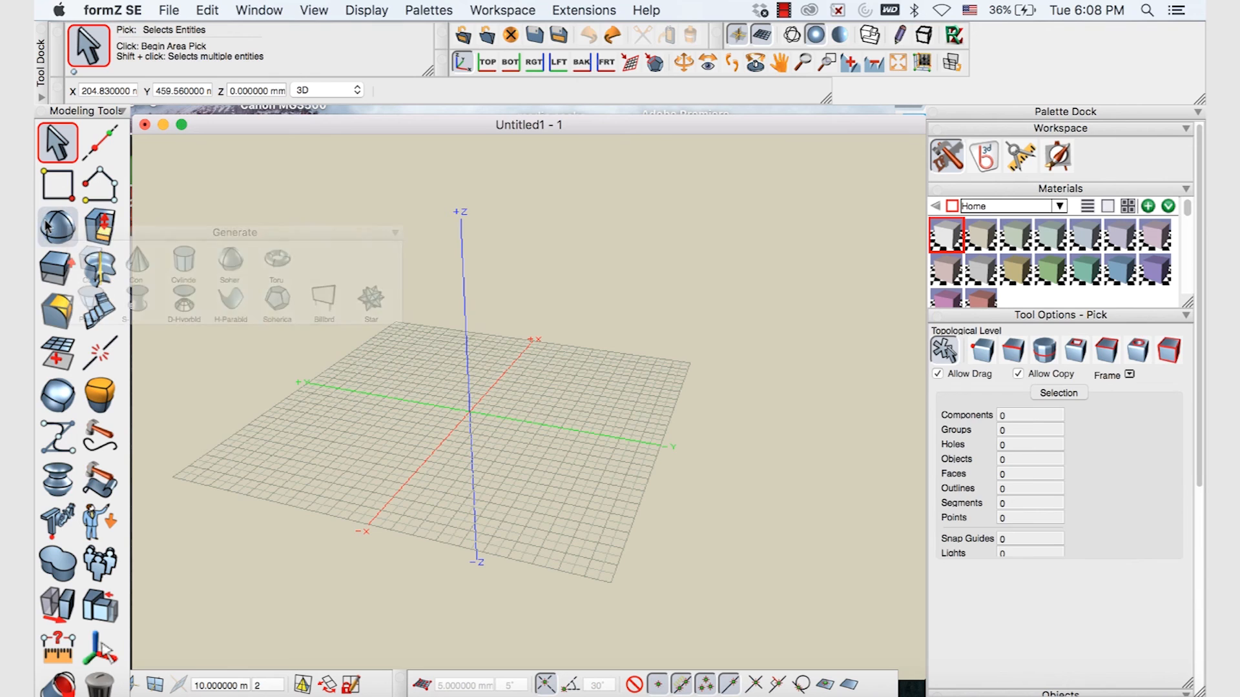
click(100, 227)
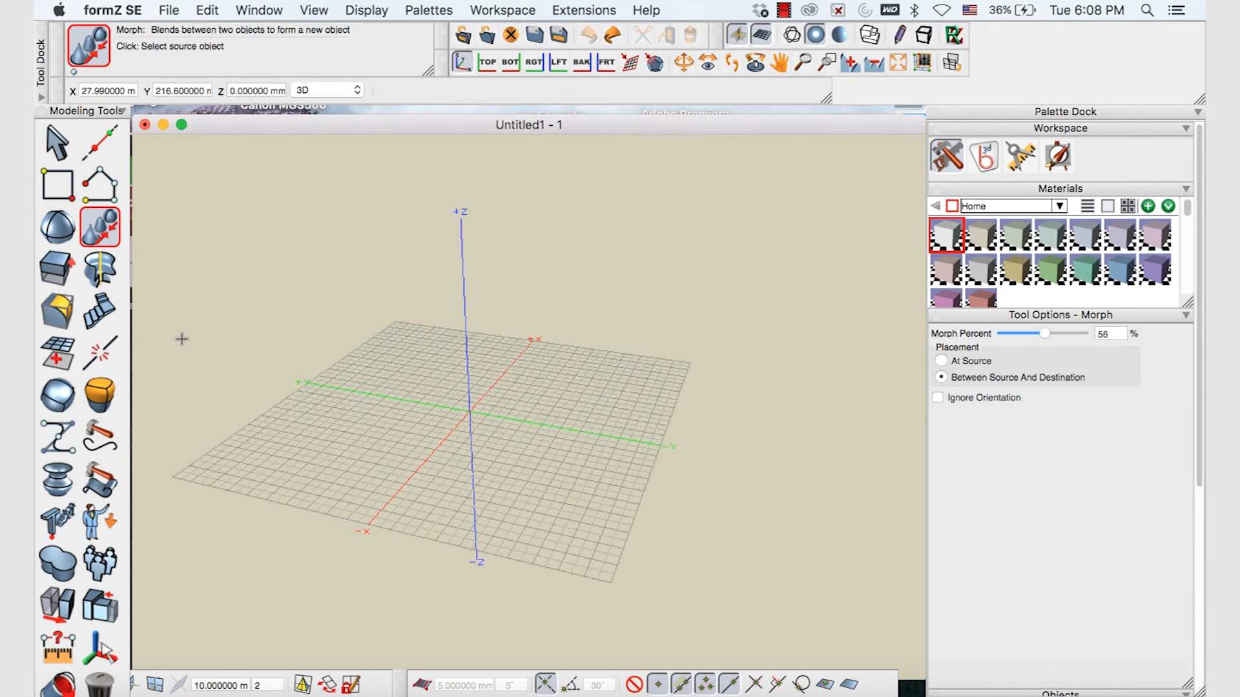
mouse_move(147, 261)
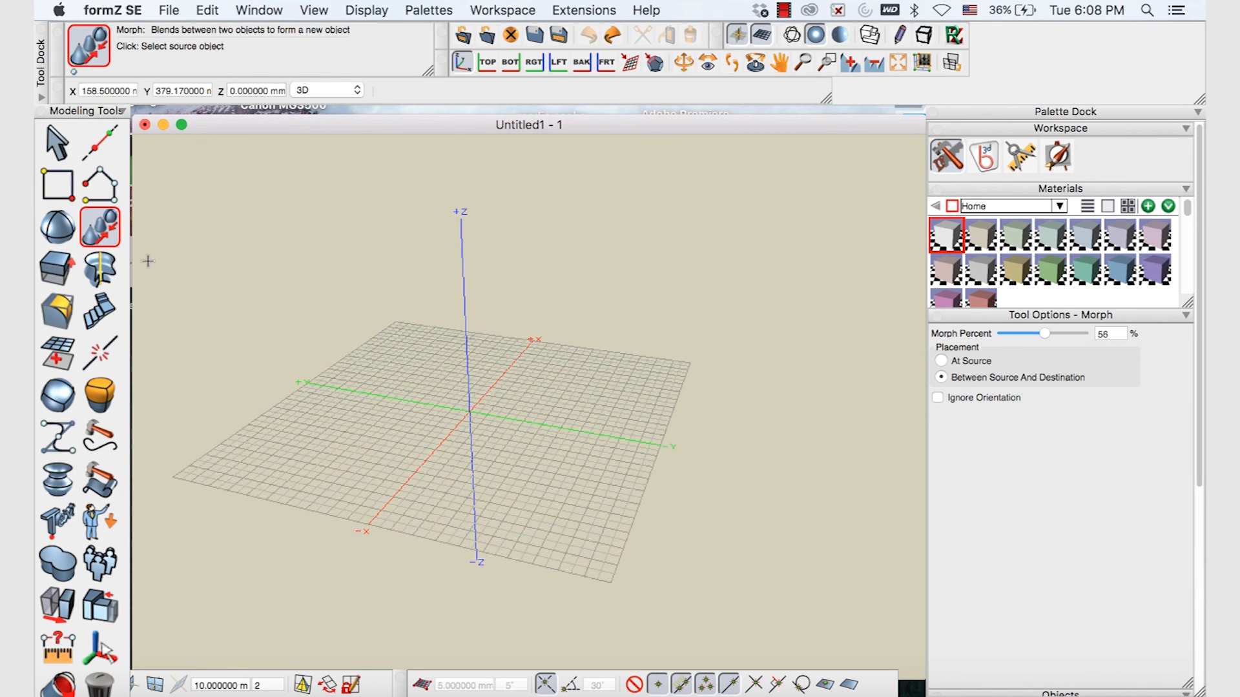
click(57, 228)
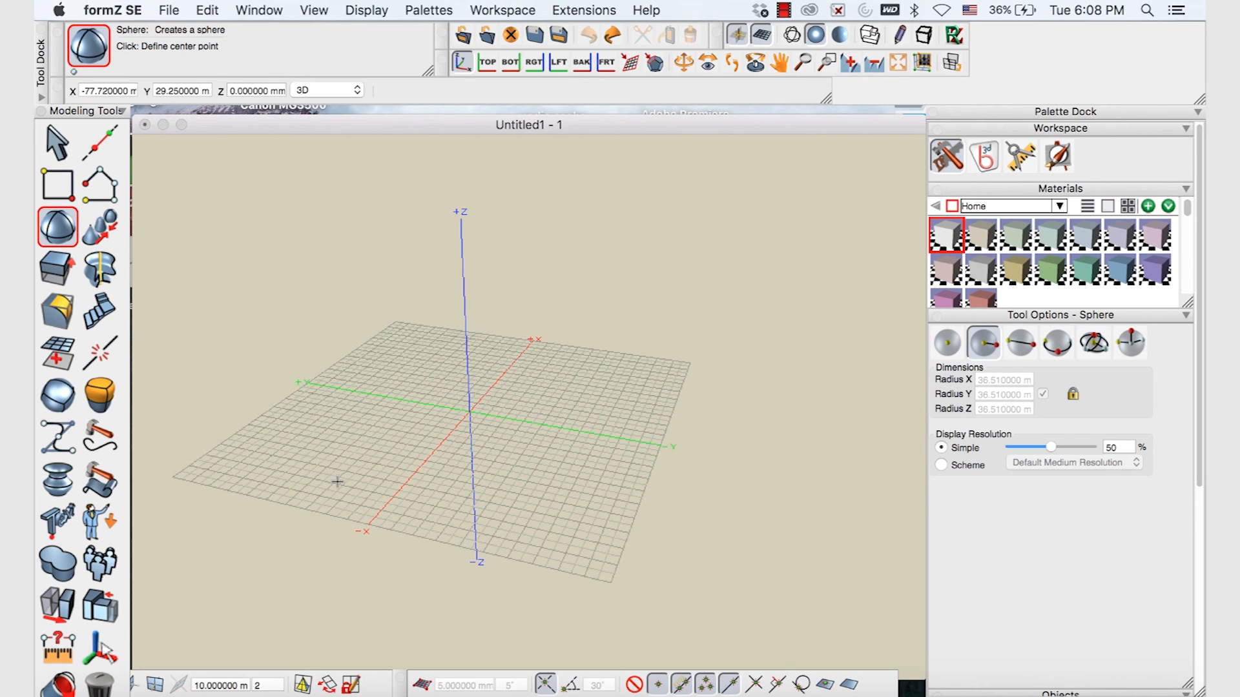
click(337, 480)
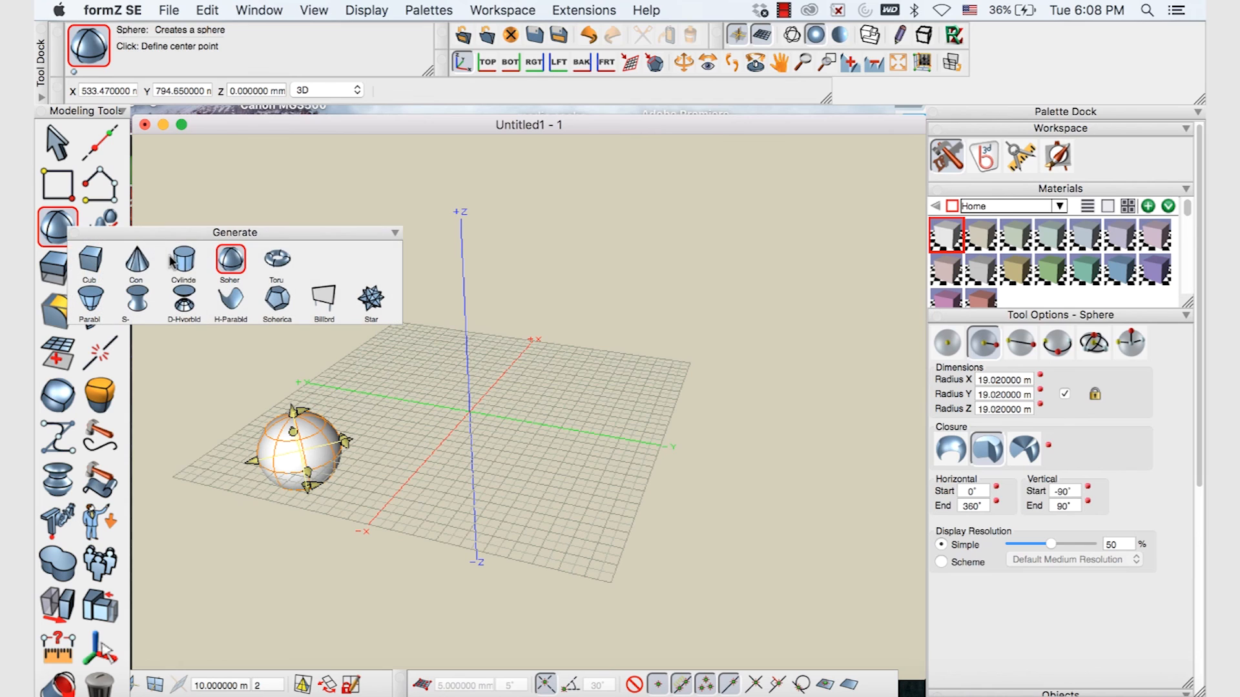
Draw a cone at the back-right of the grid
click(136, 258)
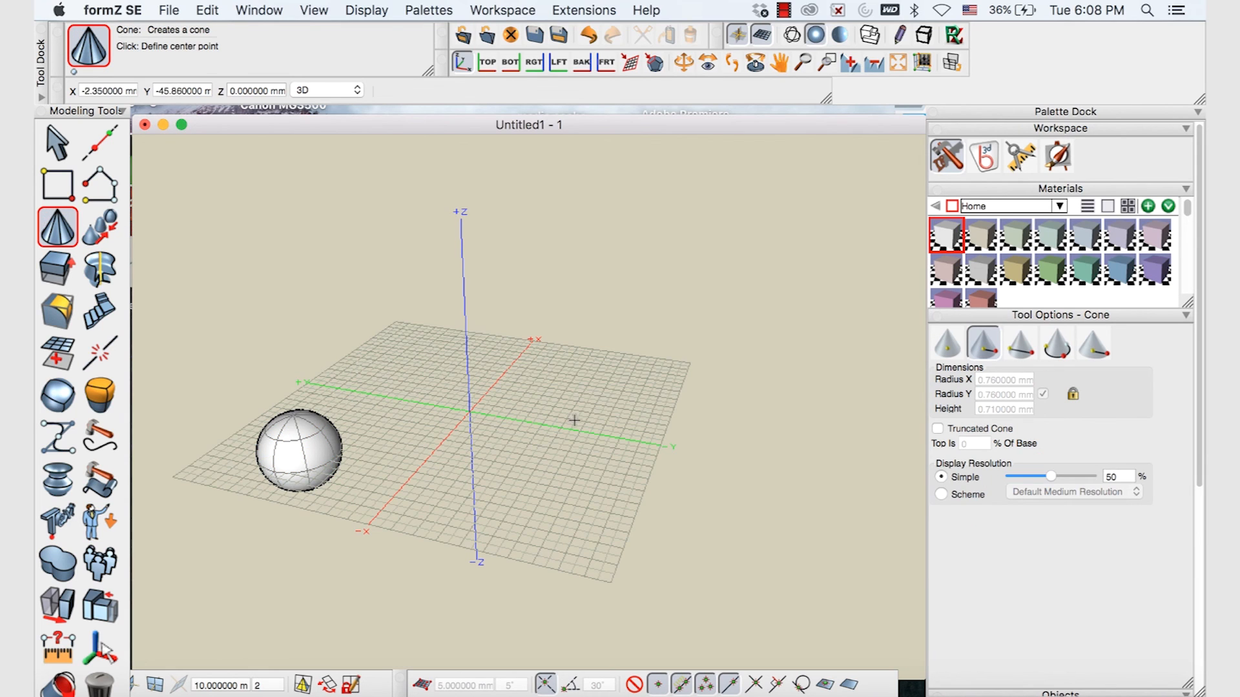
click(605, 380)
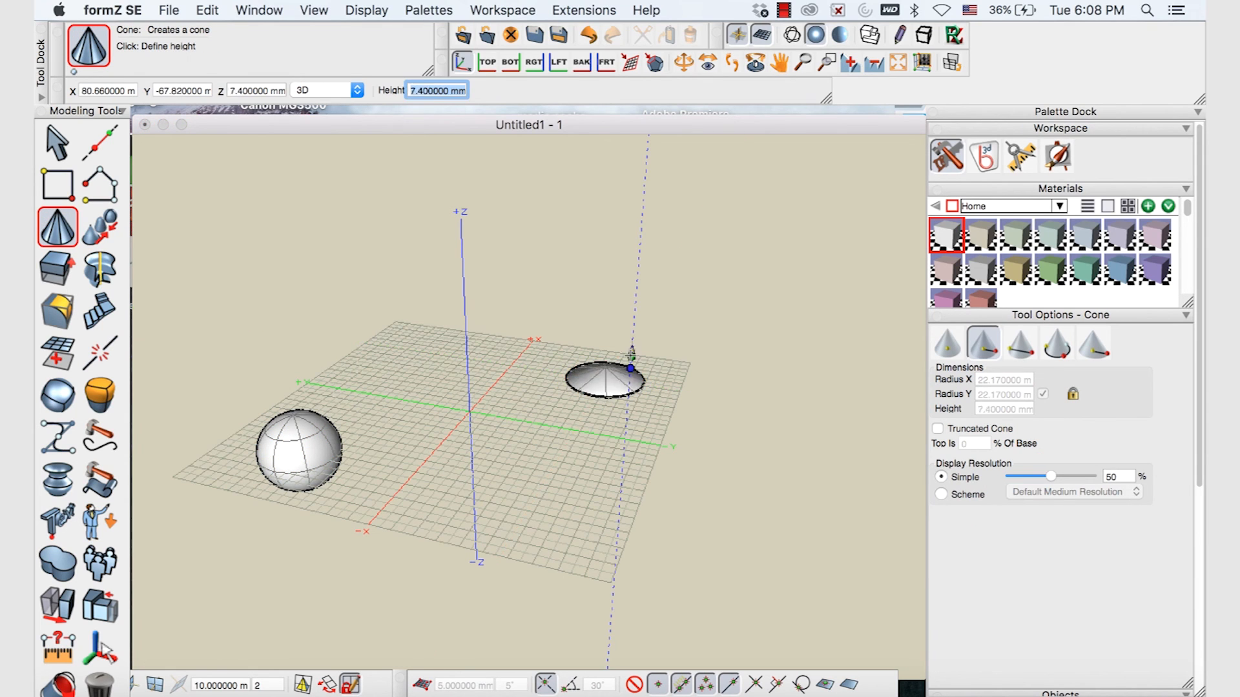
click(609, 363)
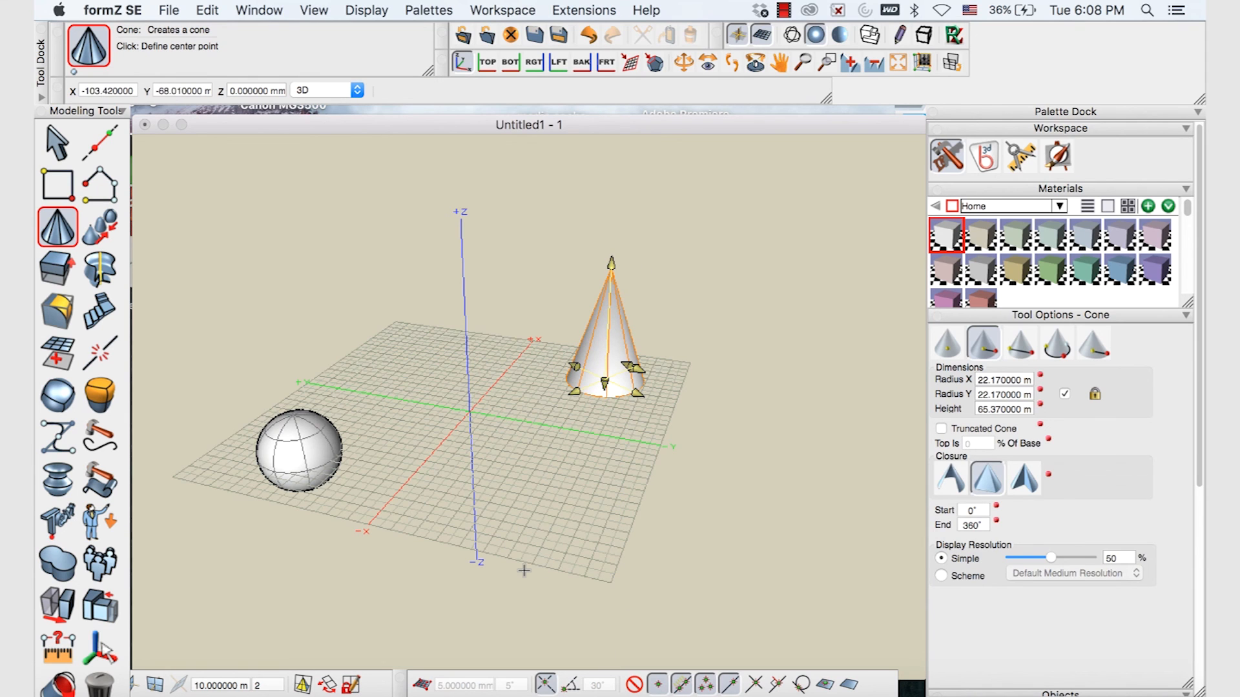
mouse_move(233, 369)
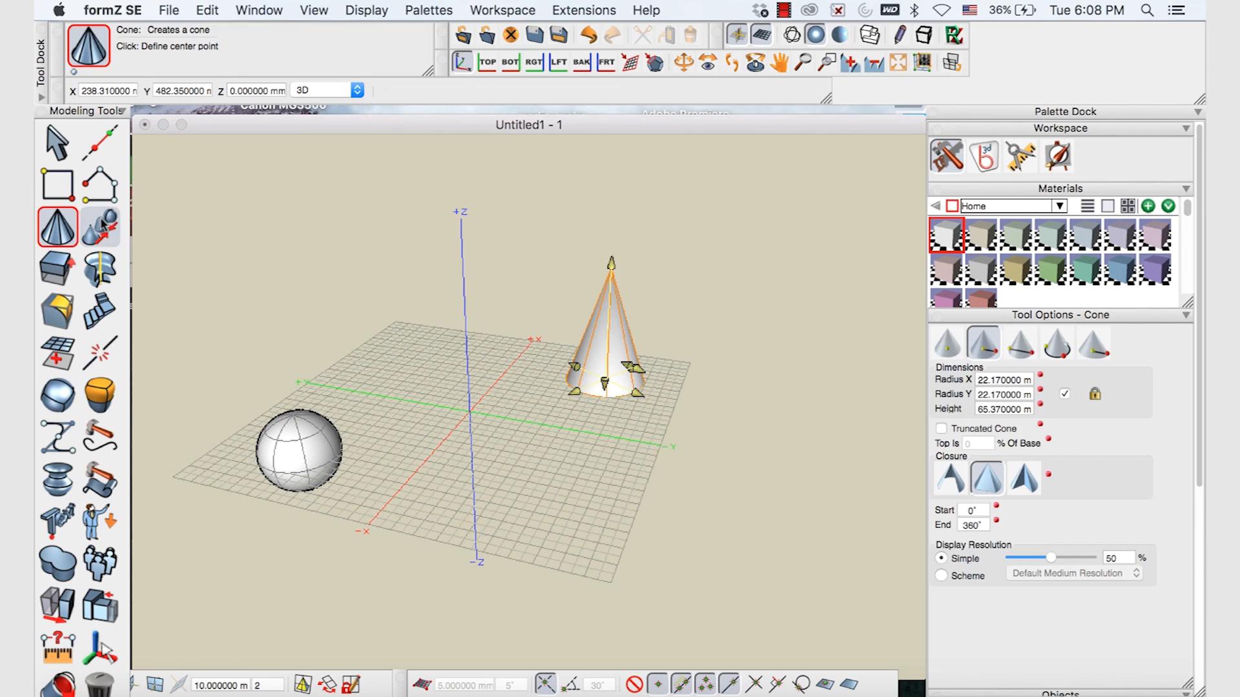
click(99, 226)
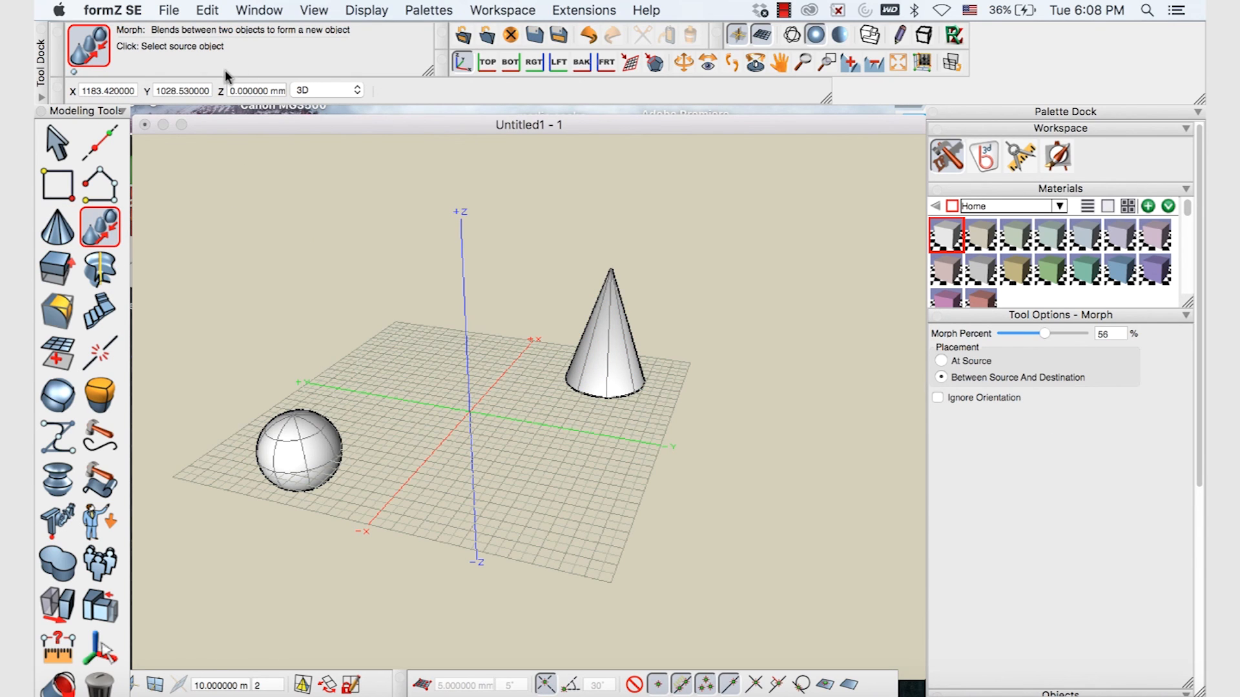
Morph the sphere into the cone, accepting the mismatched-topology warning
click(299, 449)
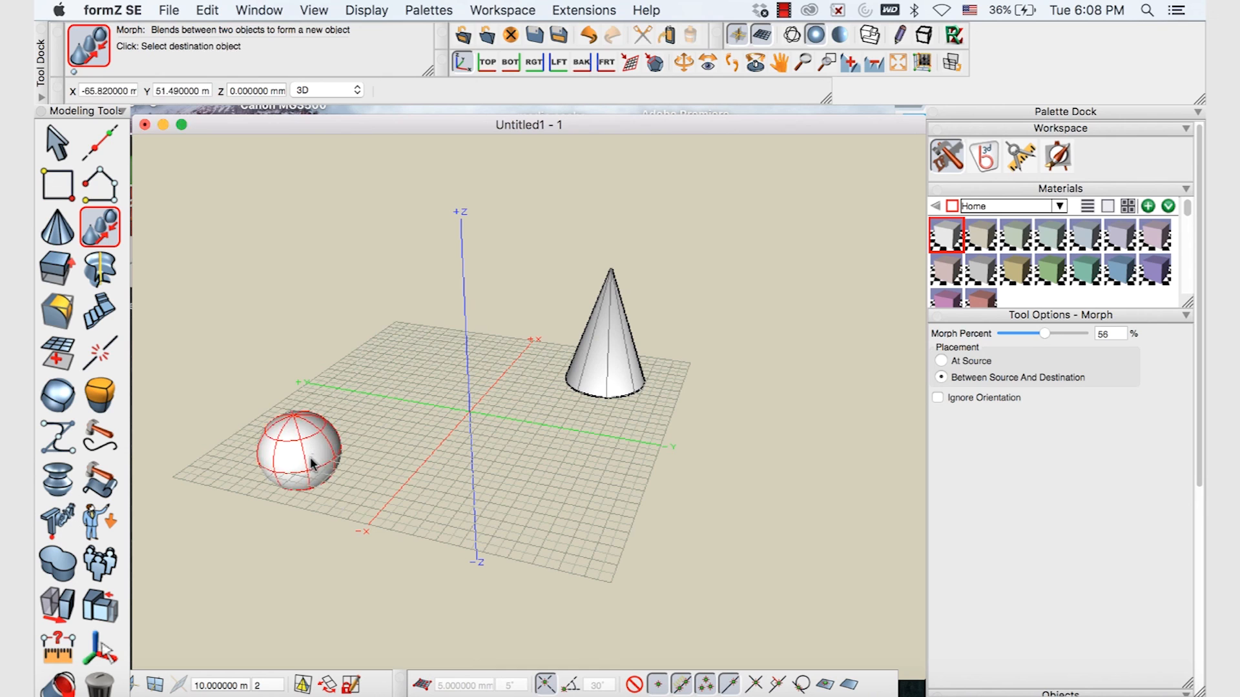
click(605, 340)
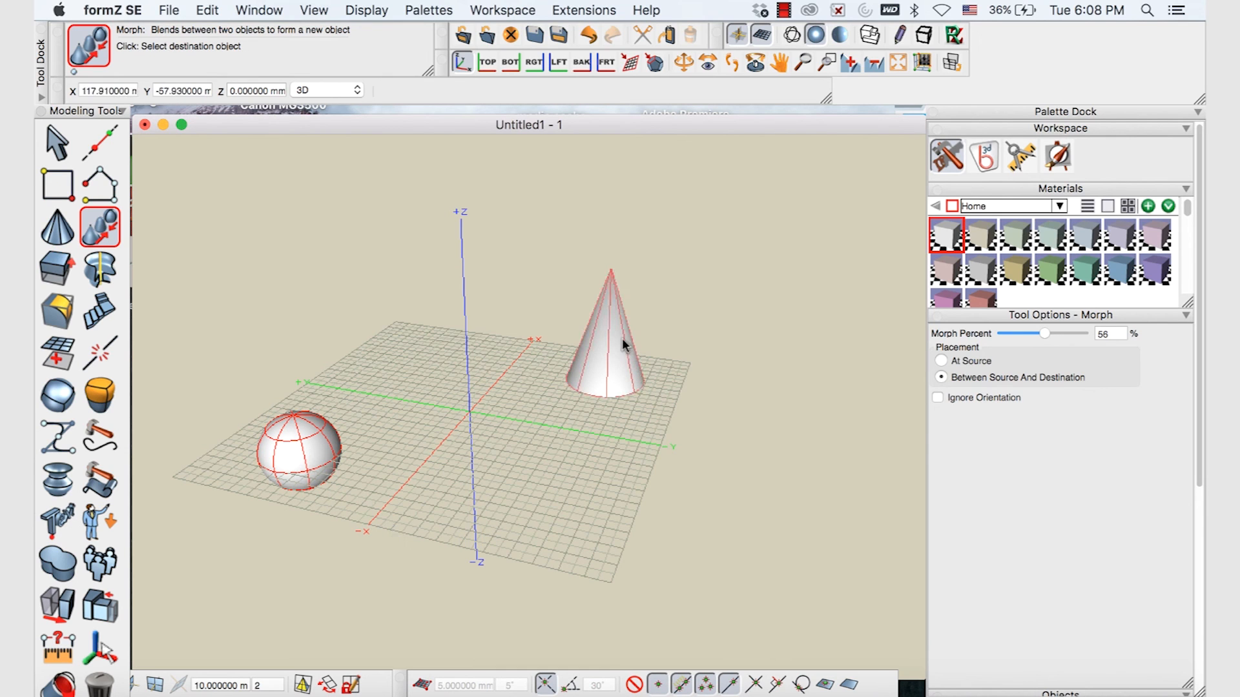
click(605, 356)
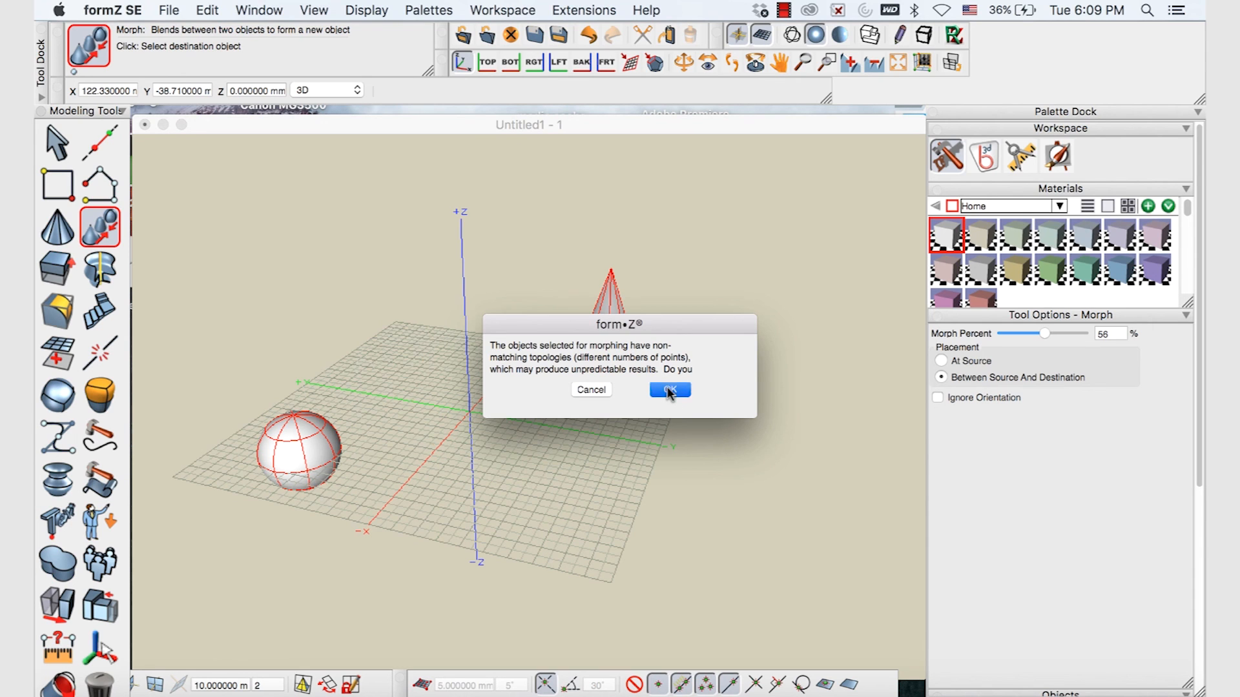
click(669, 389)
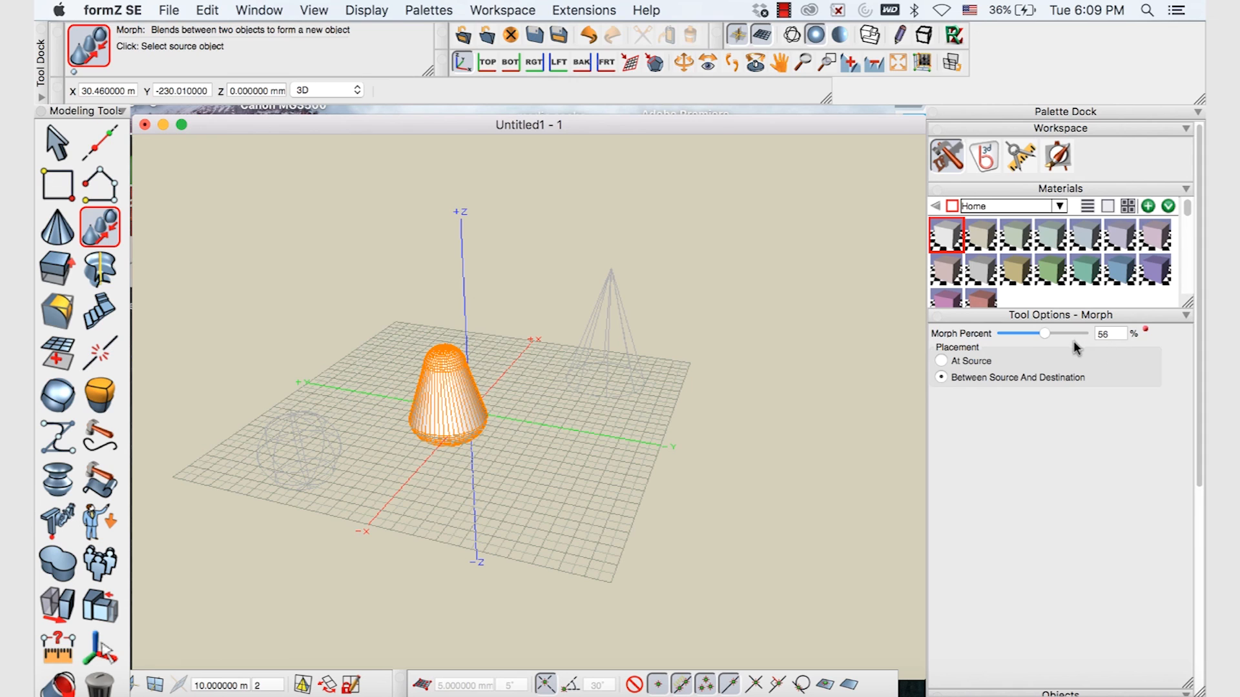
mouse_move(388, 414)
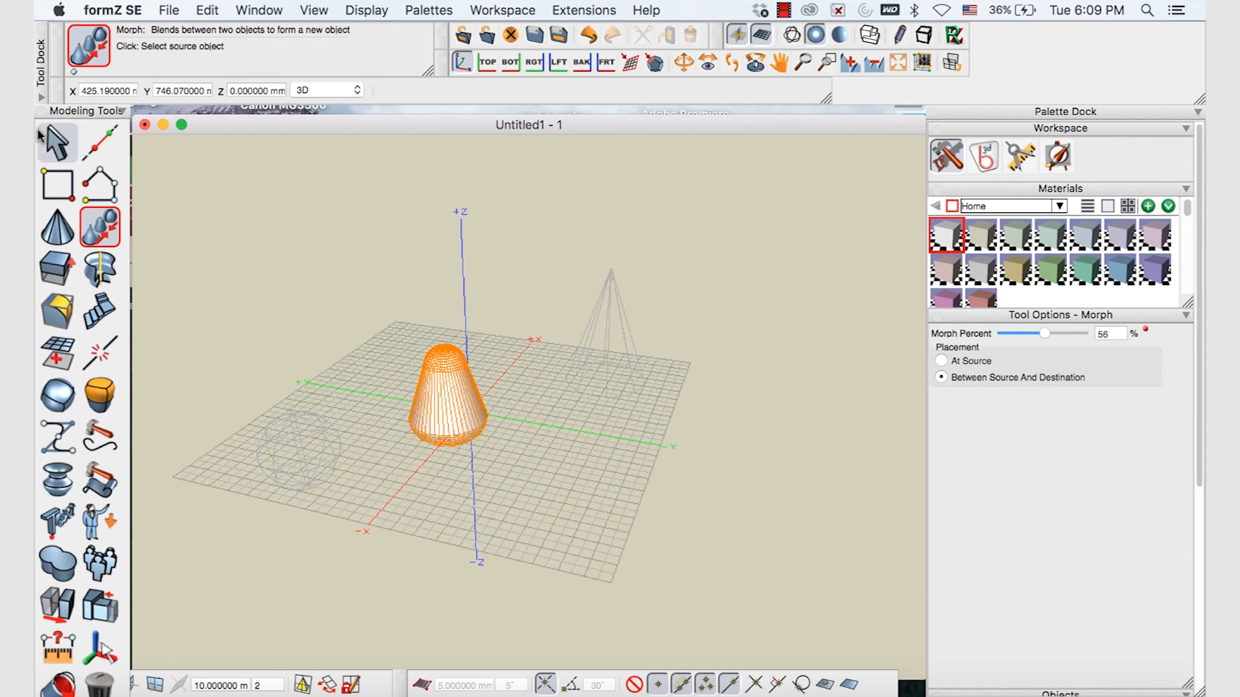
Set the morph amount of the blended shape to 88 percent
click(56, 142)
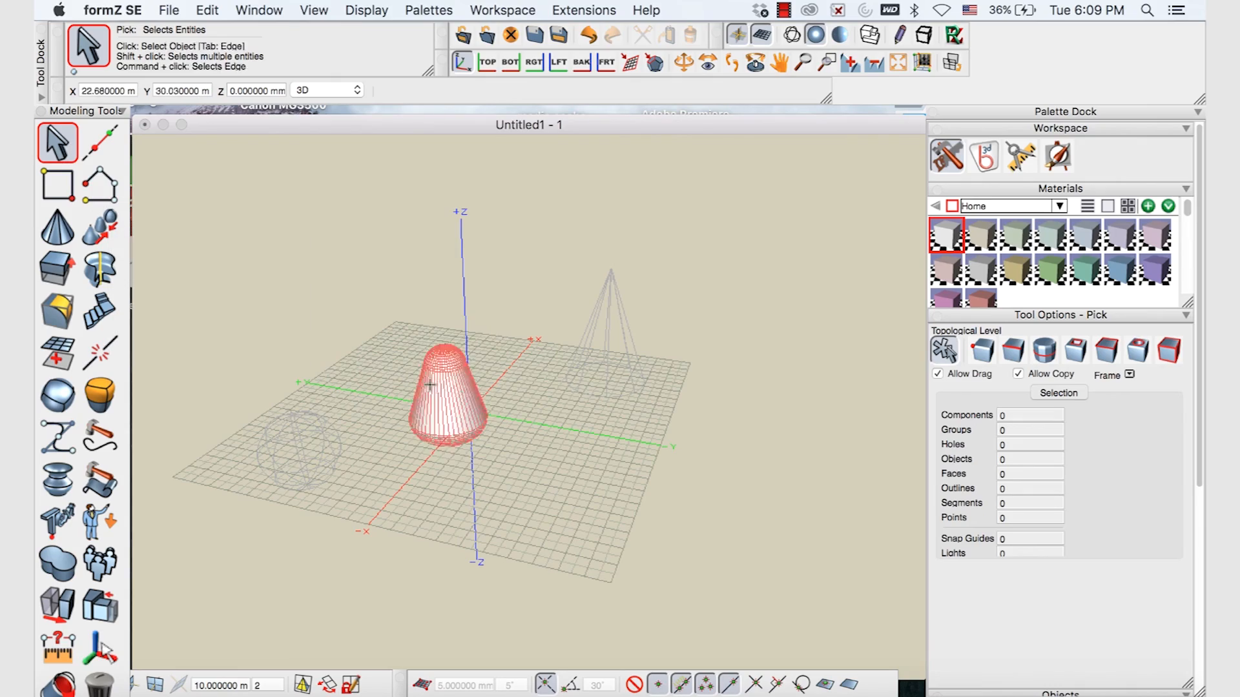
click(100, 226)
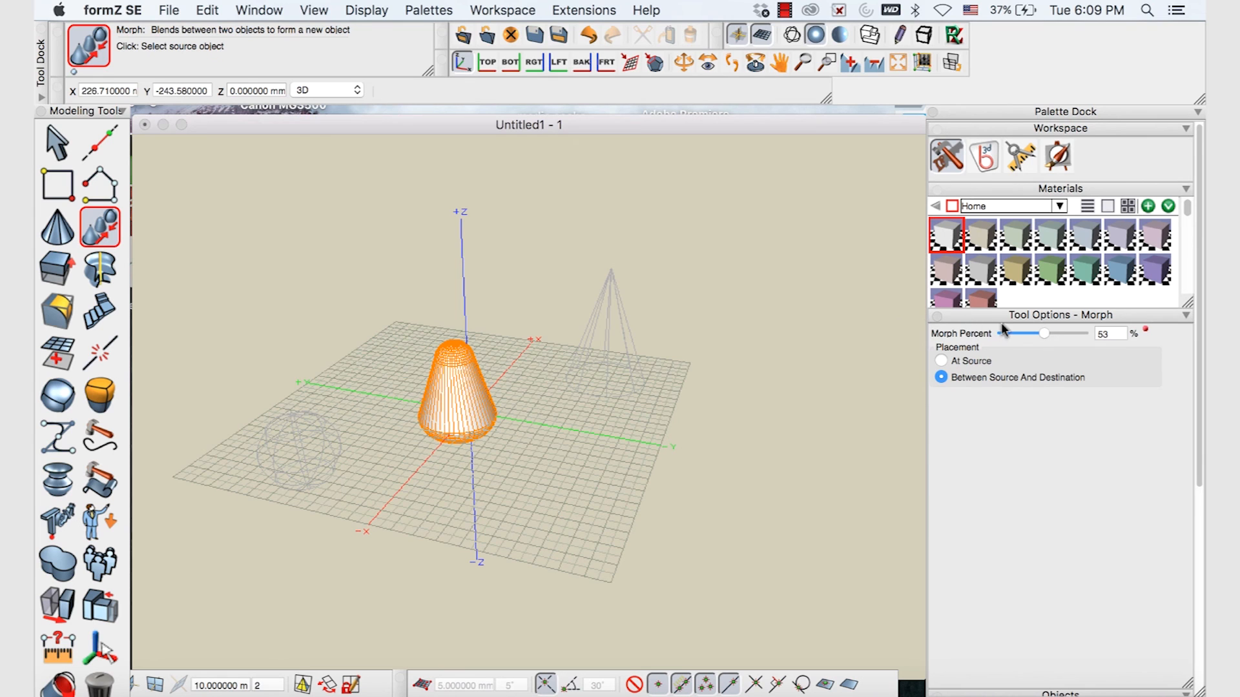
mouse_move(279, 449)
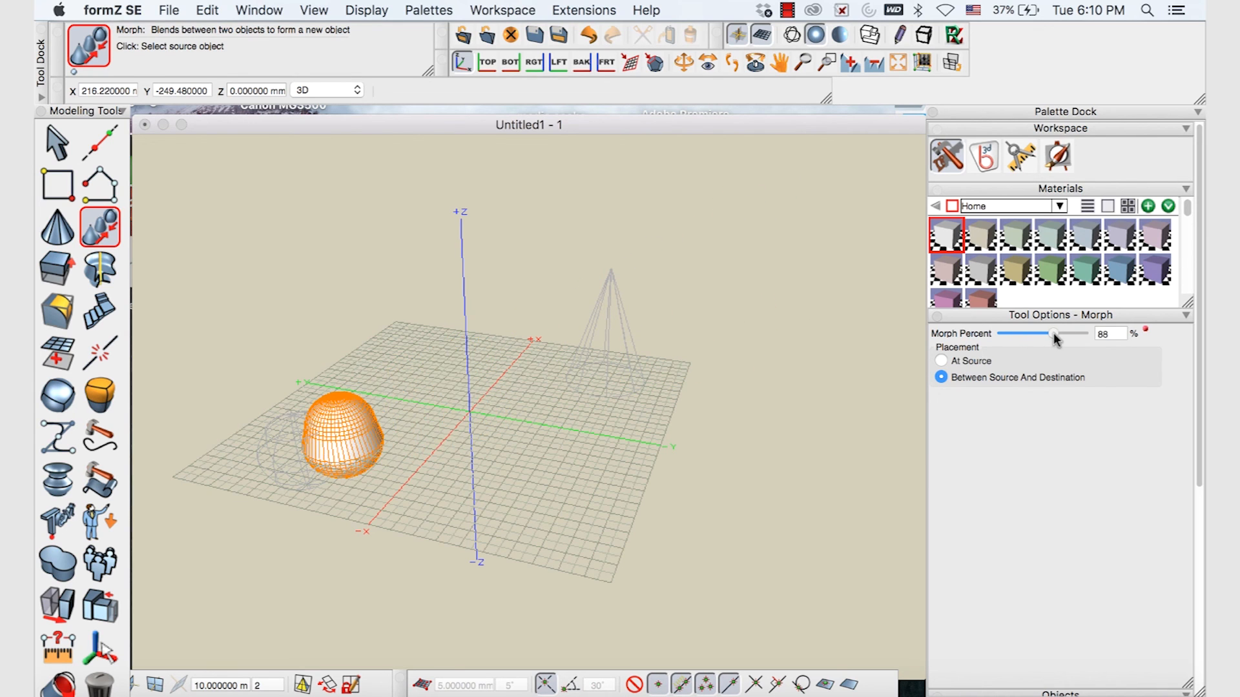
click(57, 183)
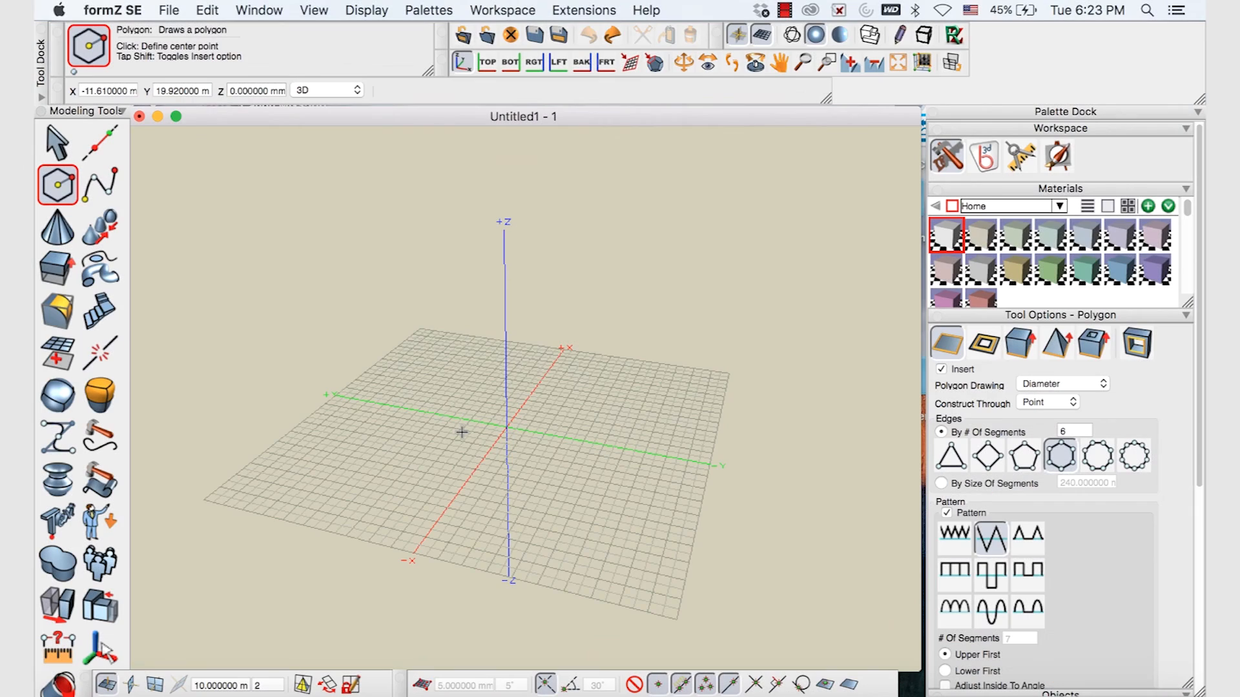
mouse_move(510, 418)
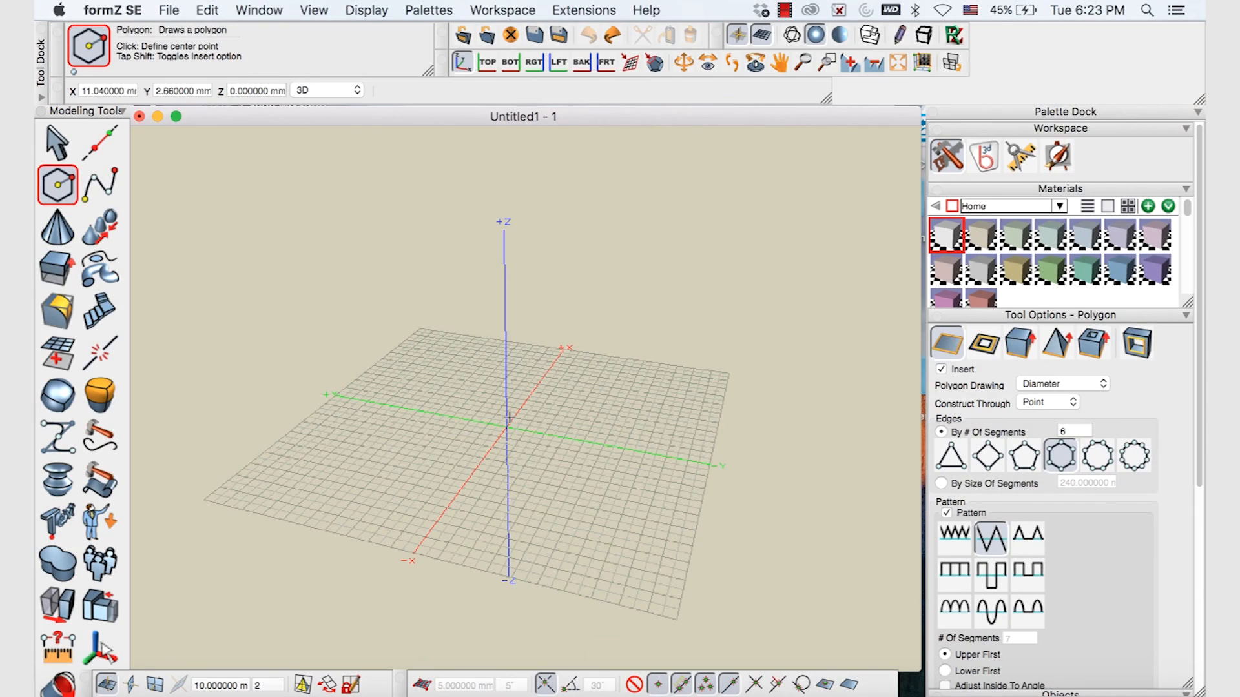
Draw a 6-segment patterned polygon at the grid origin and switch to the LFT view
click(99, 268)
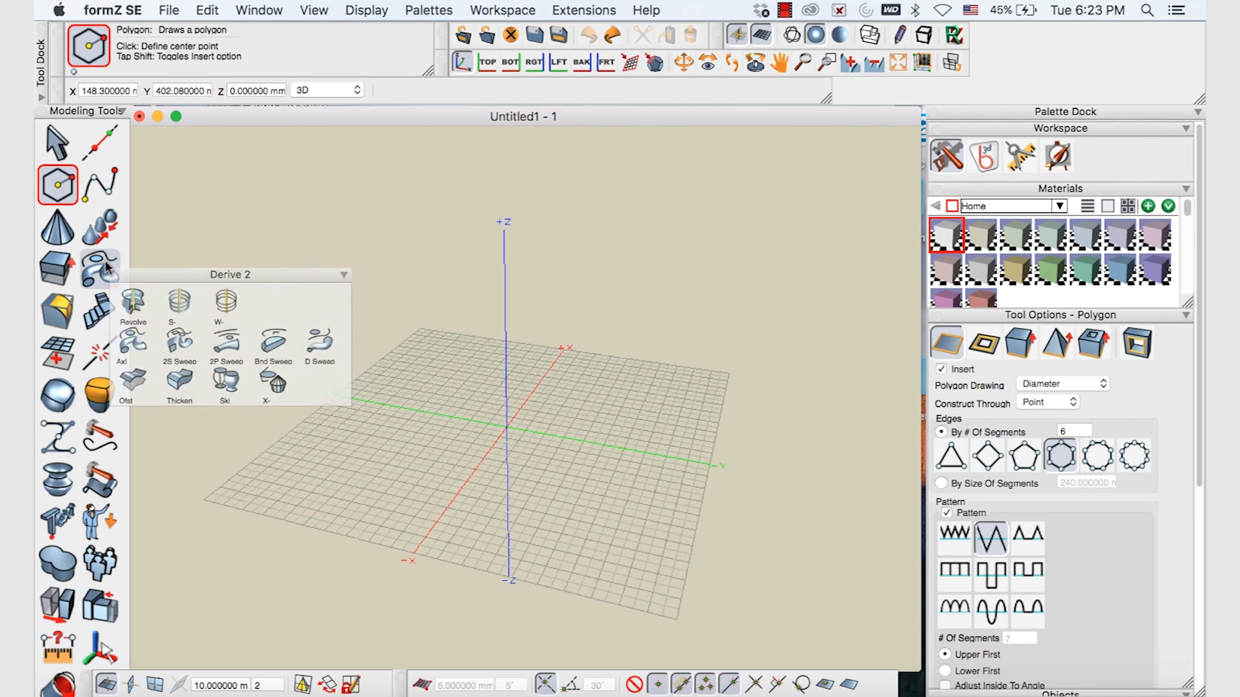
drag(229, 275, 274, 190)
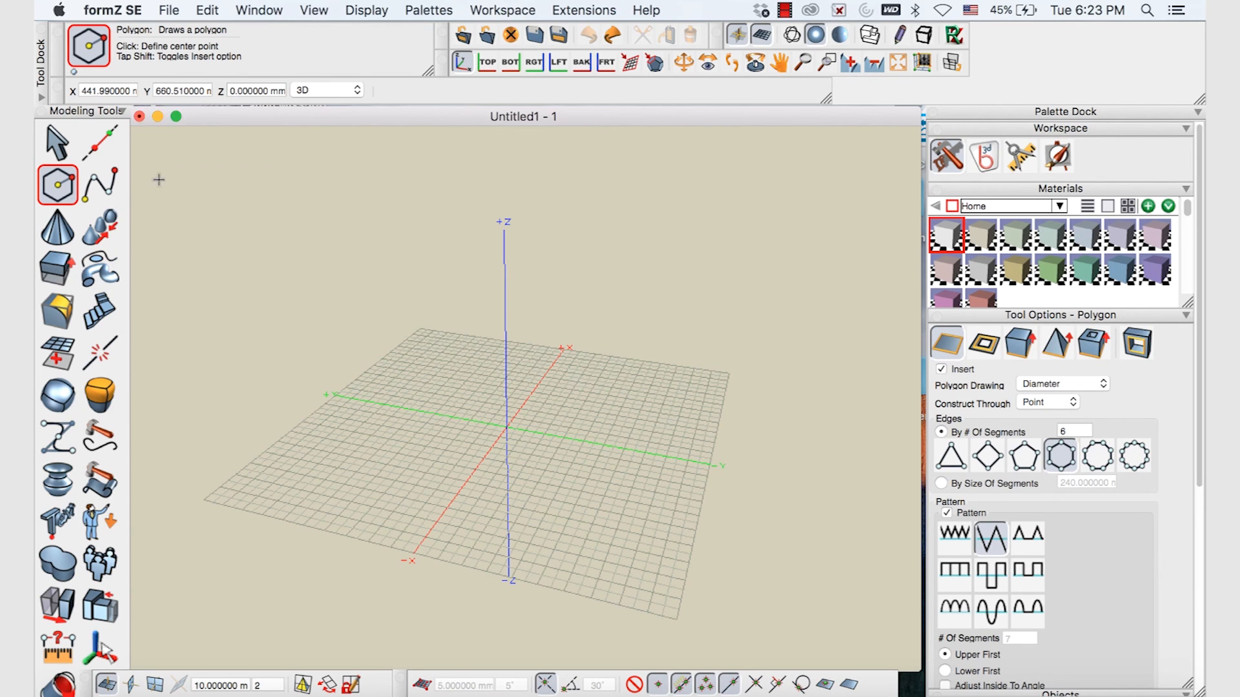
click(57, 184)
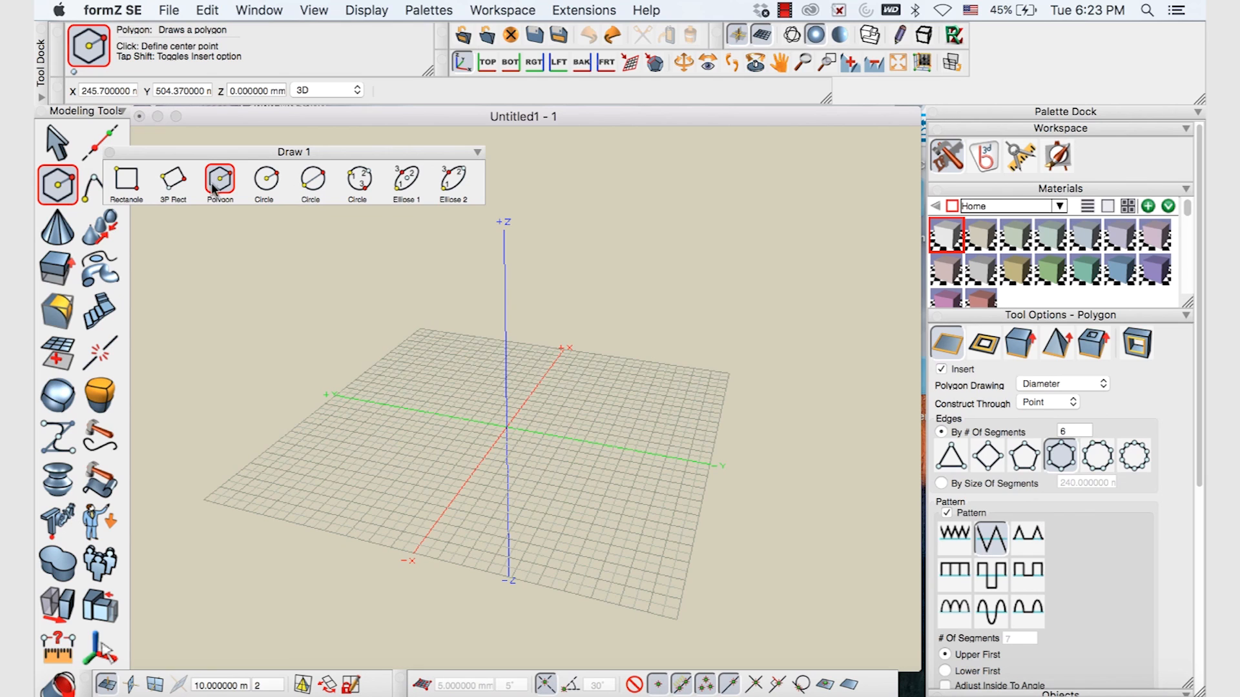
mouse_move(506, 419)
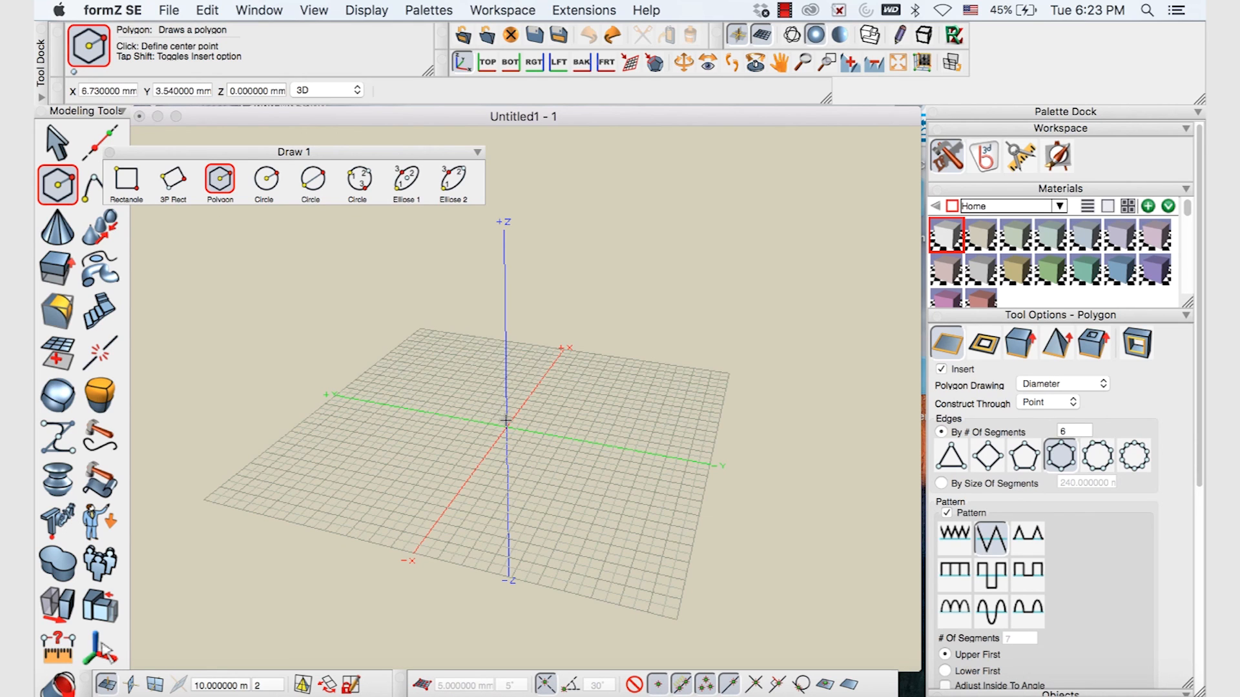
click(505, 425)
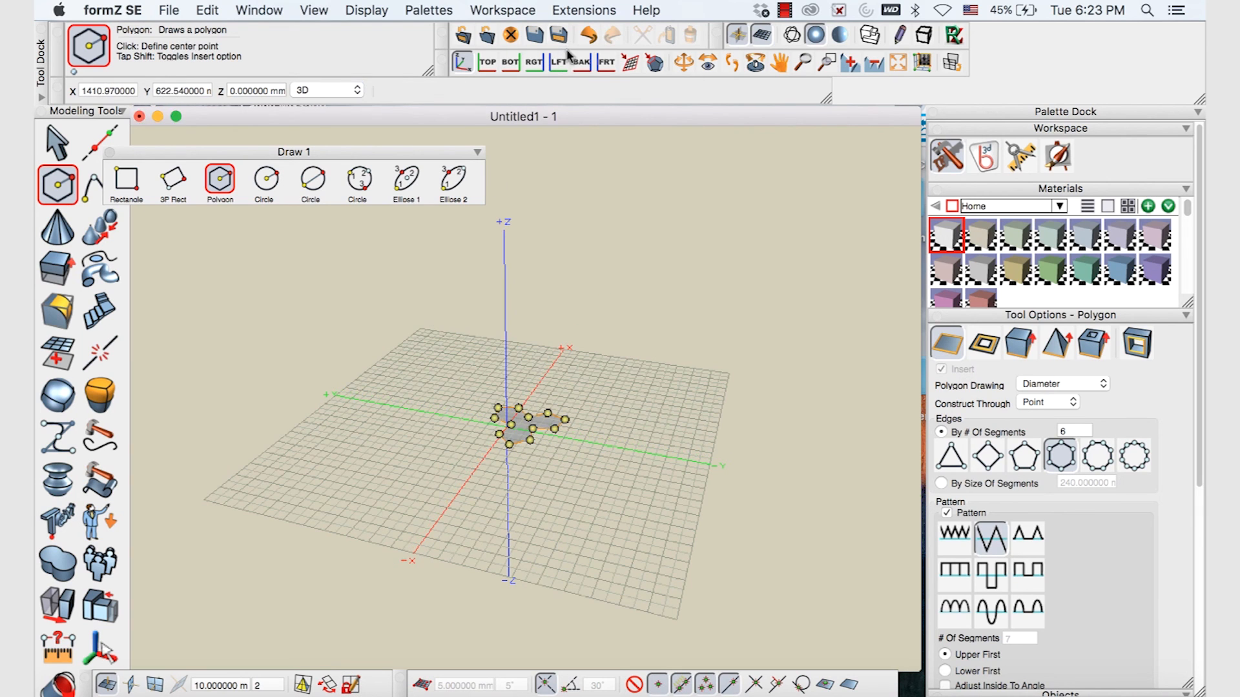
click(557, 63)
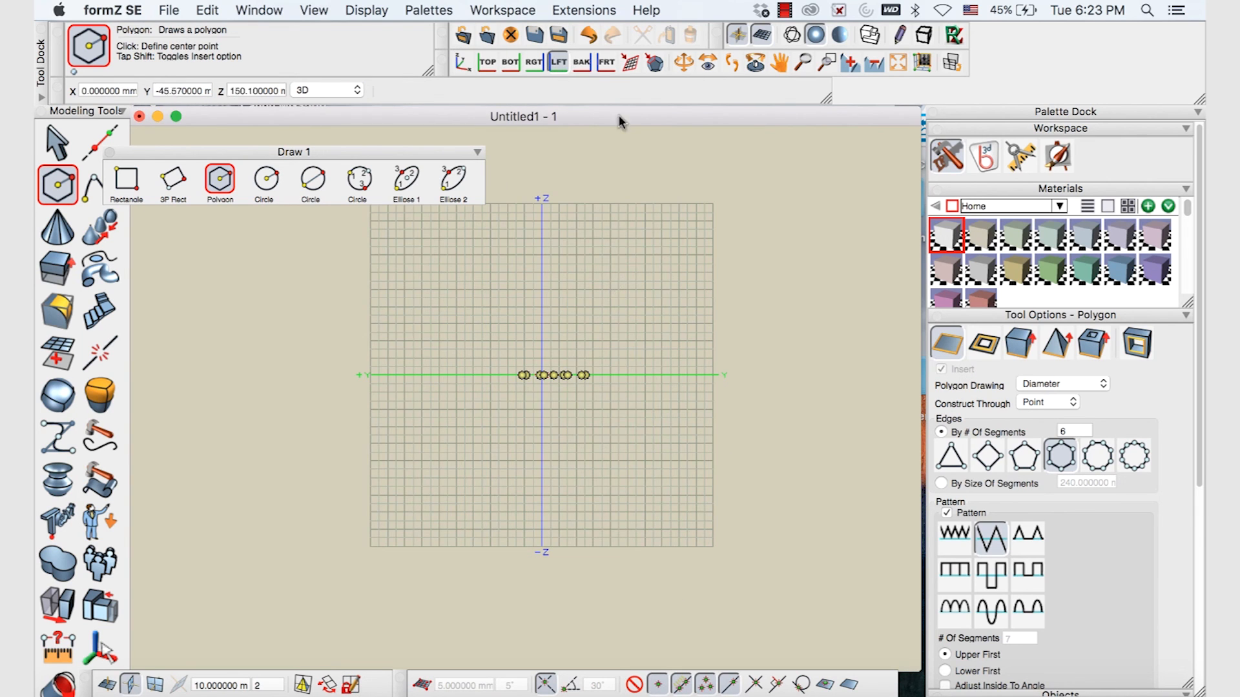
Draw a wavy Spline Through Points curve beside the polygon, ending at its lowest point
click(93, 182)
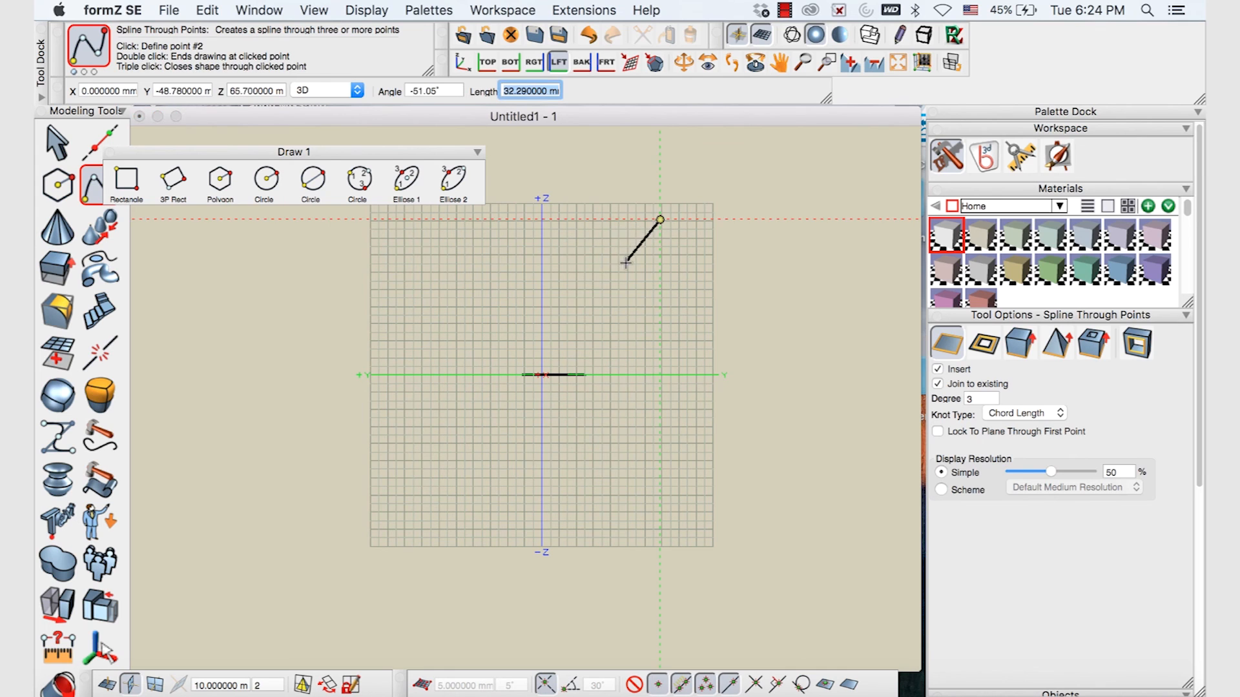
click(652, 435)
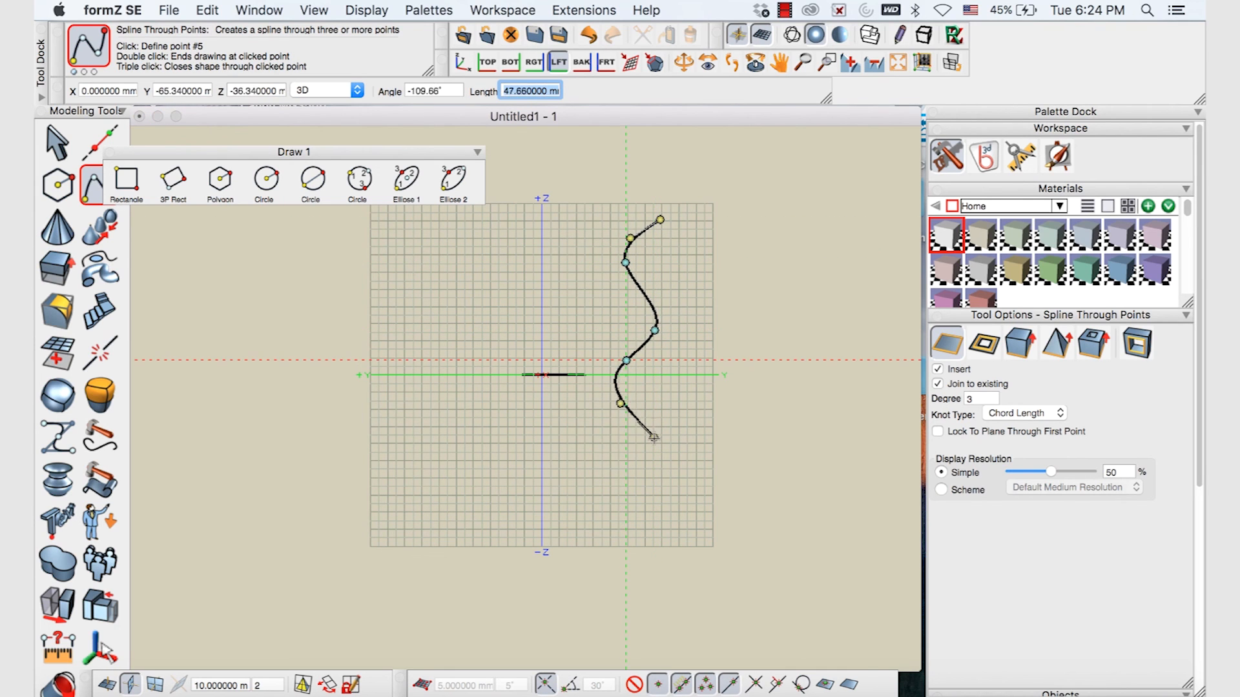
click(623, 483)
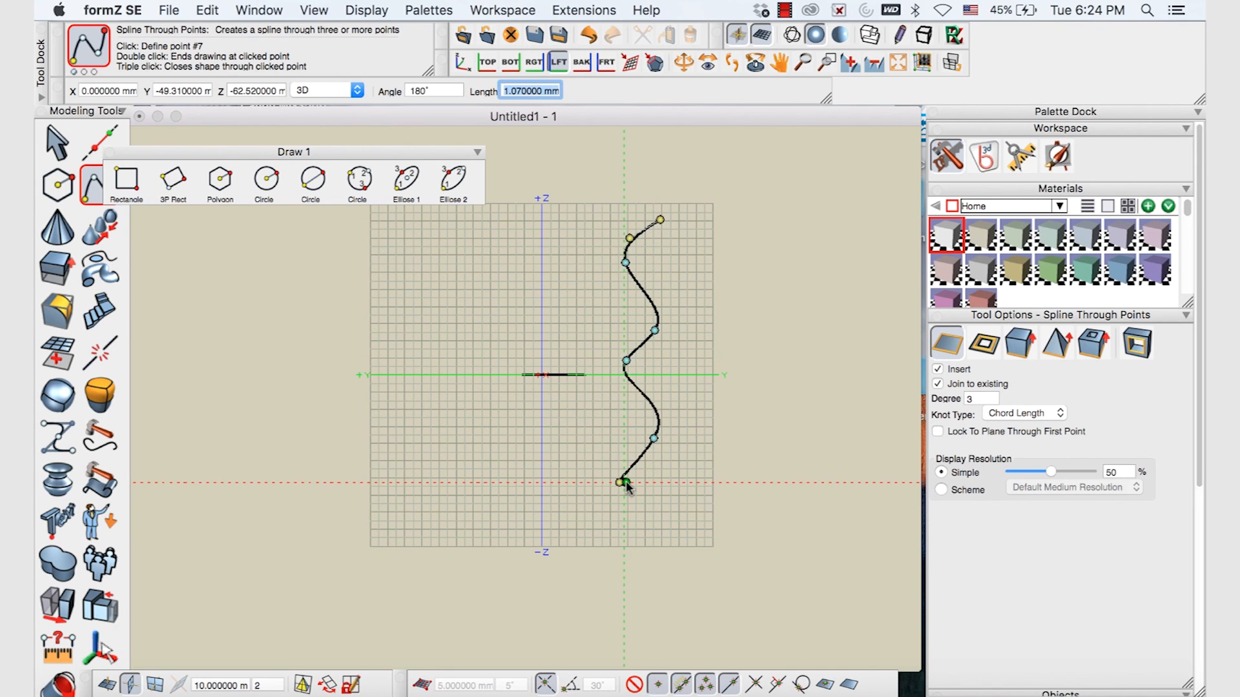
click(624, 483)
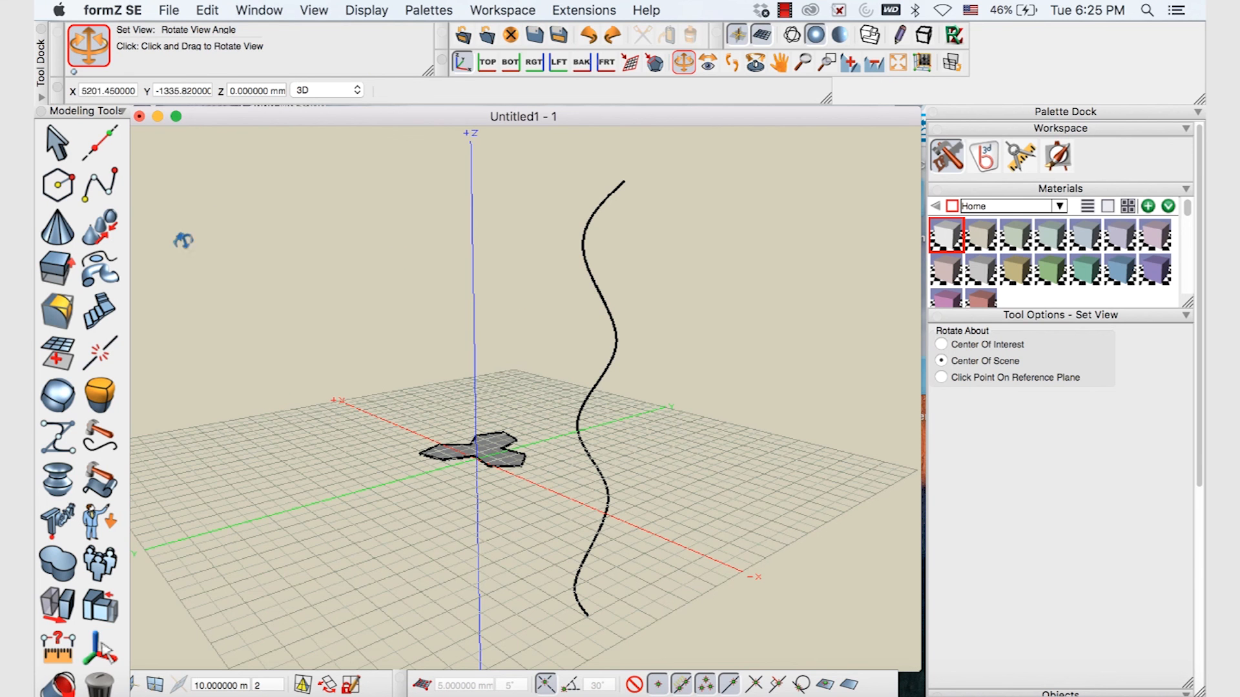
Axial-sweep the three-lobed profile along the wavy spline path
click(100, 267)
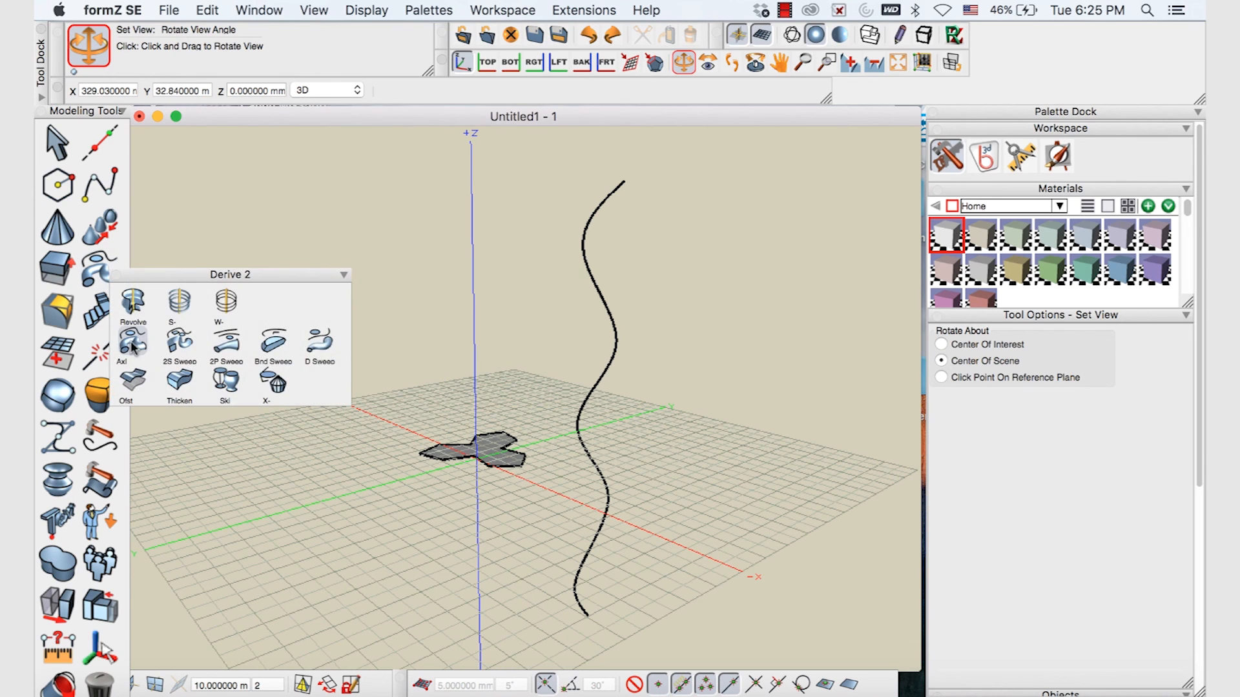
click(133, 338)
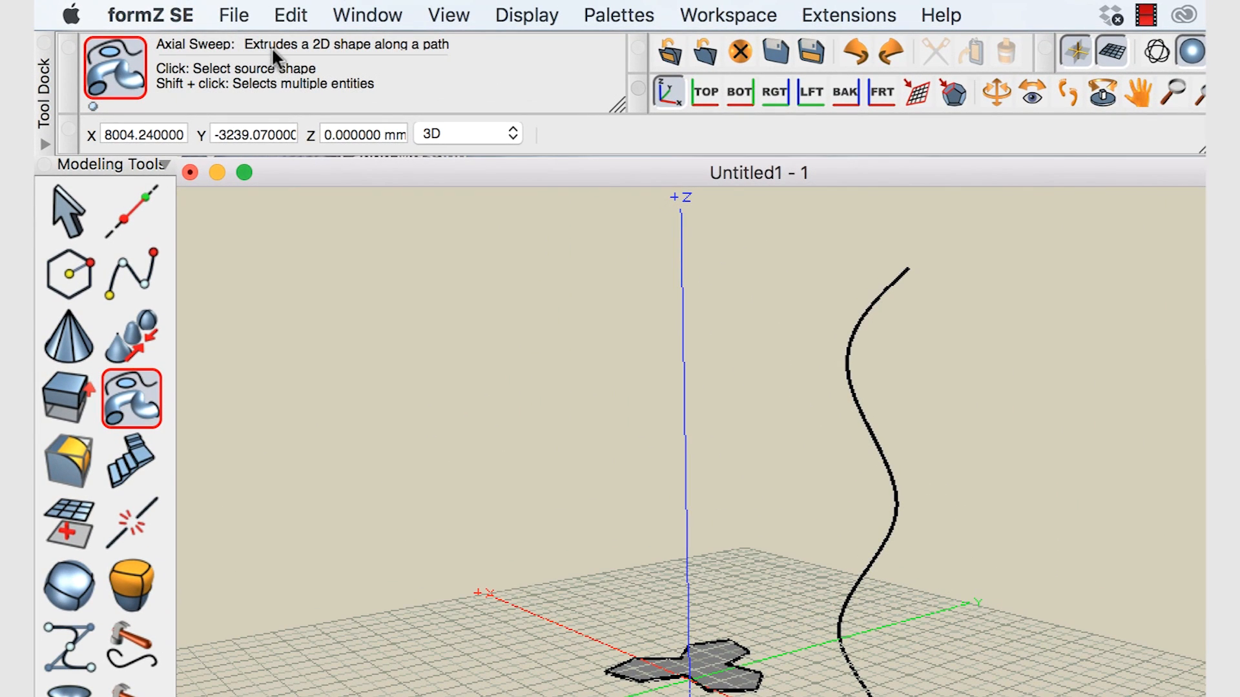
click(700, 668)
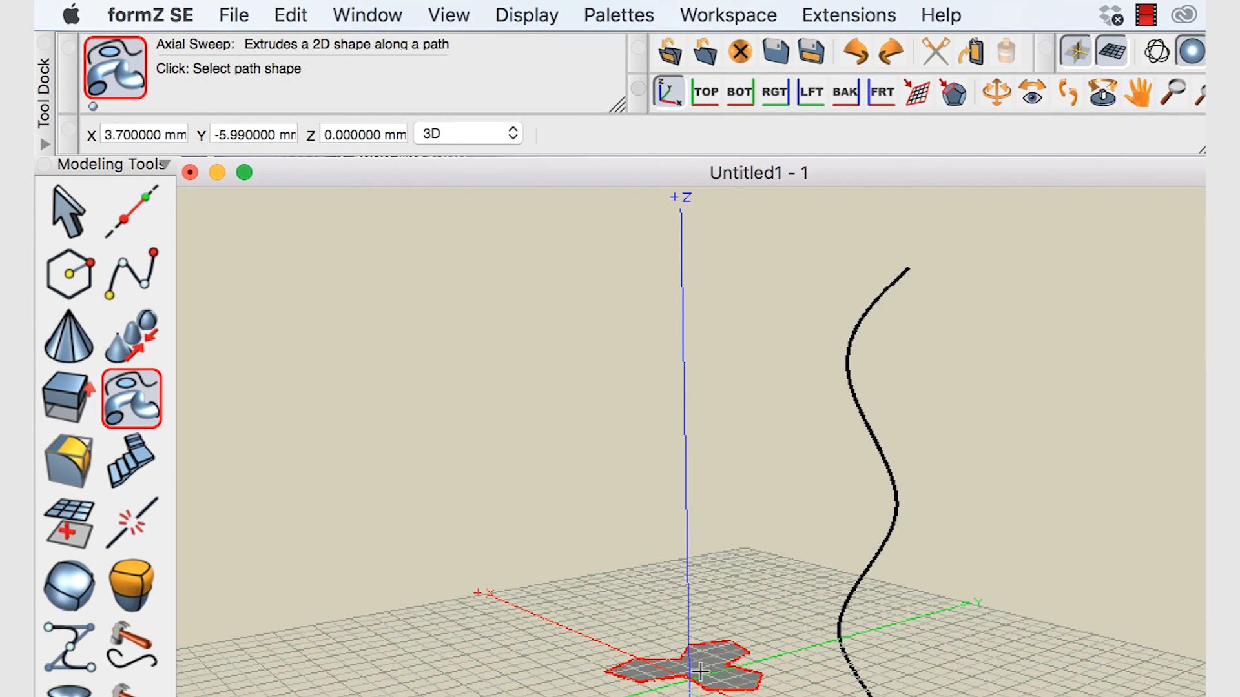
mouse_move(575, 222)
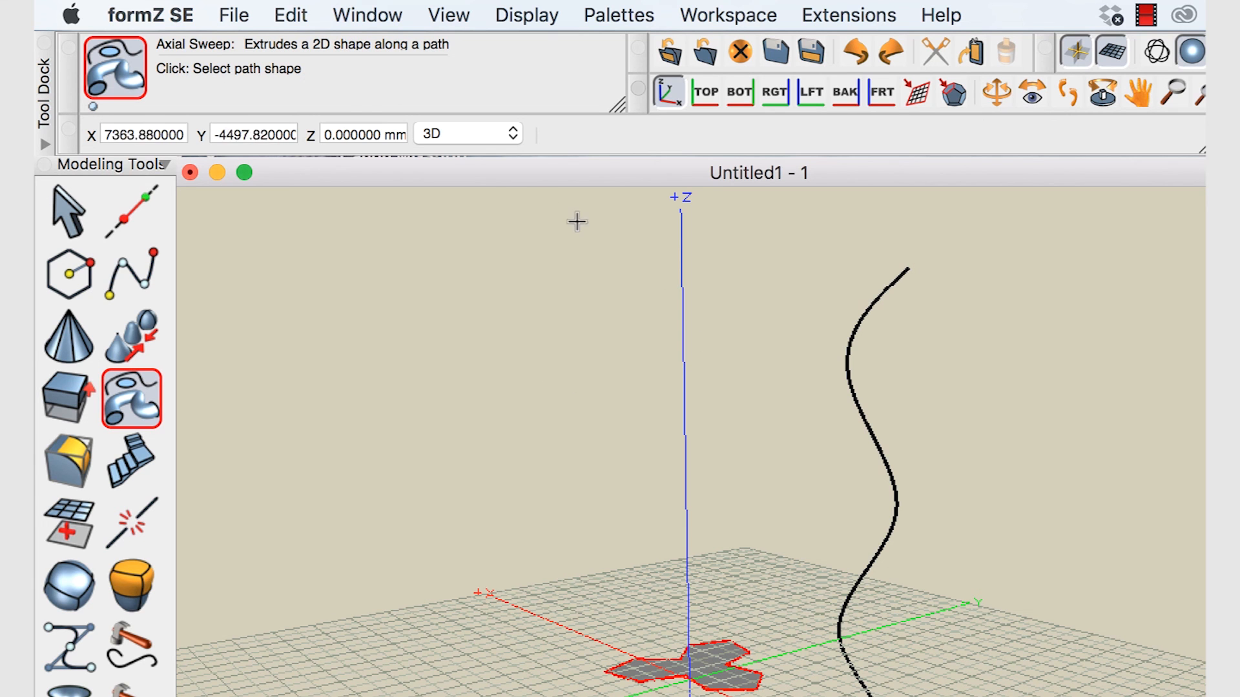
mouse_move(227, 89)
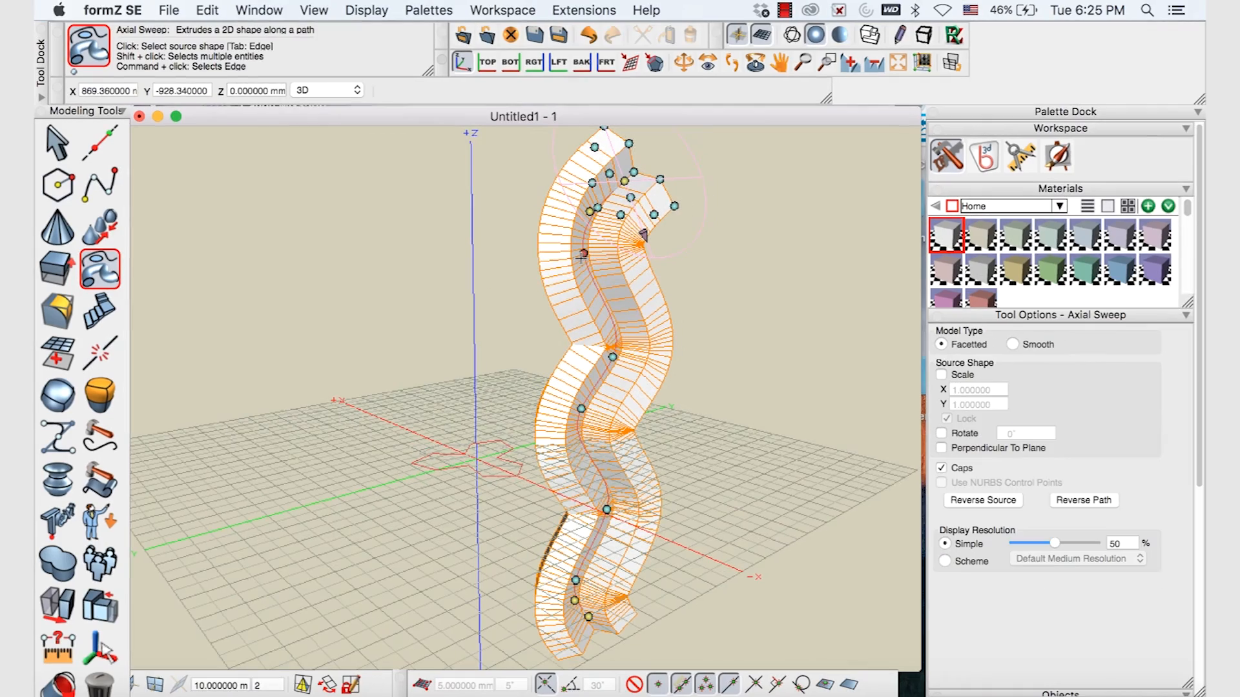
Show the sweep's controls and orbit the view around the spiral solid
click(683, 63)
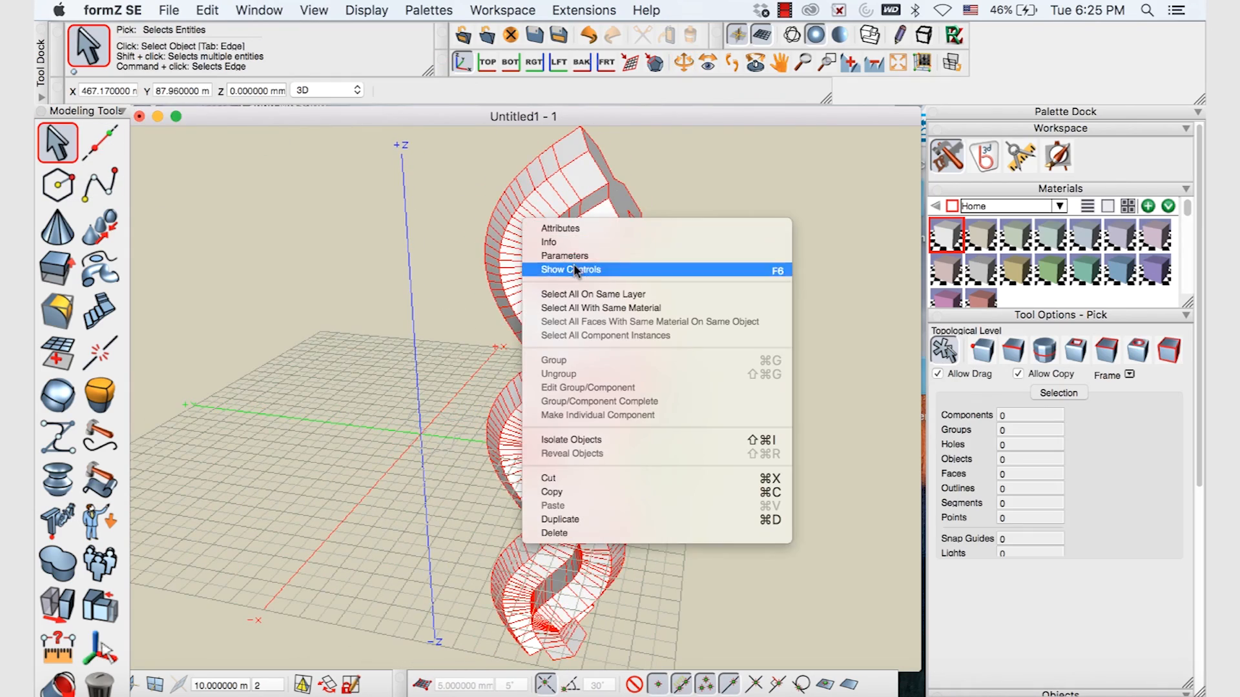
click(570, 270)
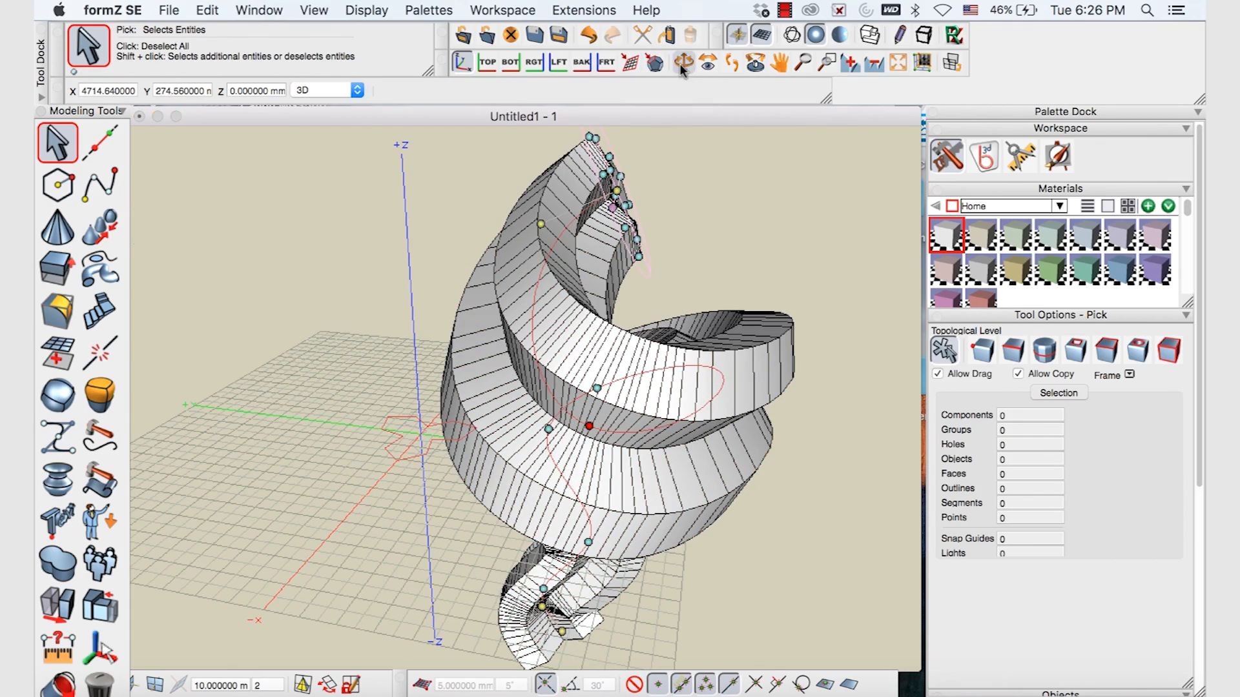
click(682, 62)
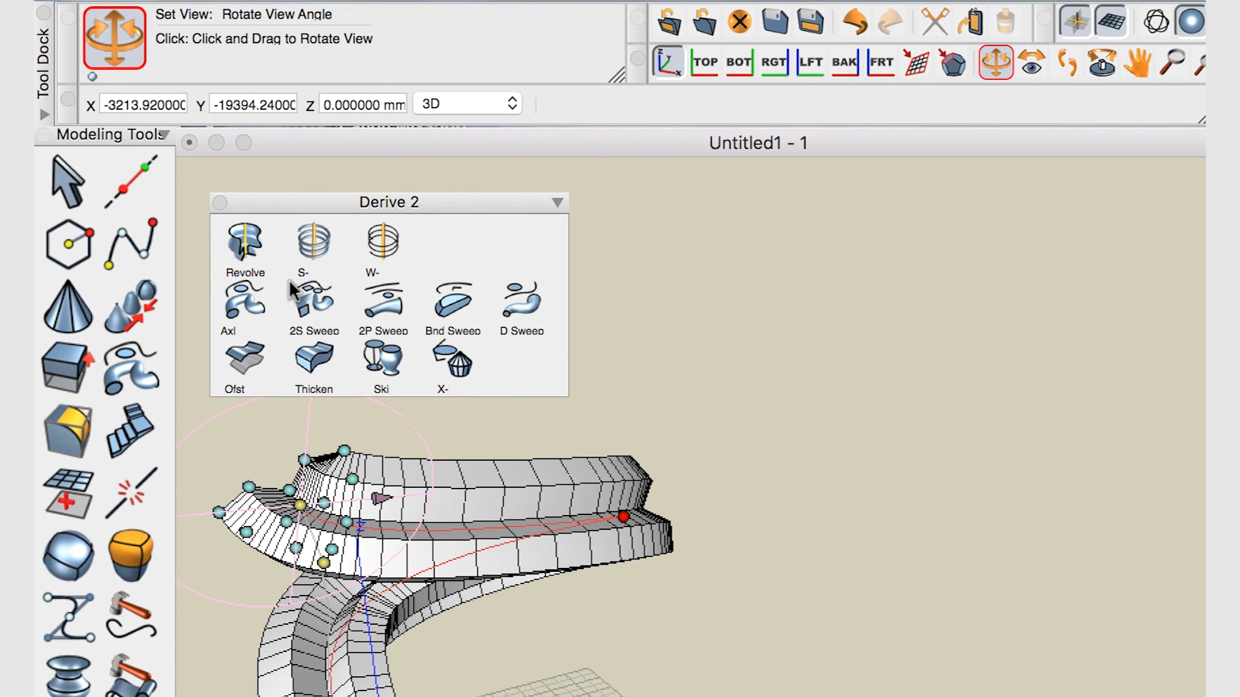
mouse_move(245, 360)
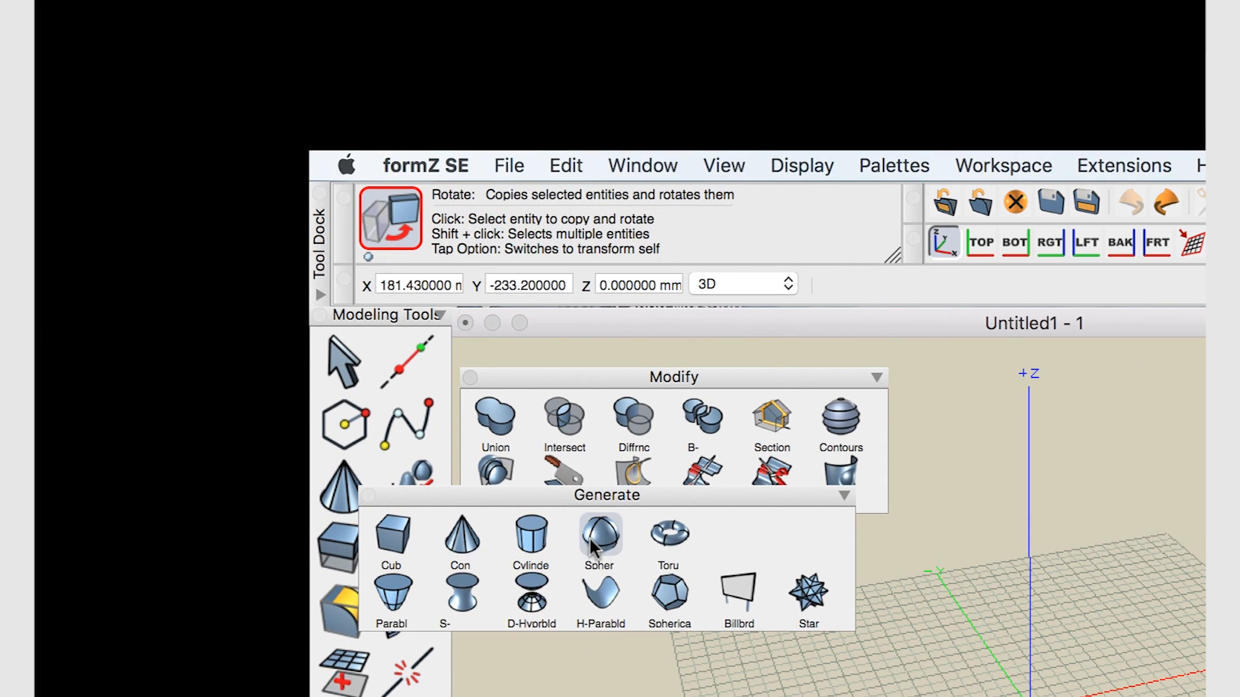
Generate a sphere at the scene centre, then select the Cone tool
click(599, 534)
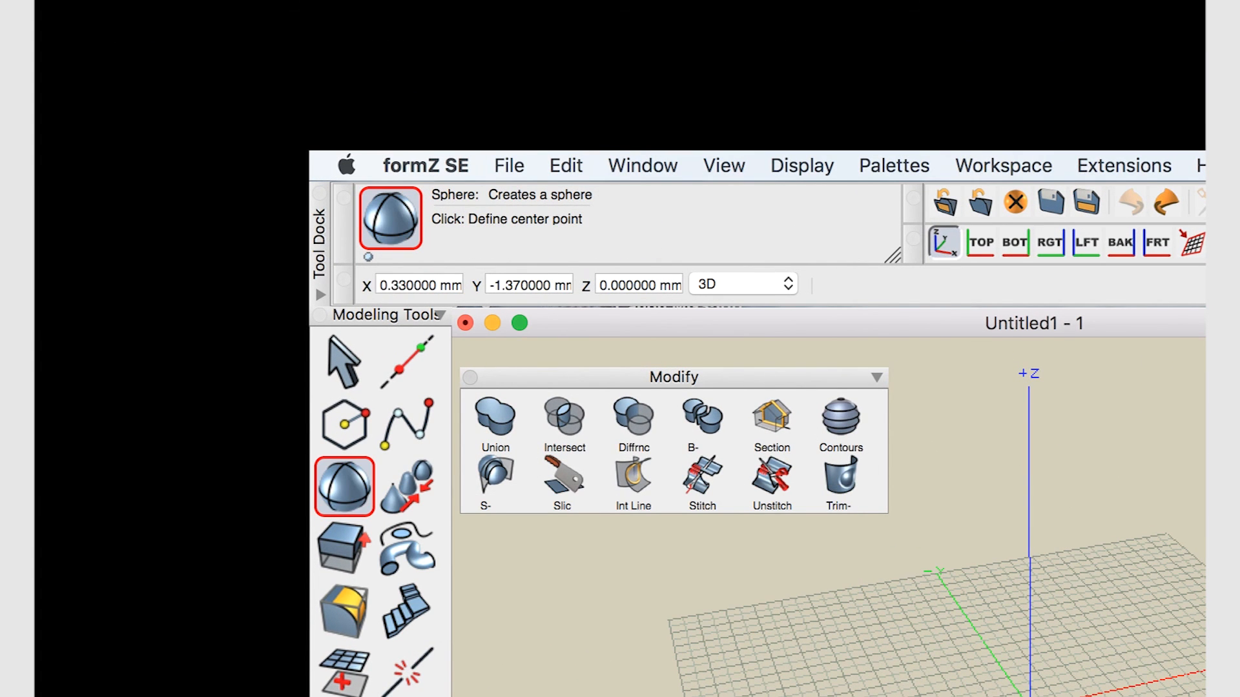
click(1028, 640)
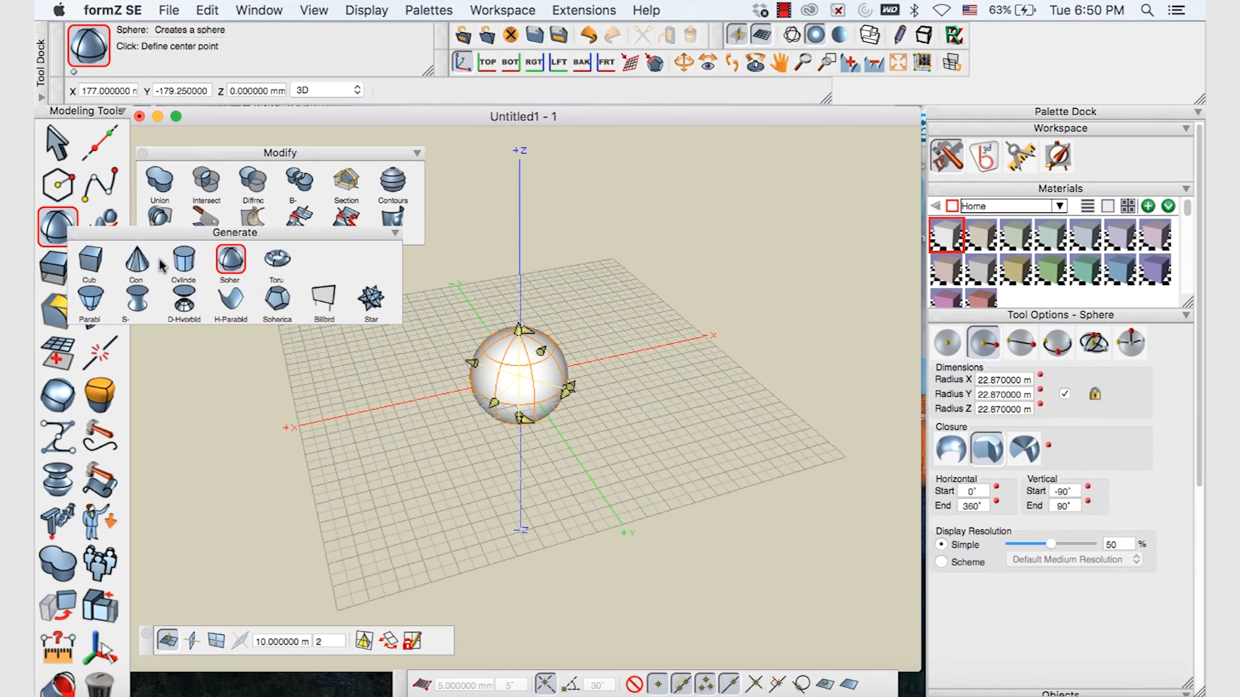
click(135, 261)
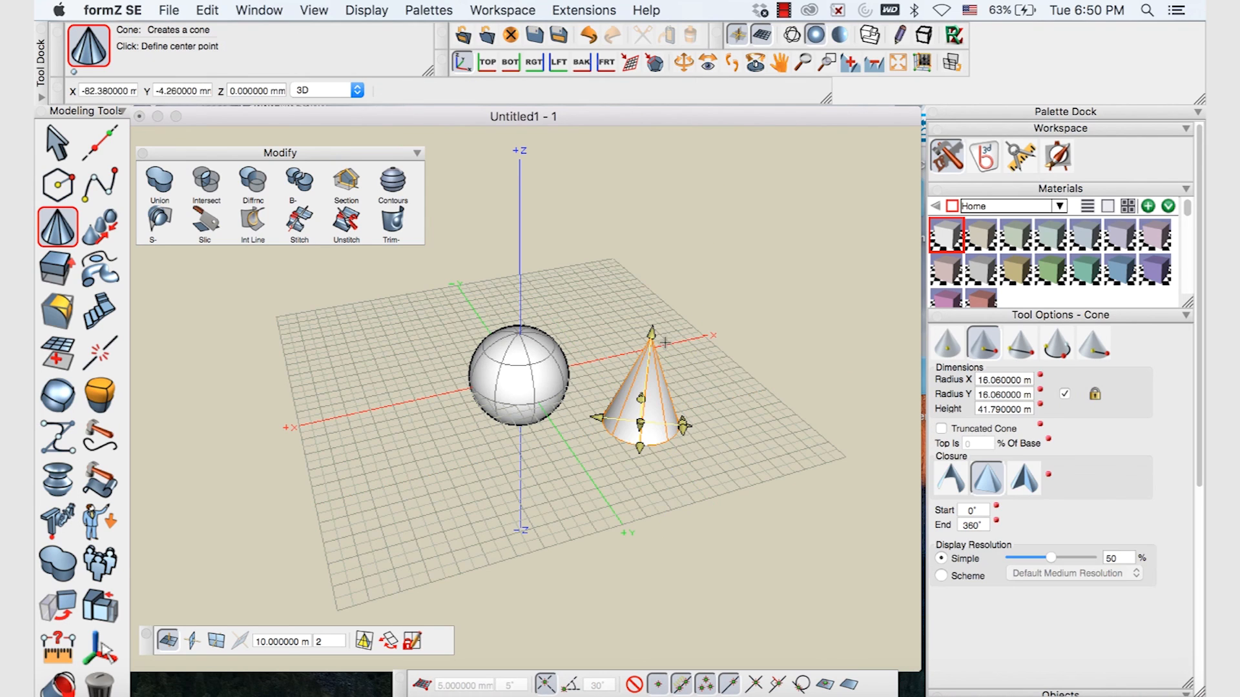
mouse_move(421, 433)
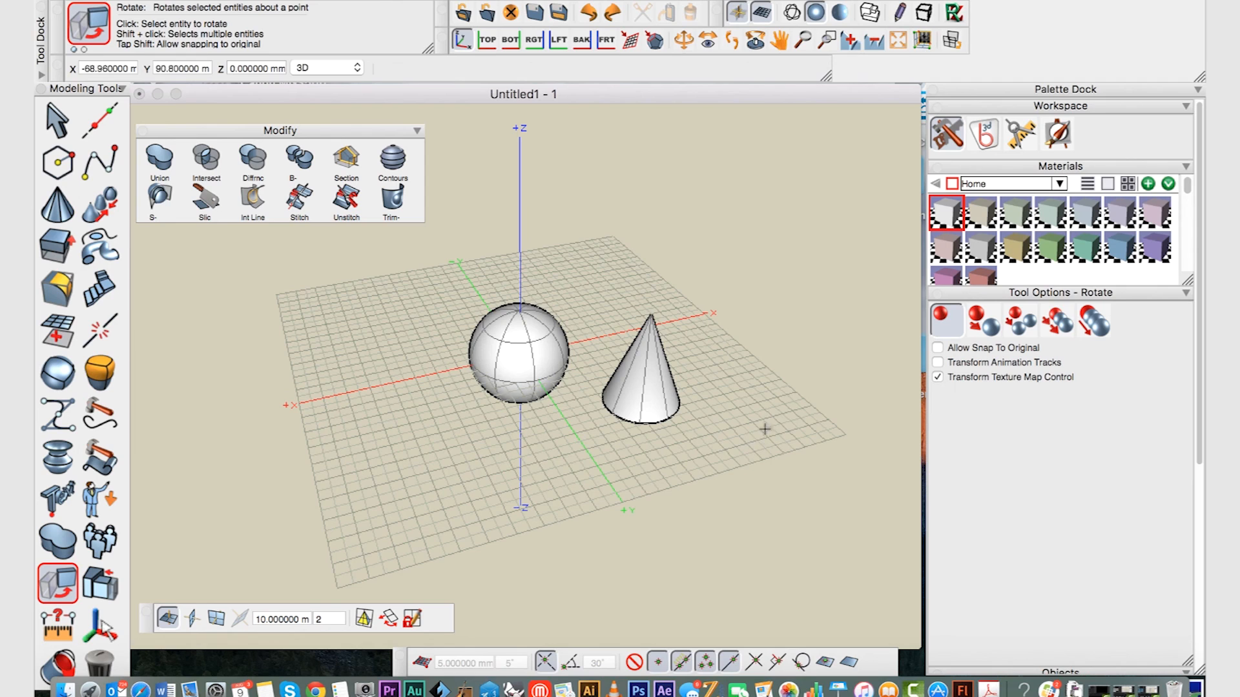
mouse_move(744, 438)
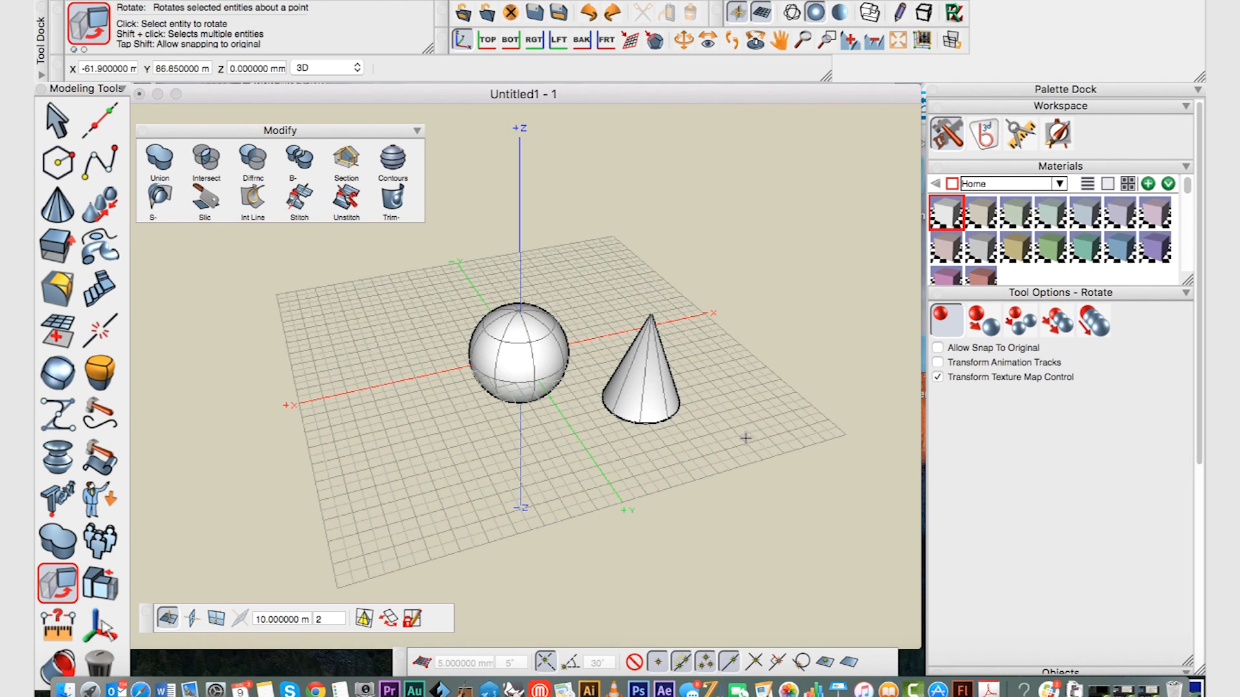
mouse_move(308, 550)
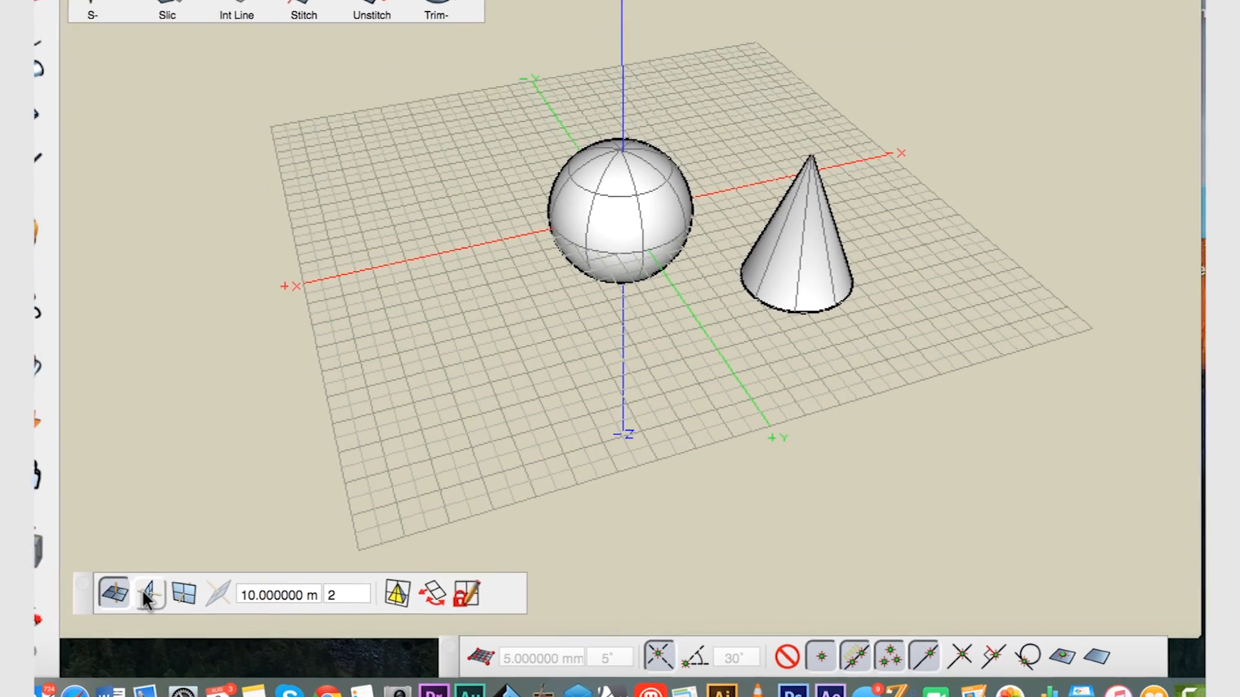
Set the YZ working plane and rotate the cone 180 degrees to invert it
click(147, 593)
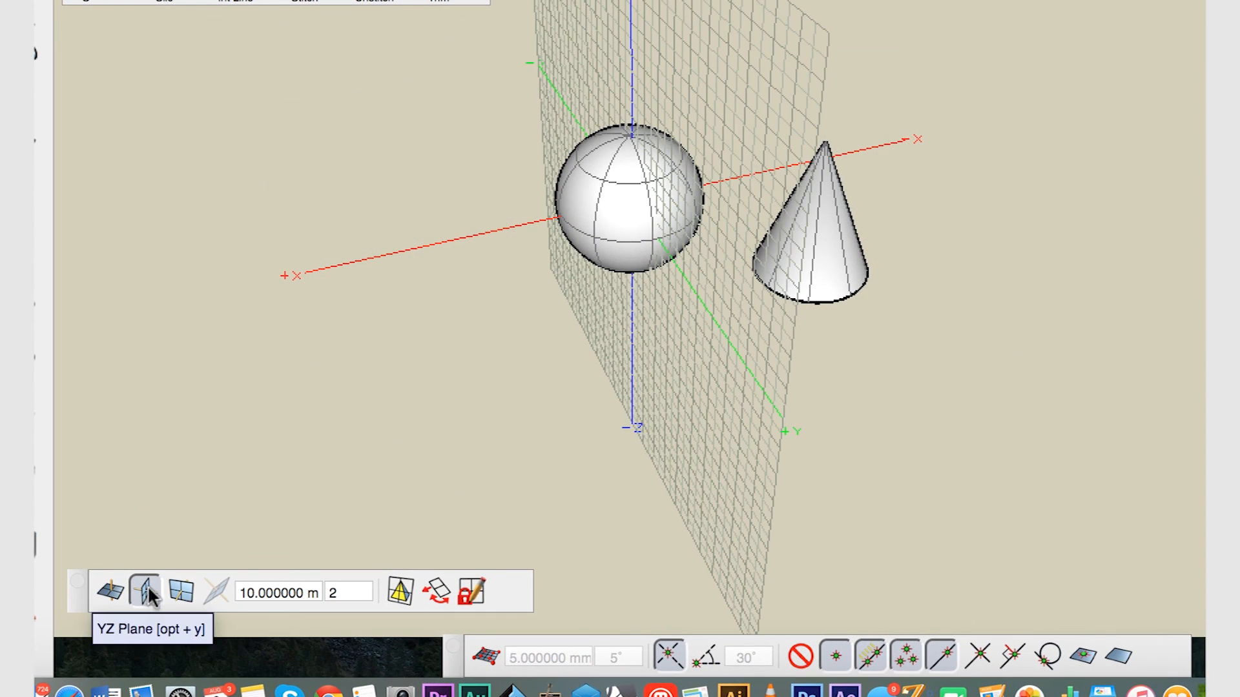
mouse_move(768, 209)
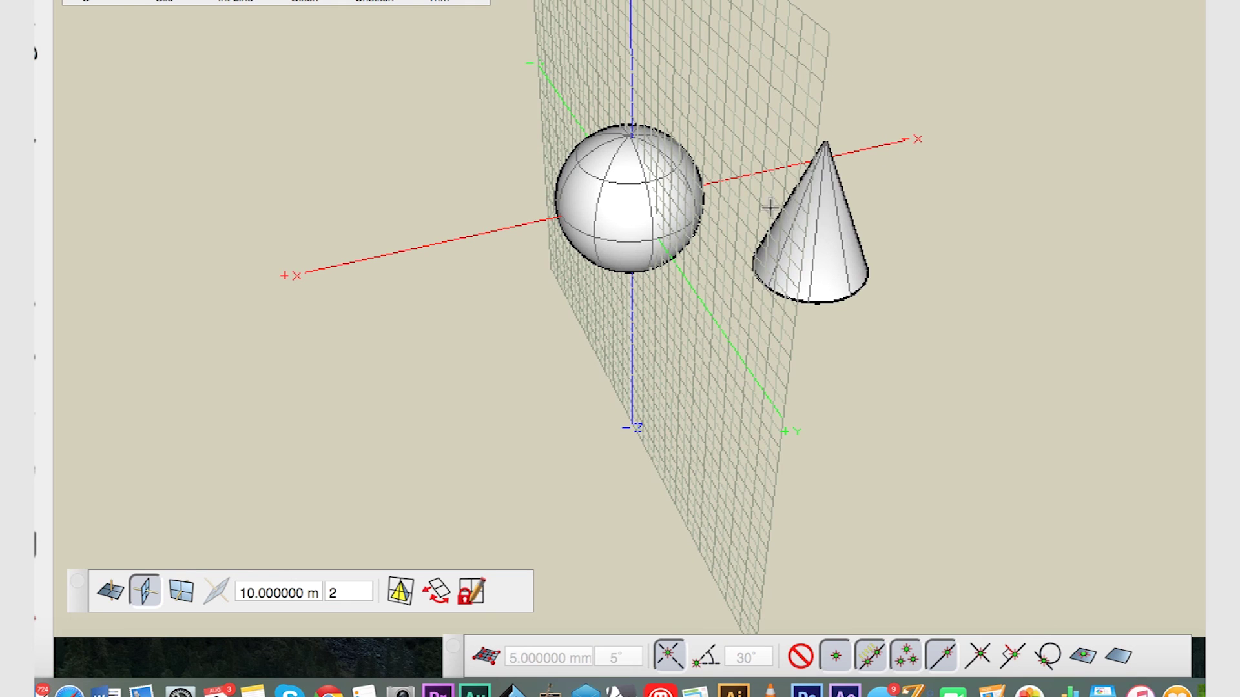
click(807, 229)
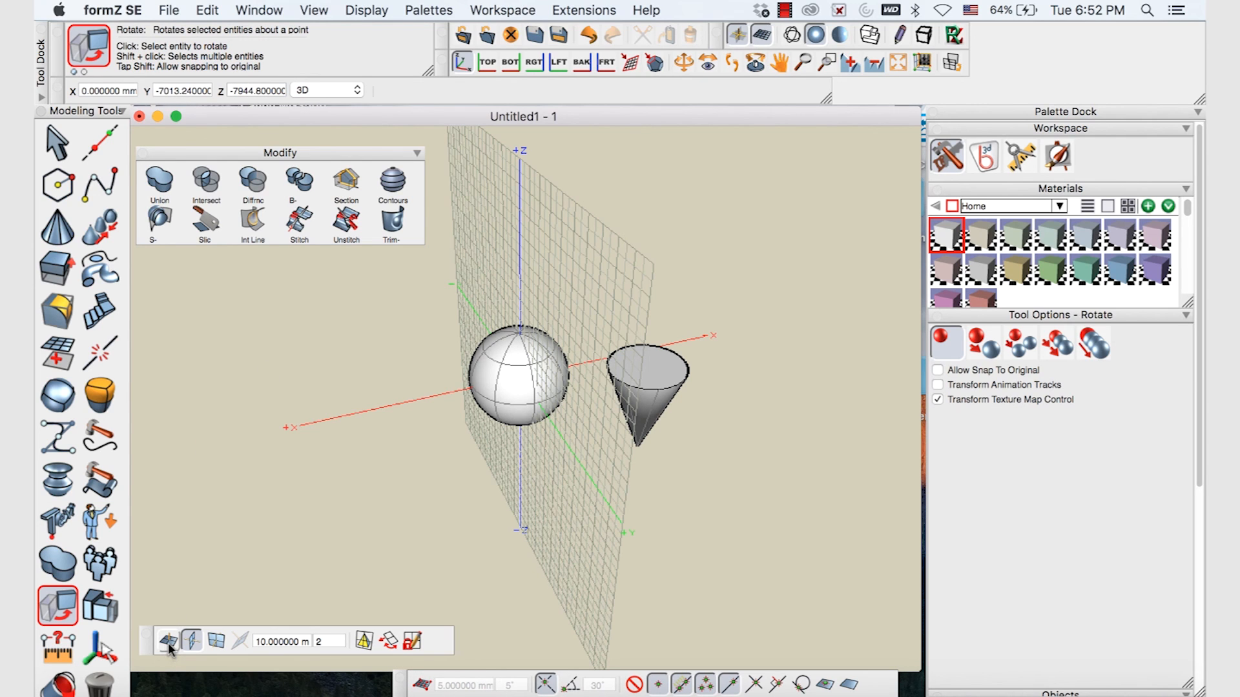
In Top view on the XY plane, move the cone onto the sphere centre
click(166, 641)
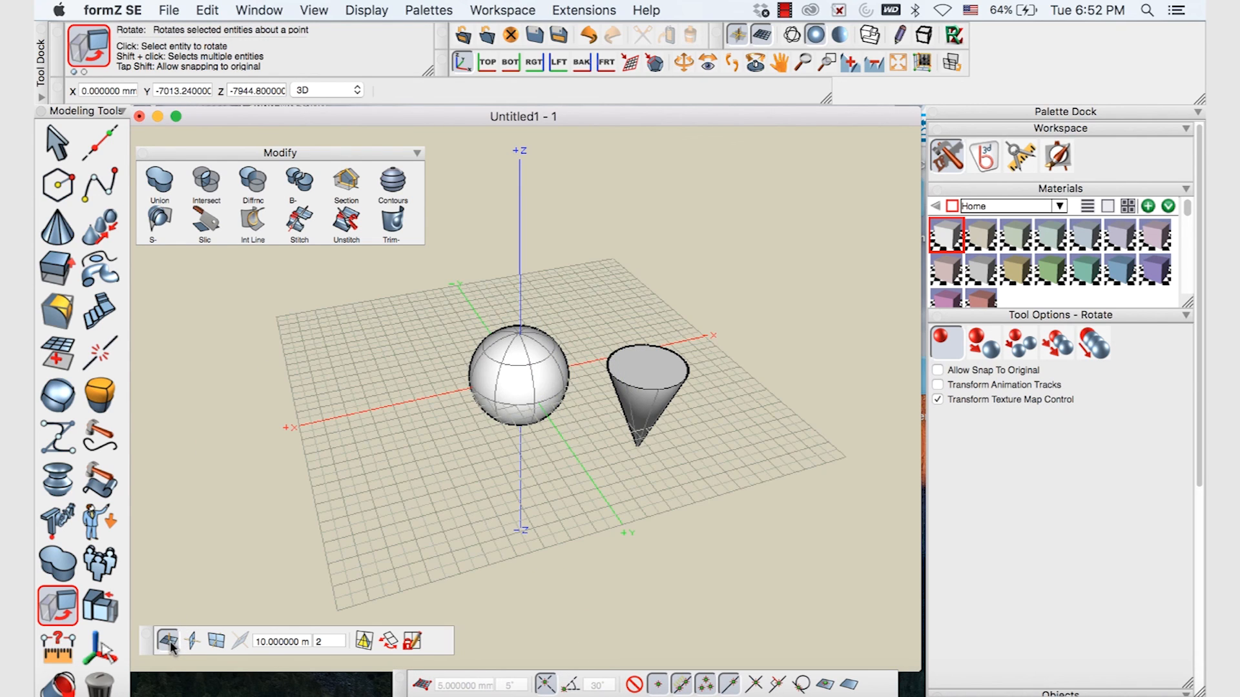
mouse_move(483, 64)
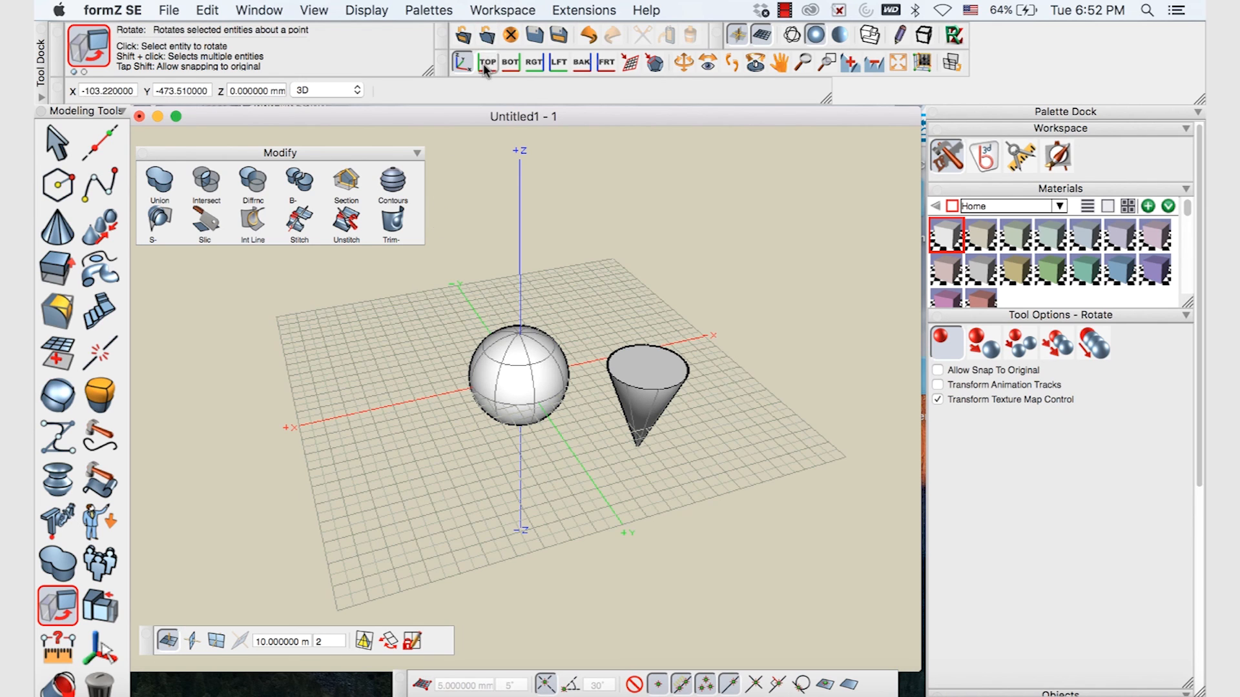
click(488, 62)
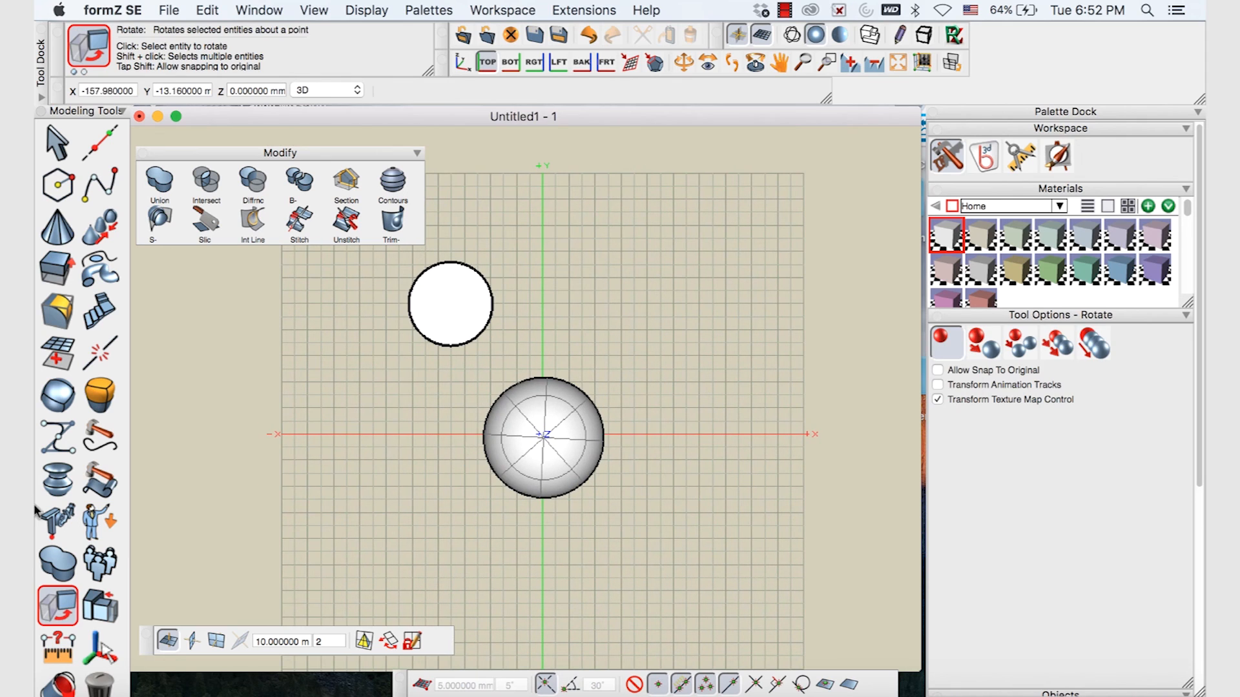
click(56, 605)
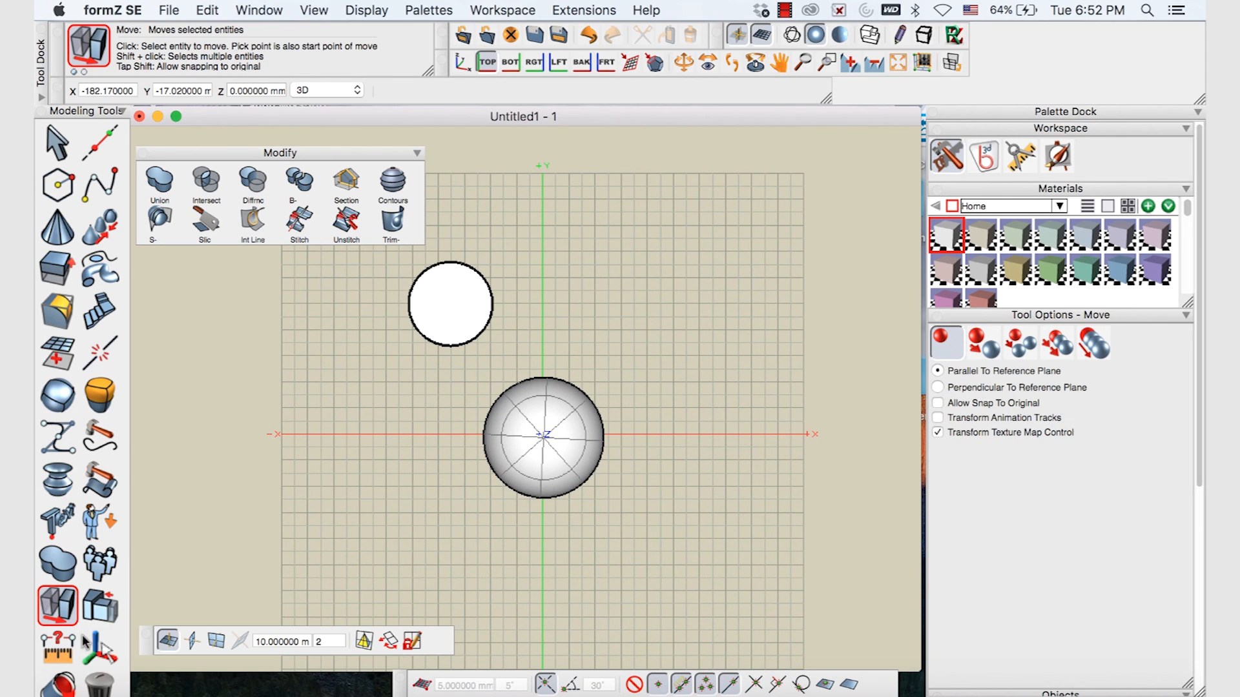
mouse_move(449, 304)
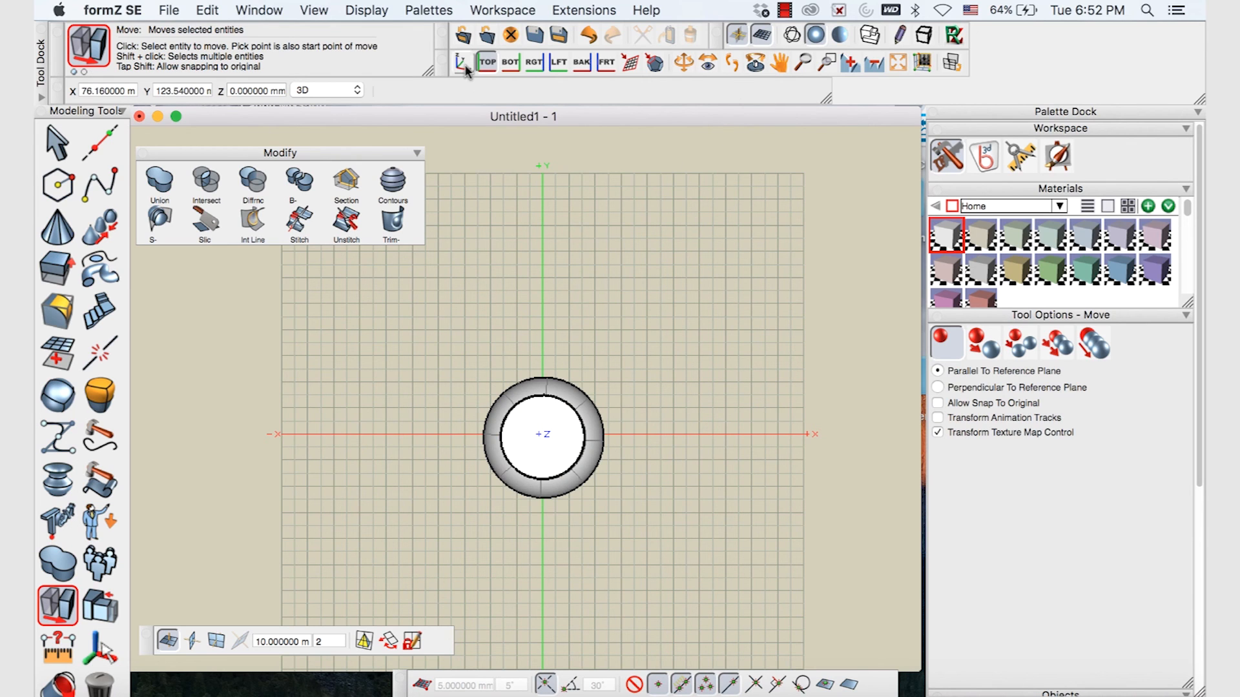
click(462, 62)
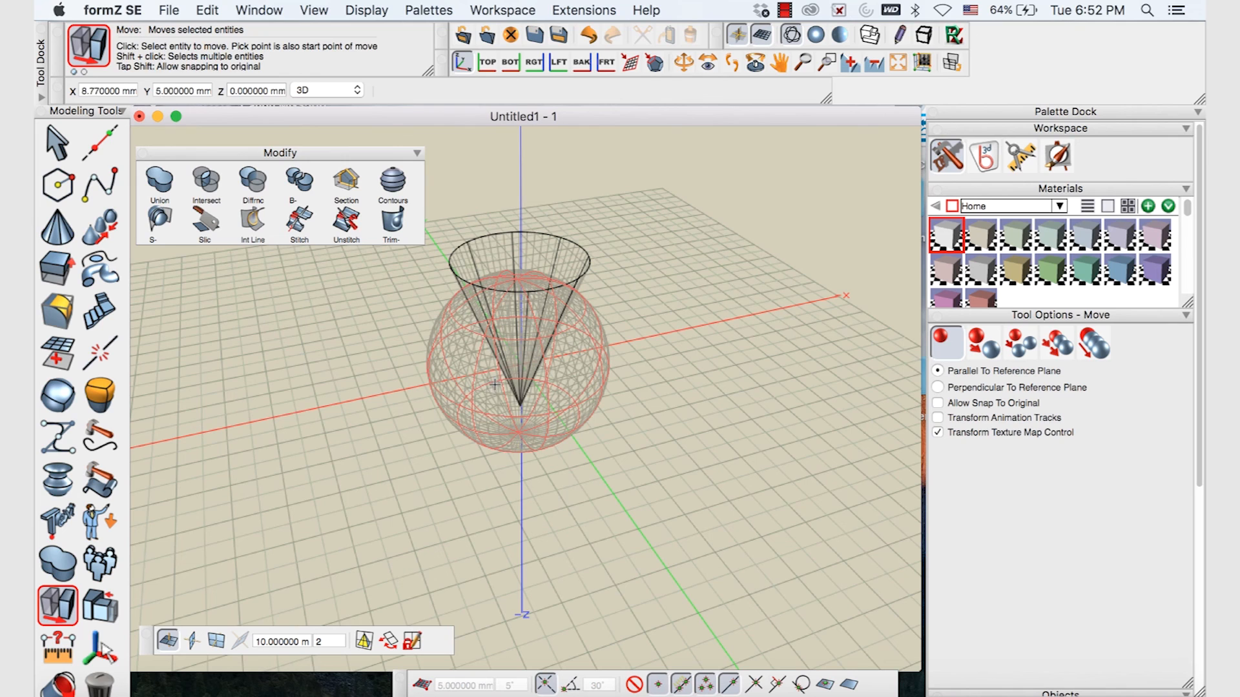
mouse_move(662, 420)
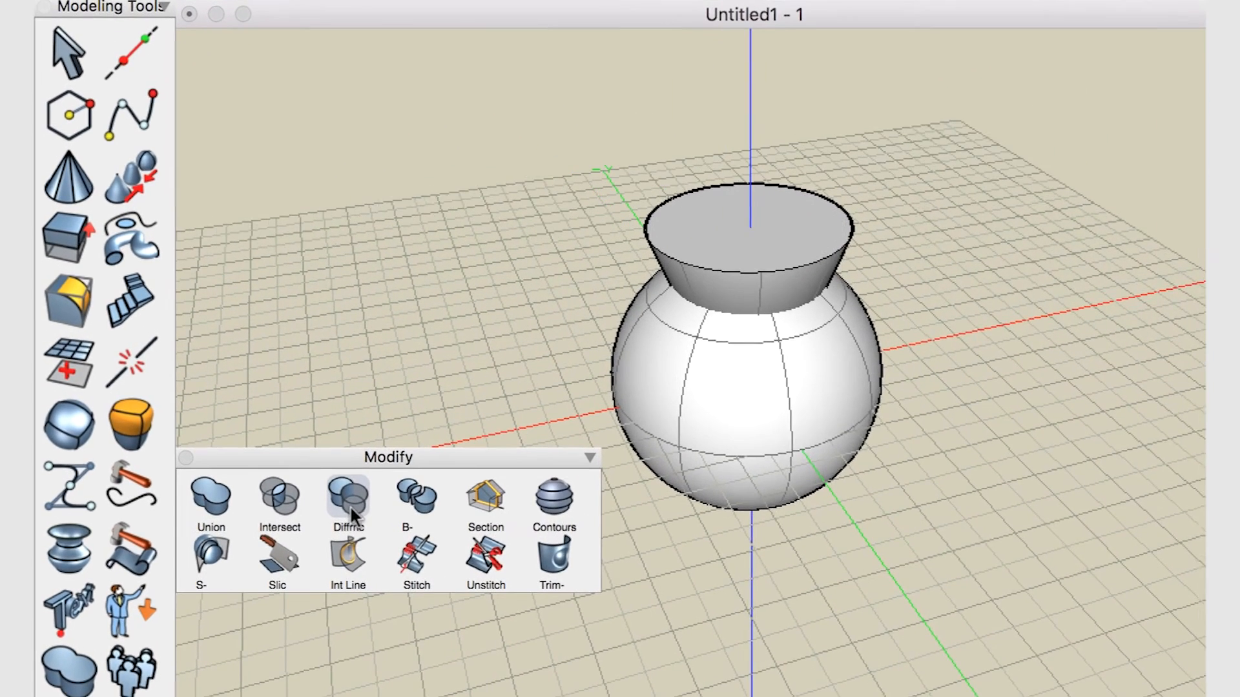
Boolean-subtract the inverted cone from the sphere using Difference
click(348, 496)
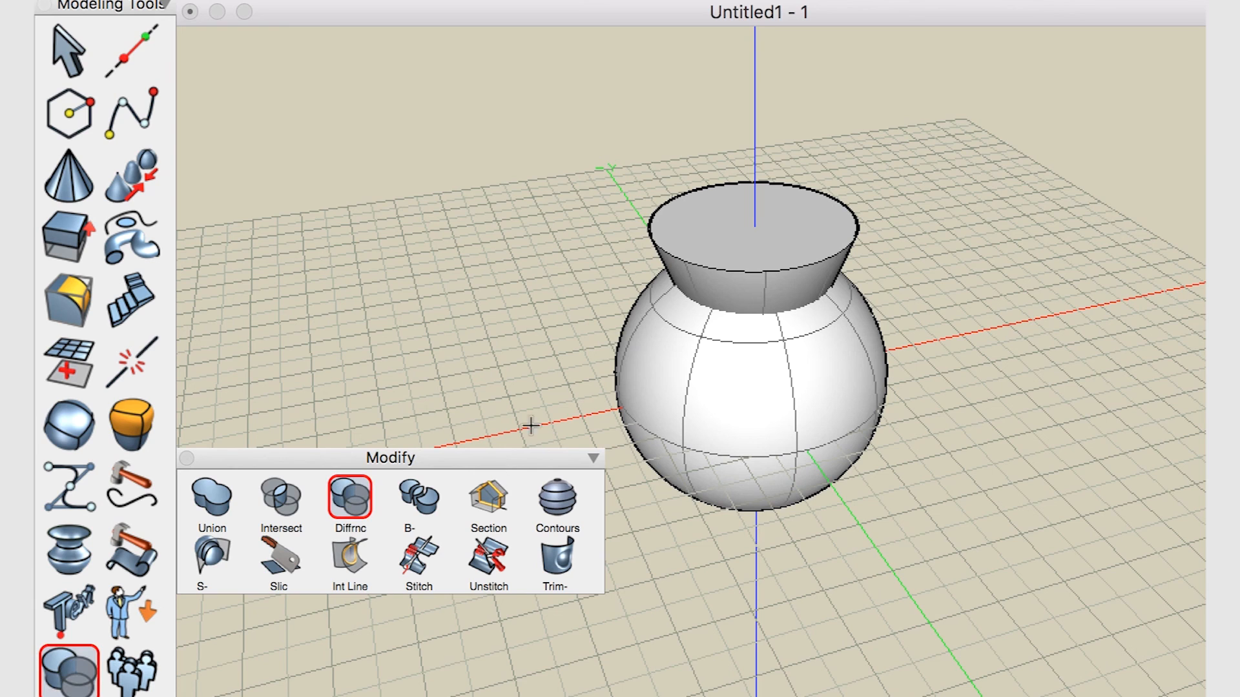
mouse_move(867, 587)
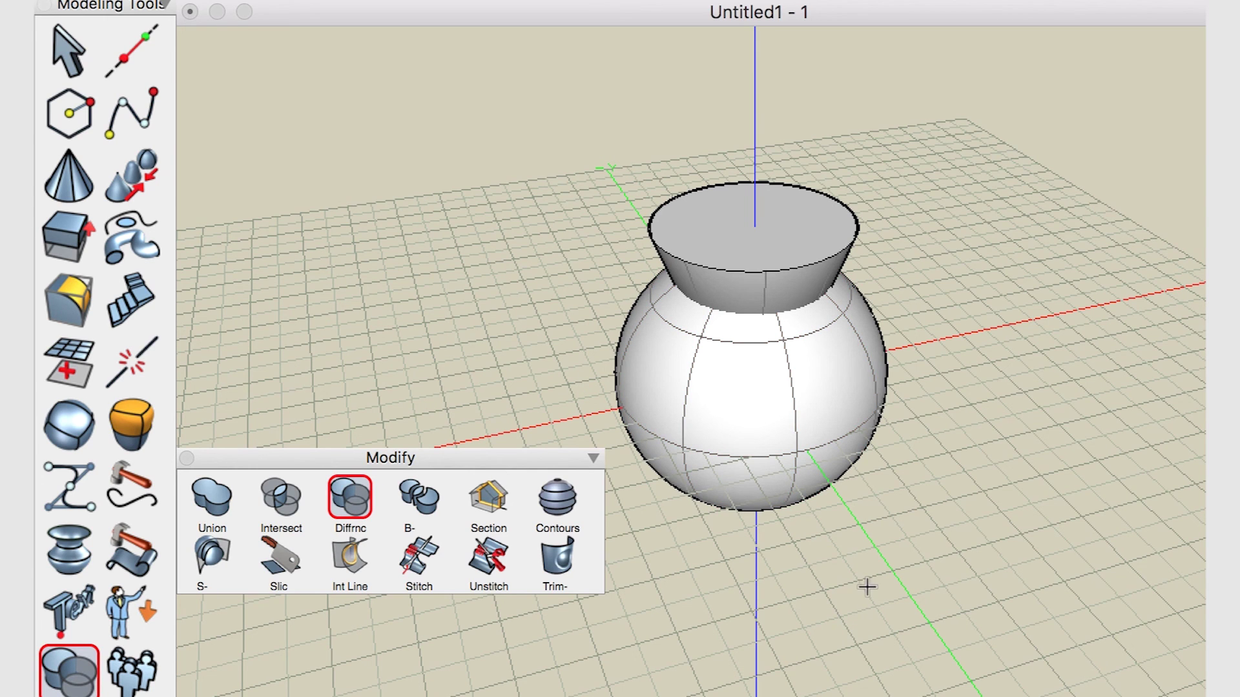
click(751, 372)
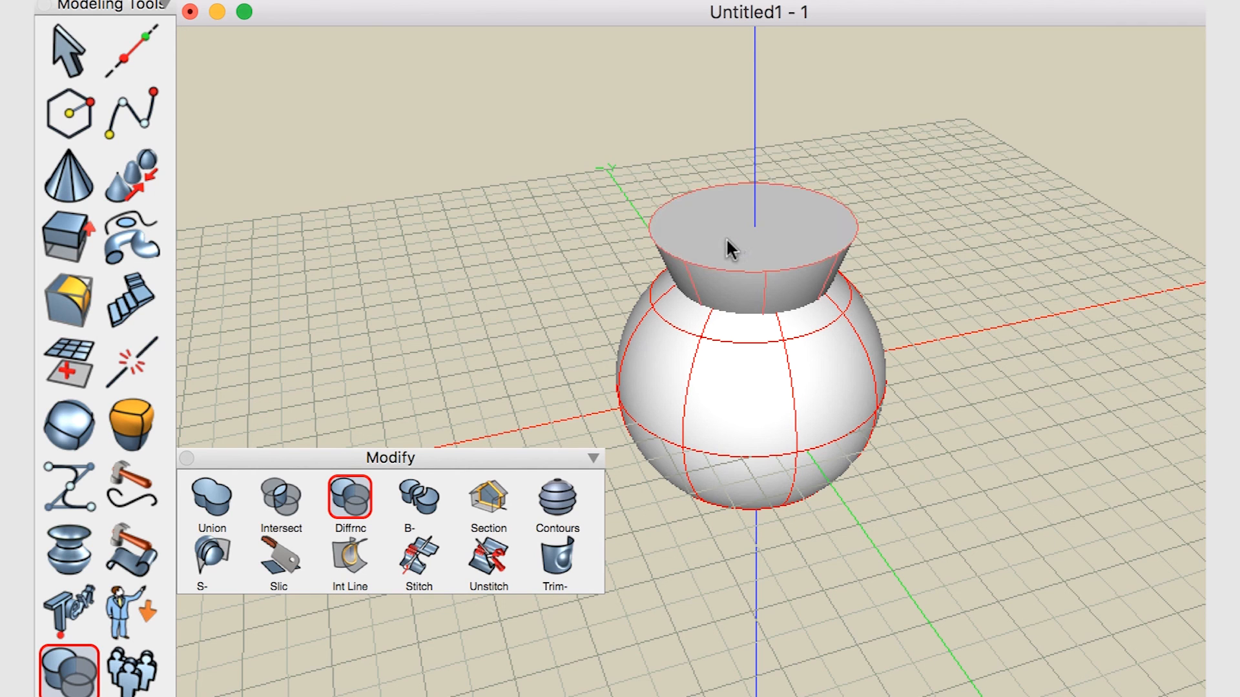
click(348, 497)
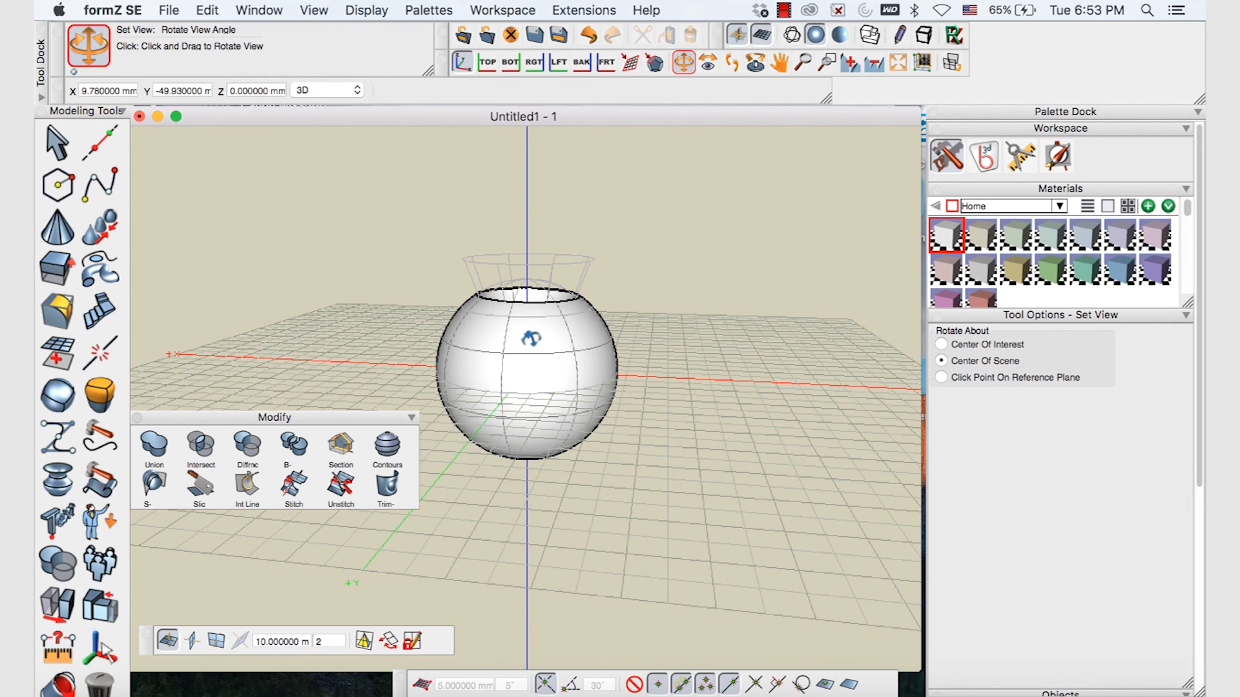
Undo the Boolean difference to restore the cone inside the sphere
click(246, 443)
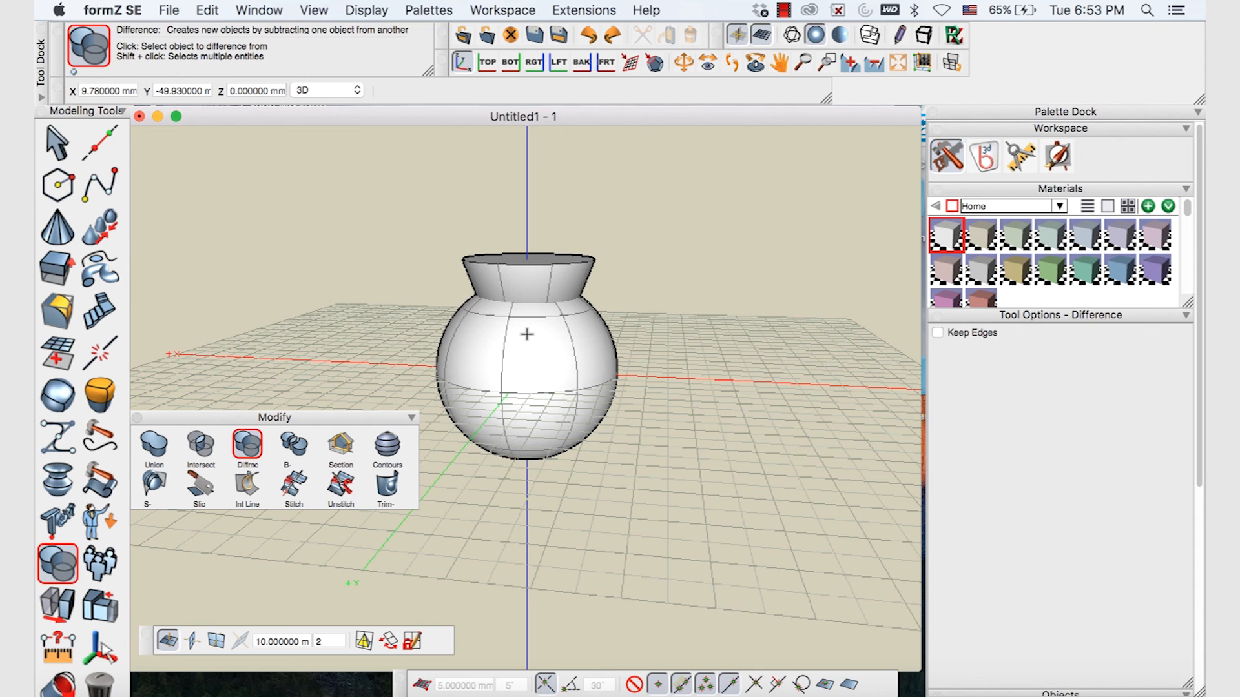
mouse_move(342, 349)
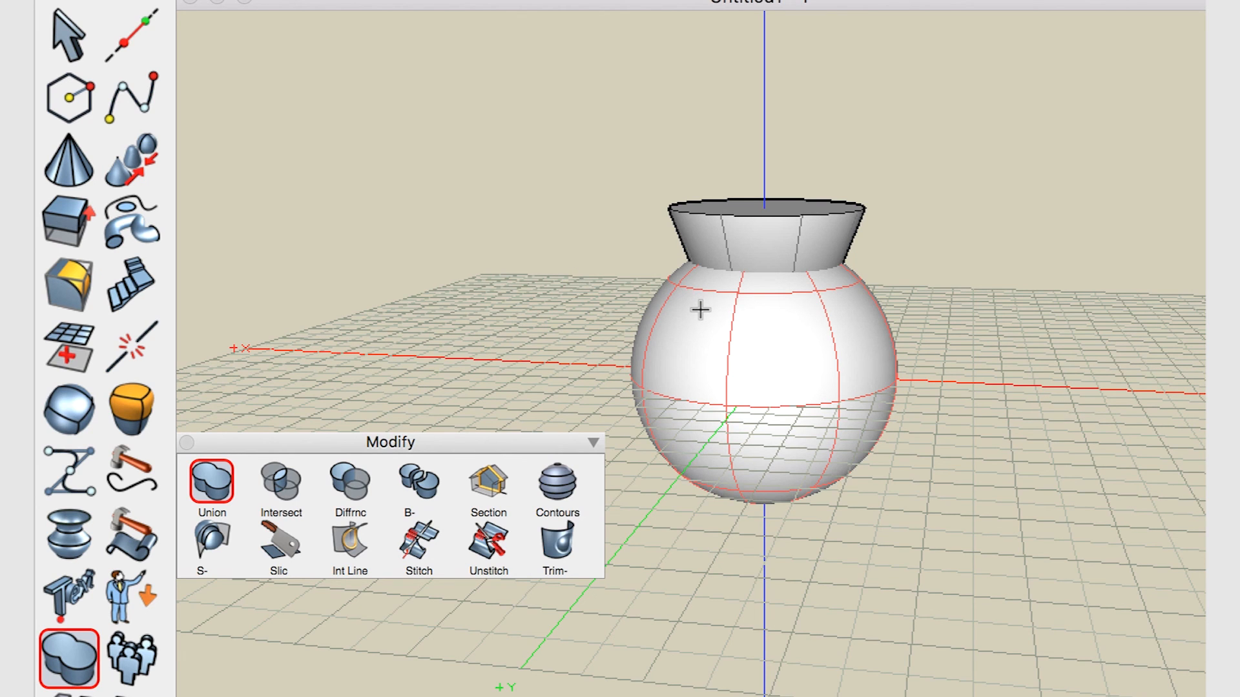
mouse_move(701, 310)
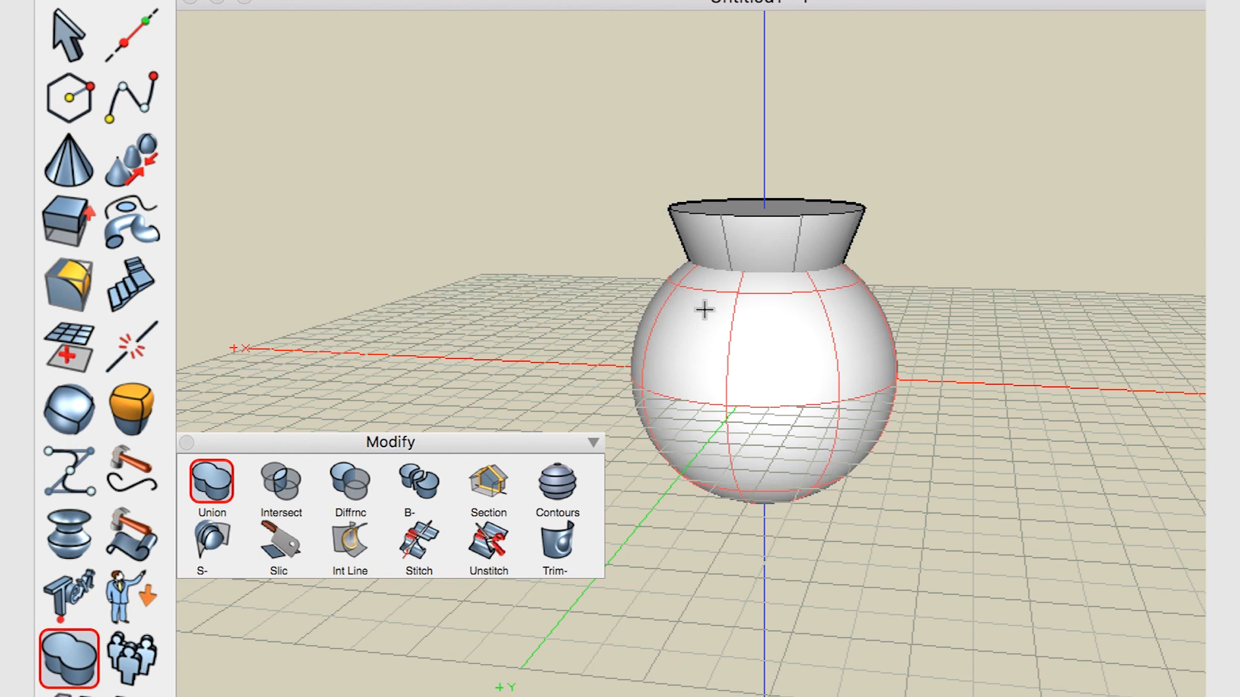
mouse_move(725, 321)
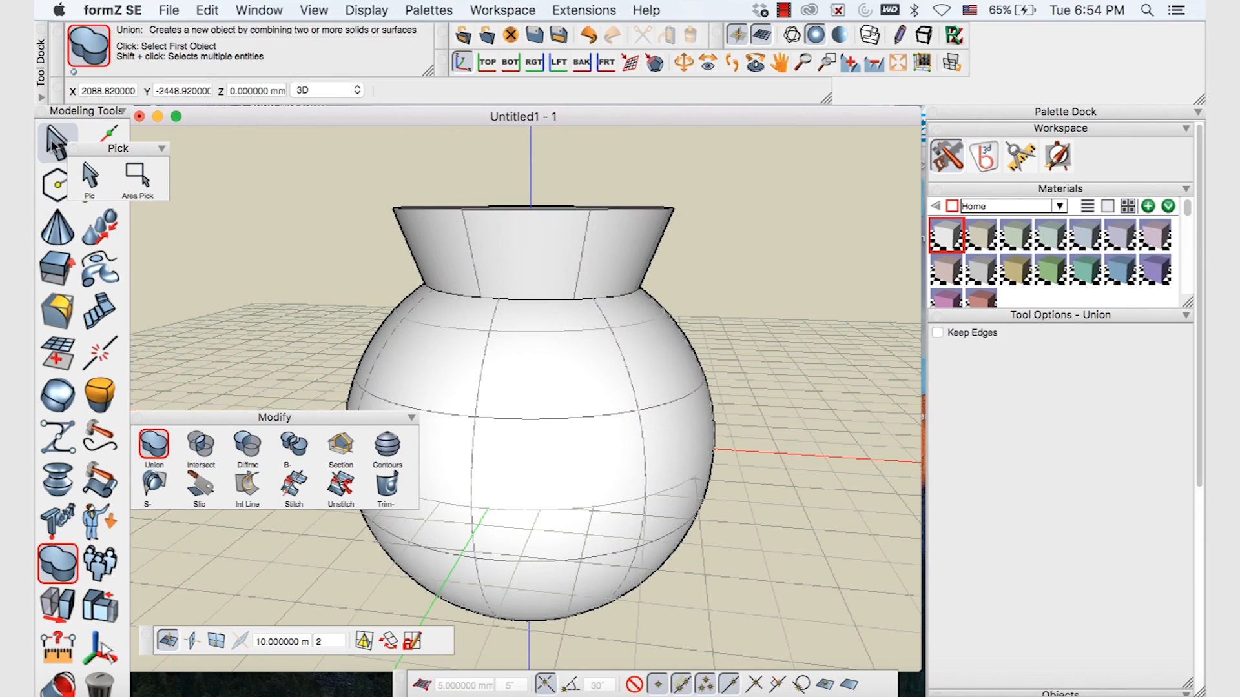
mouse_move(55, 142)
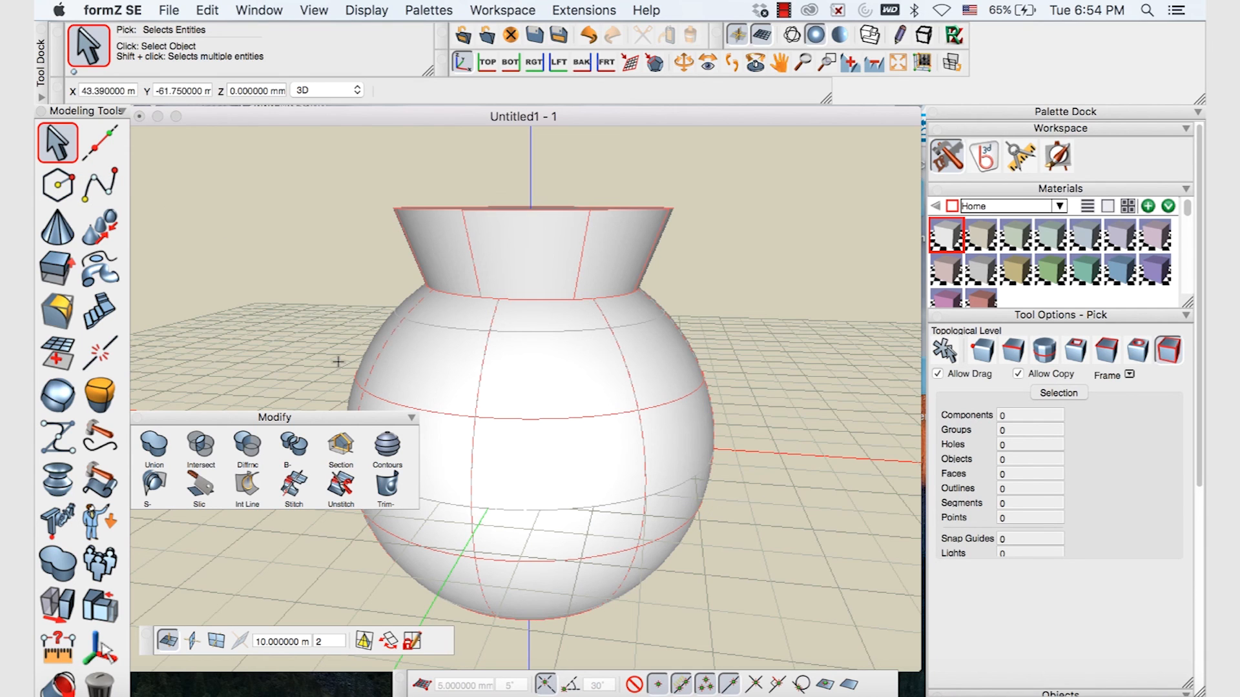
Select the cone–sphere seam edge, apply Rounding to it, and confirm the fillet radius
click(56, 310)
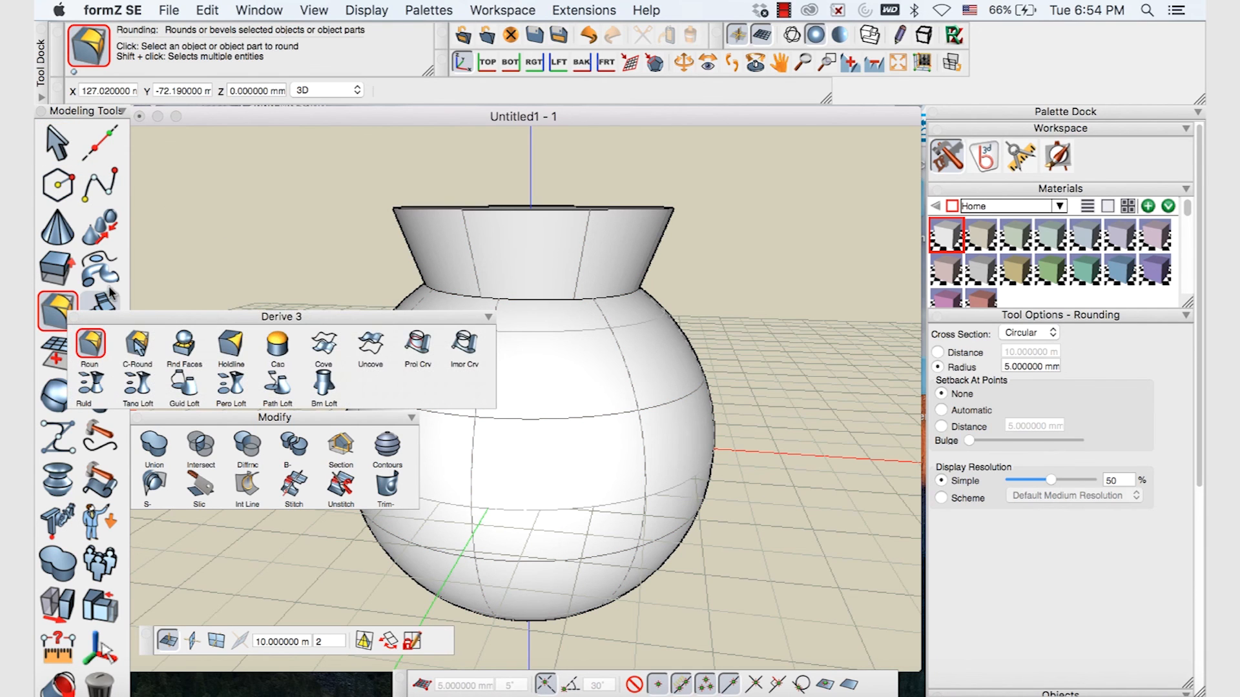
click(56, 142)
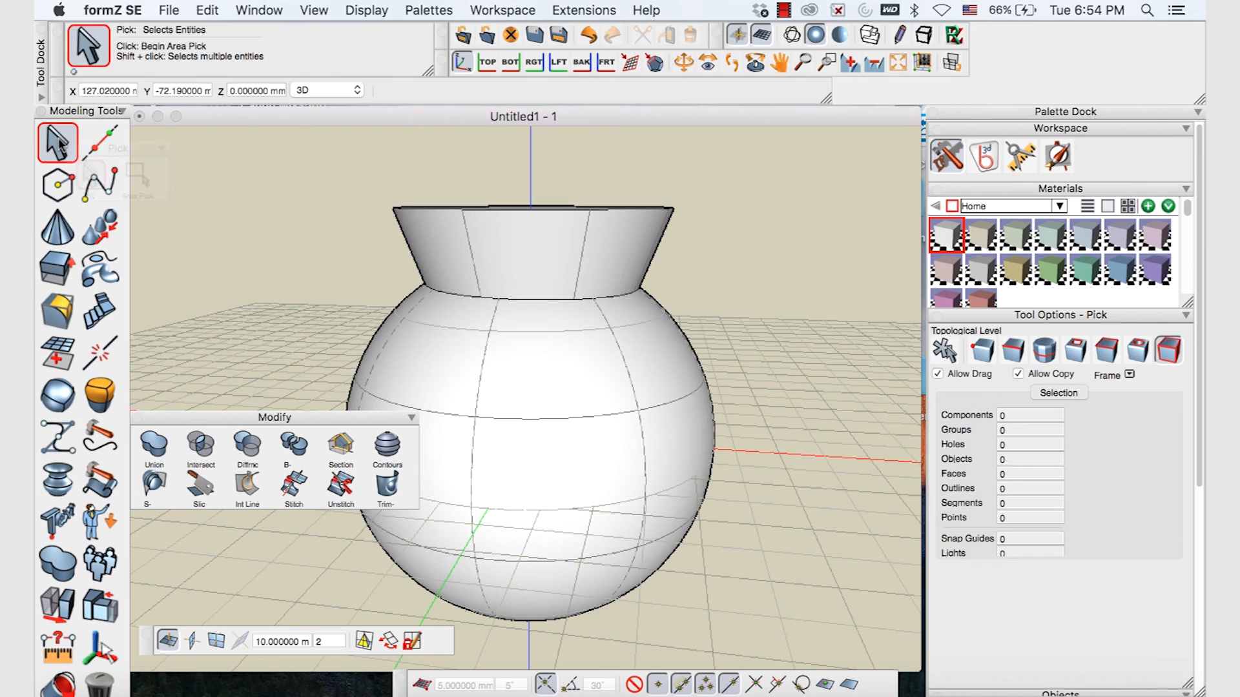
click(1043, 349)
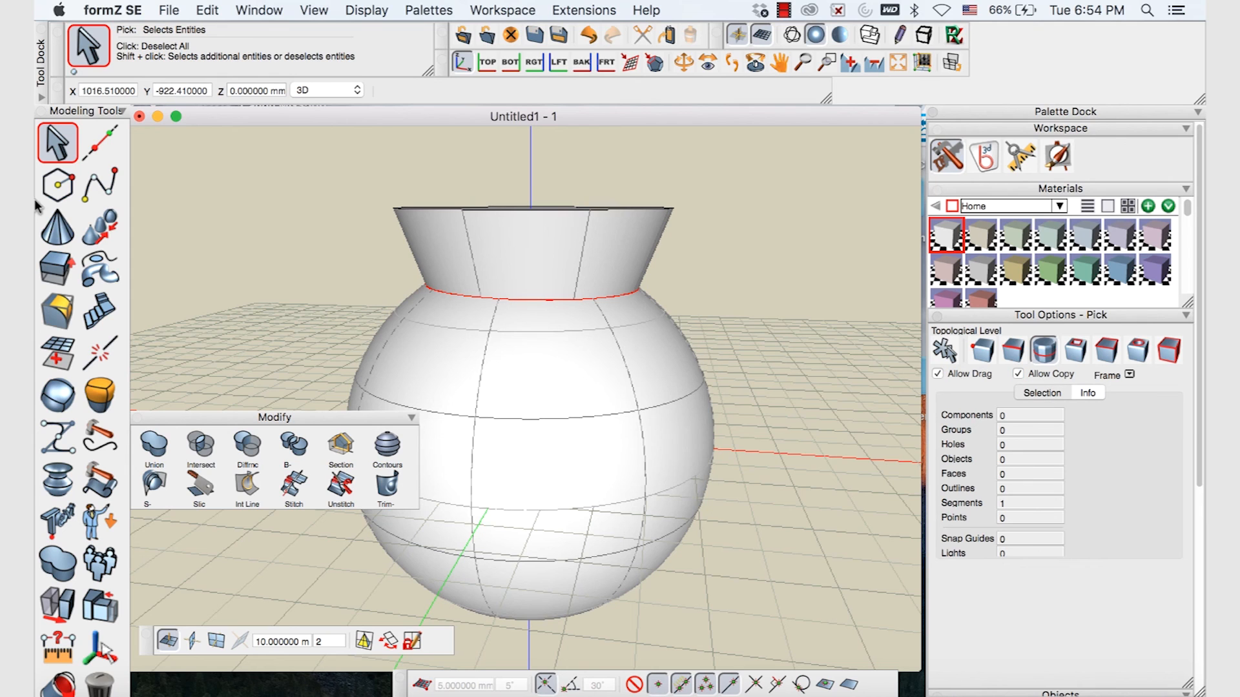
click(57, 310)
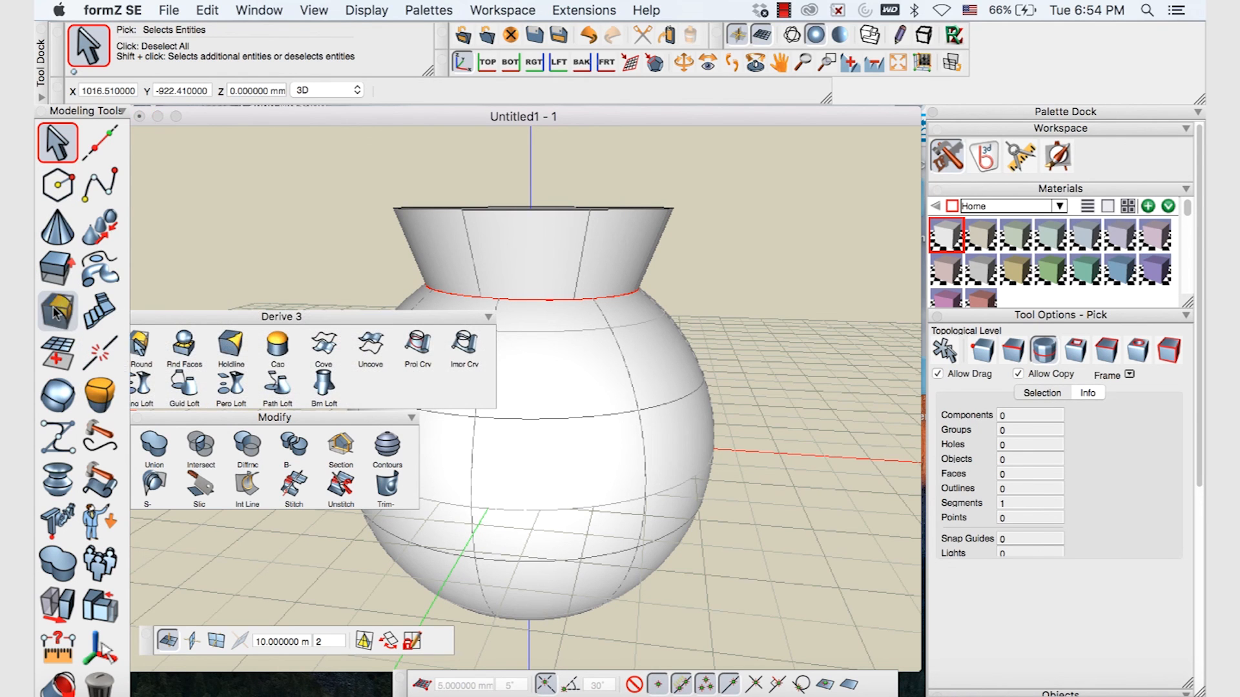
click(57, 310)
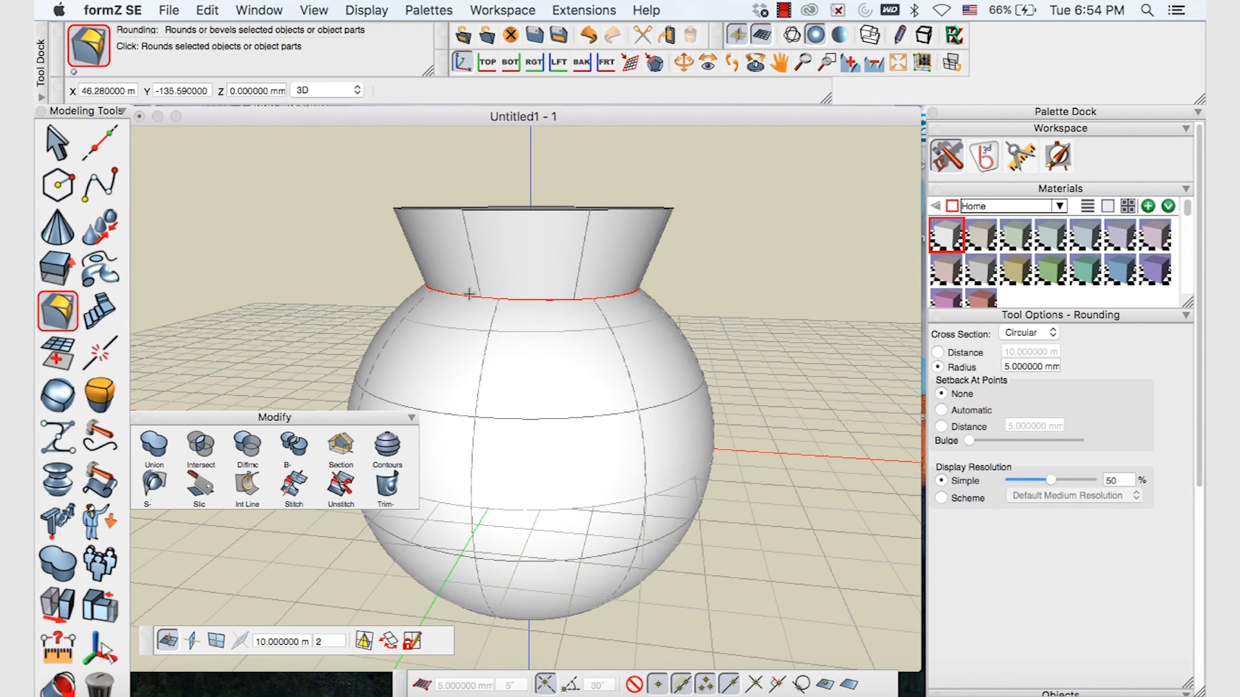
click(466, 294)
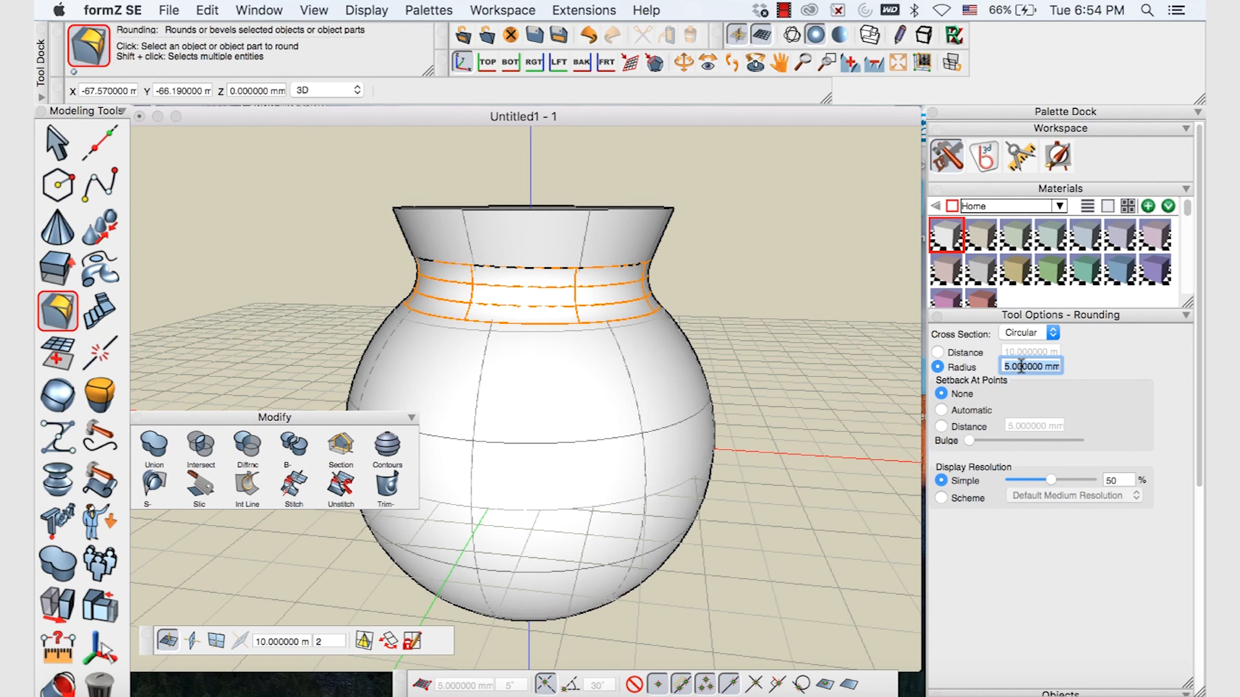
text(3)
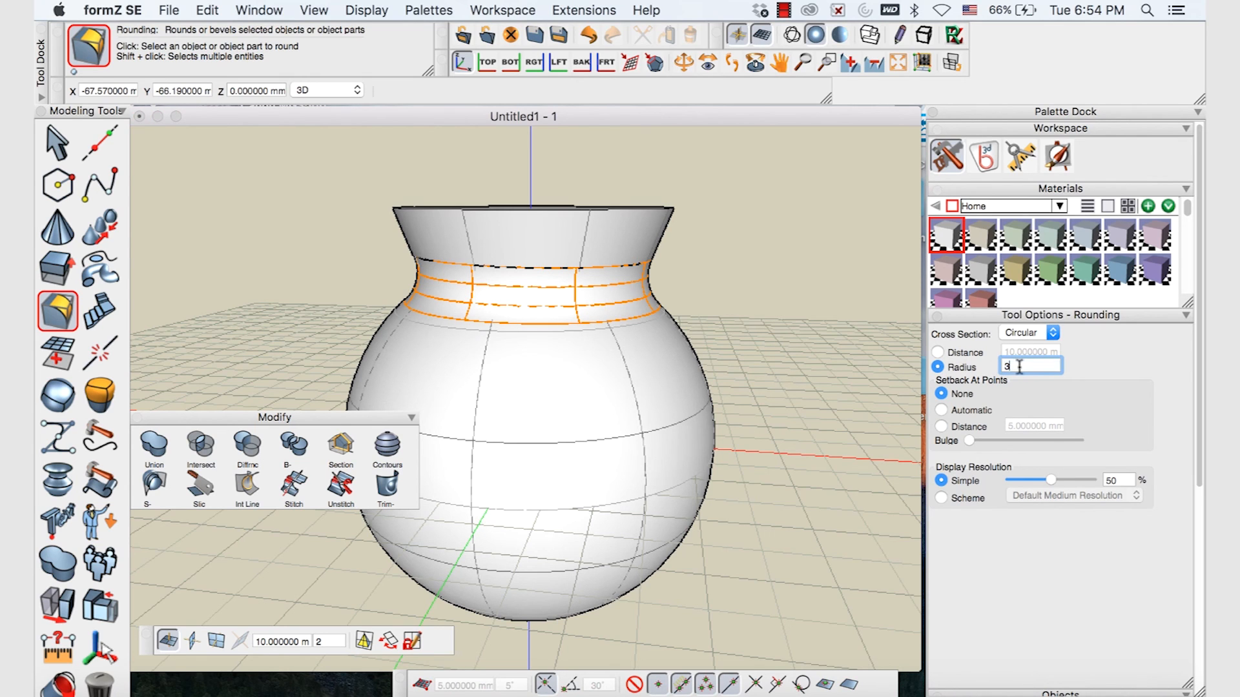
key(Return)
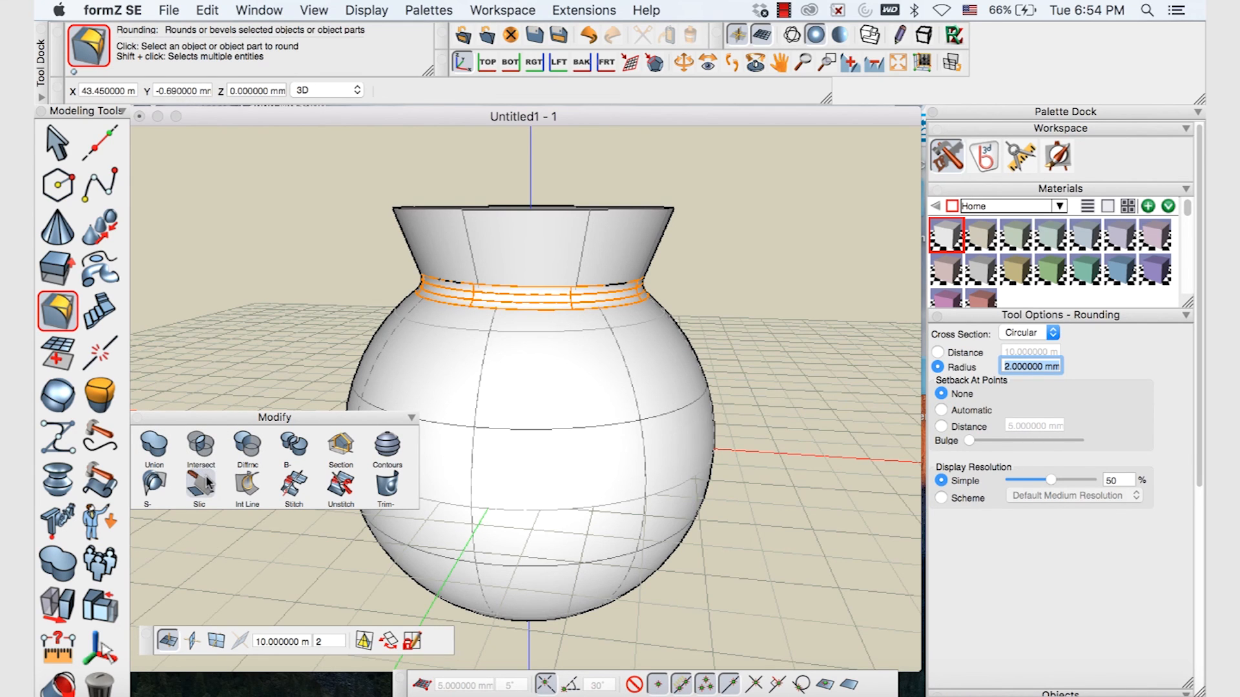
mouse_move(292, 320)
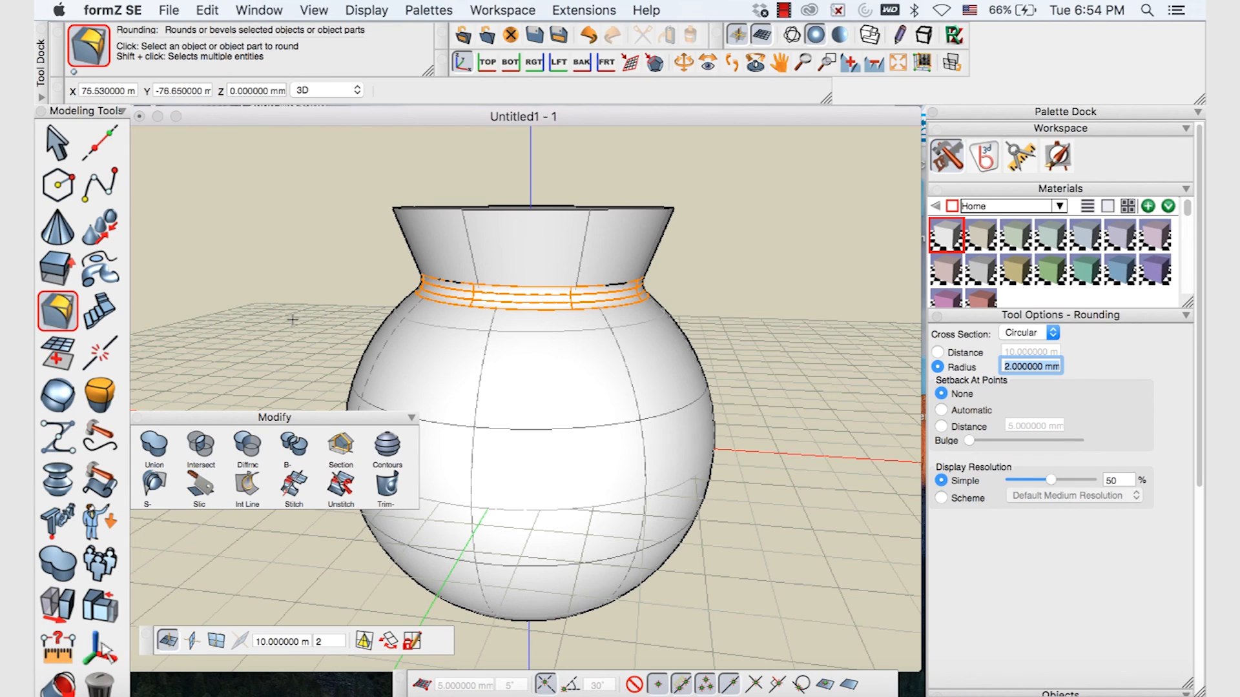
mouse_move(288, 321)
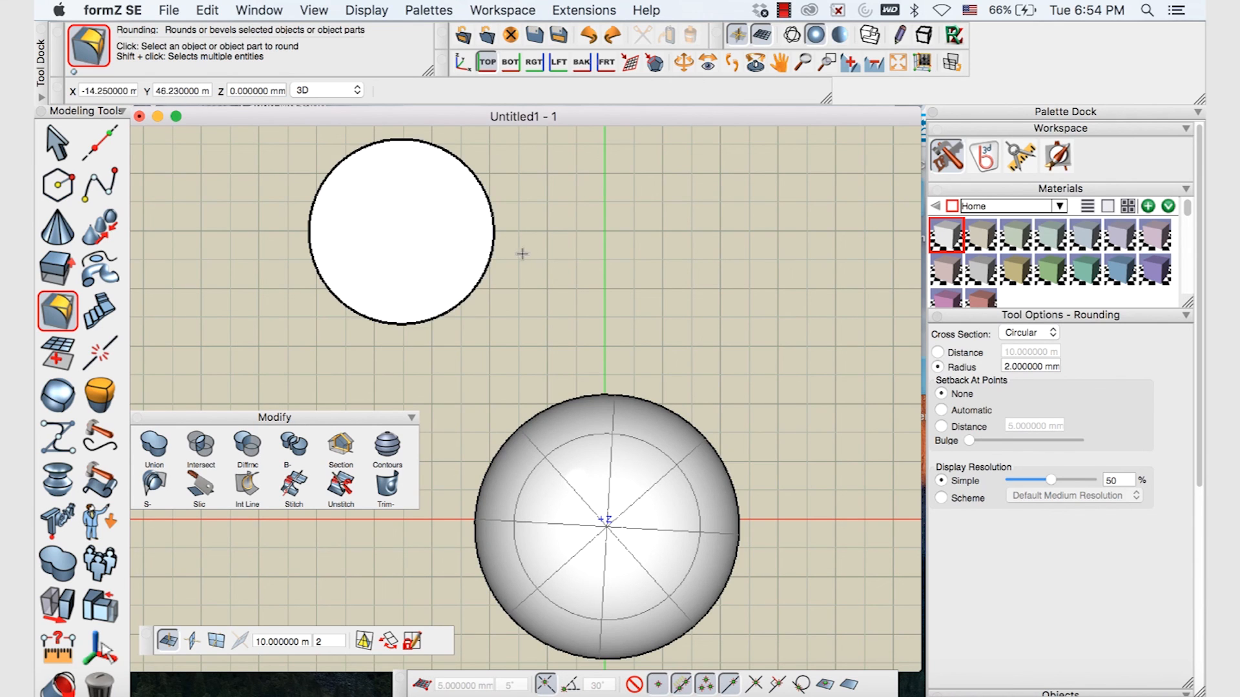
Choose Spline Through Points and place wavy-curve points across the cone's circle in Top view
click(100, 183)
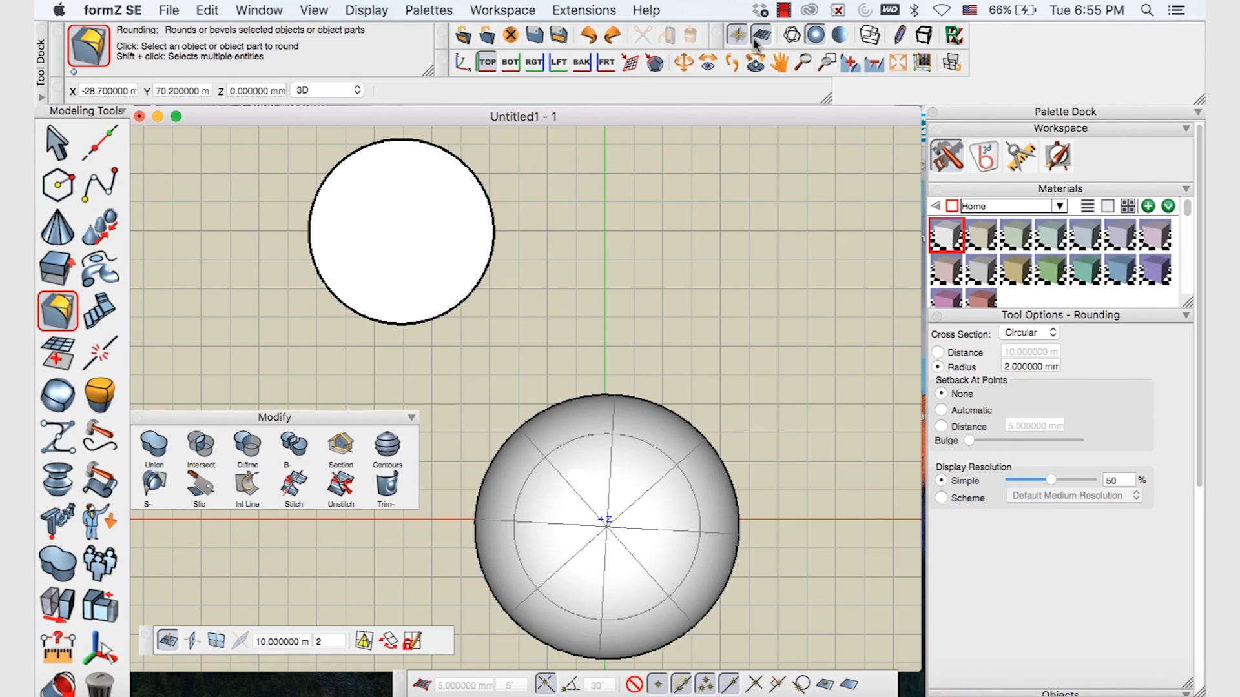
mouse_move(761, 82)
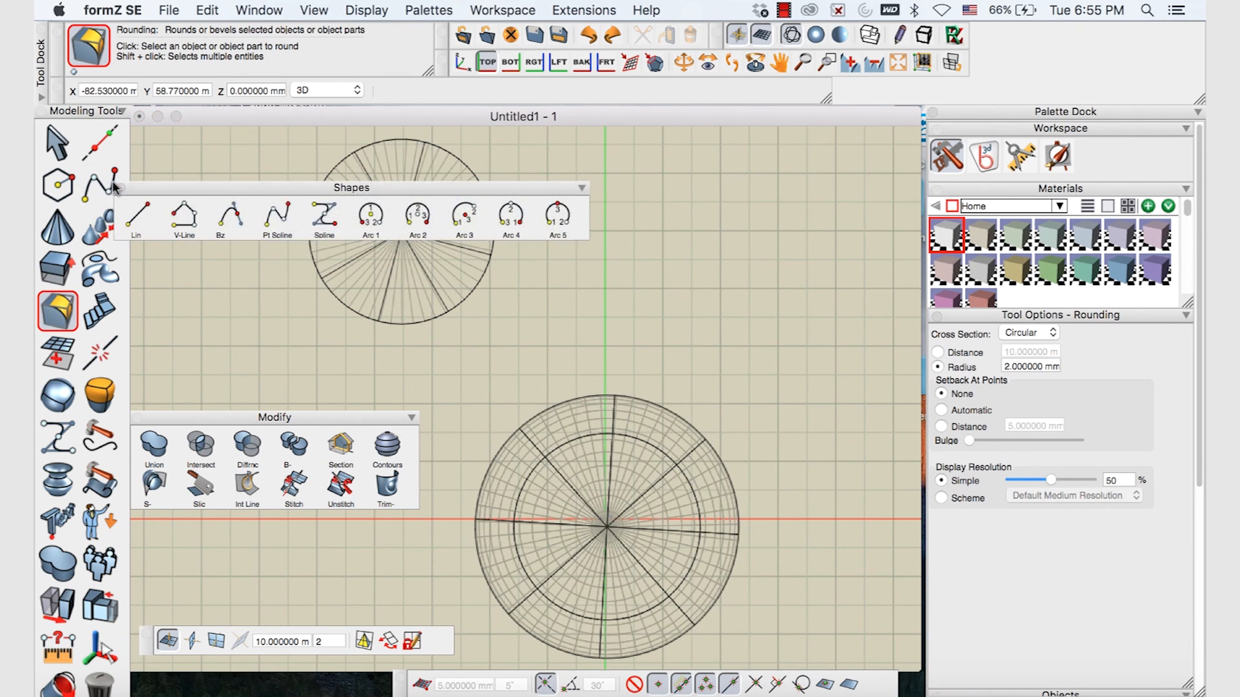
click(322, 384)
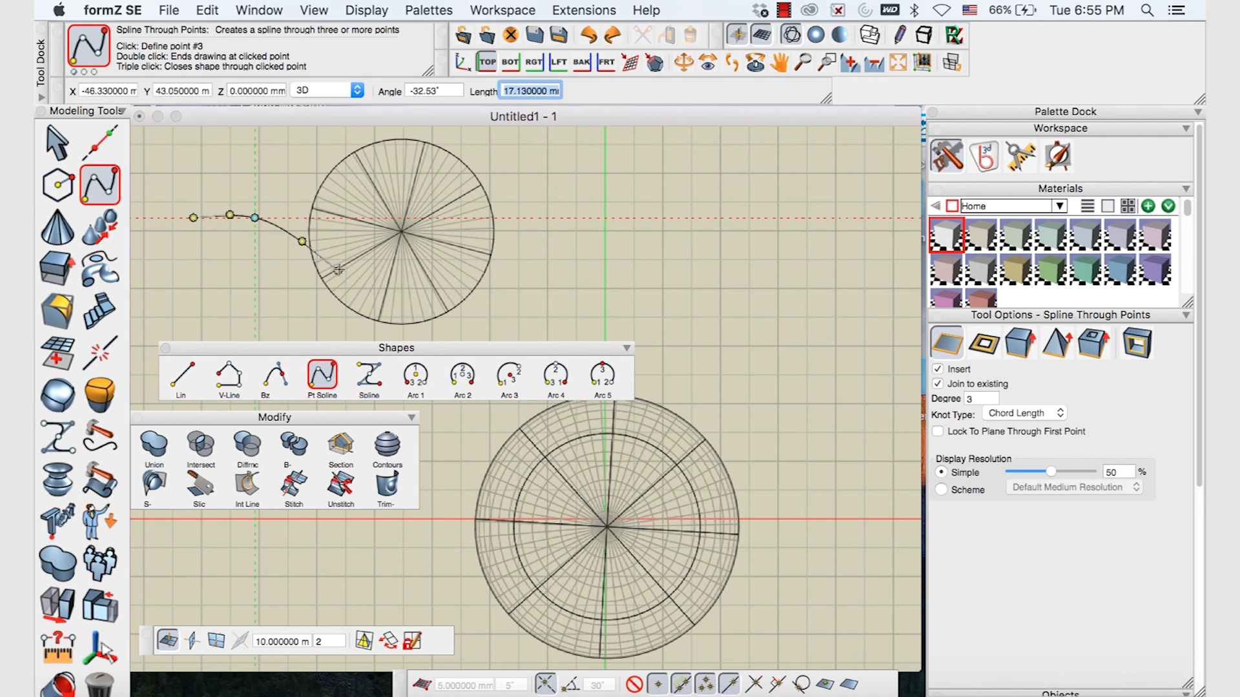
click(463, 219)
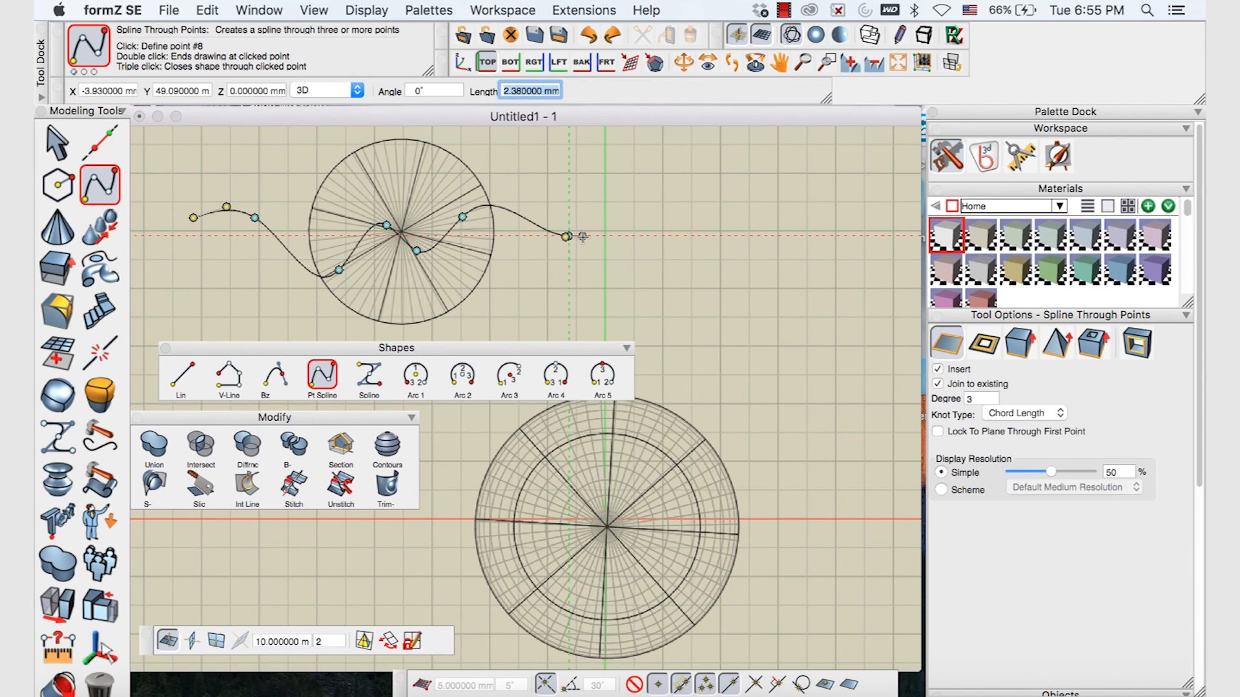
mouse_move(582, 242)
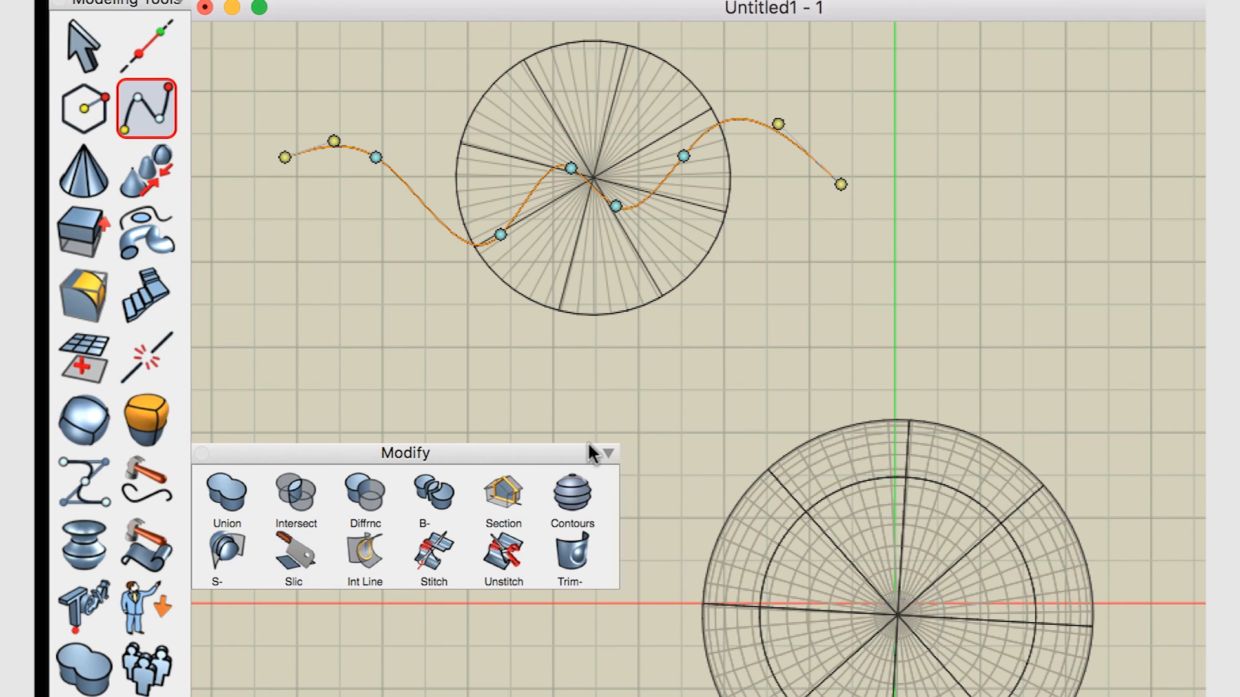
Slice the inverted cone with the wavy spline, then set Move perpendicular to the reference plane
click(295, 550)
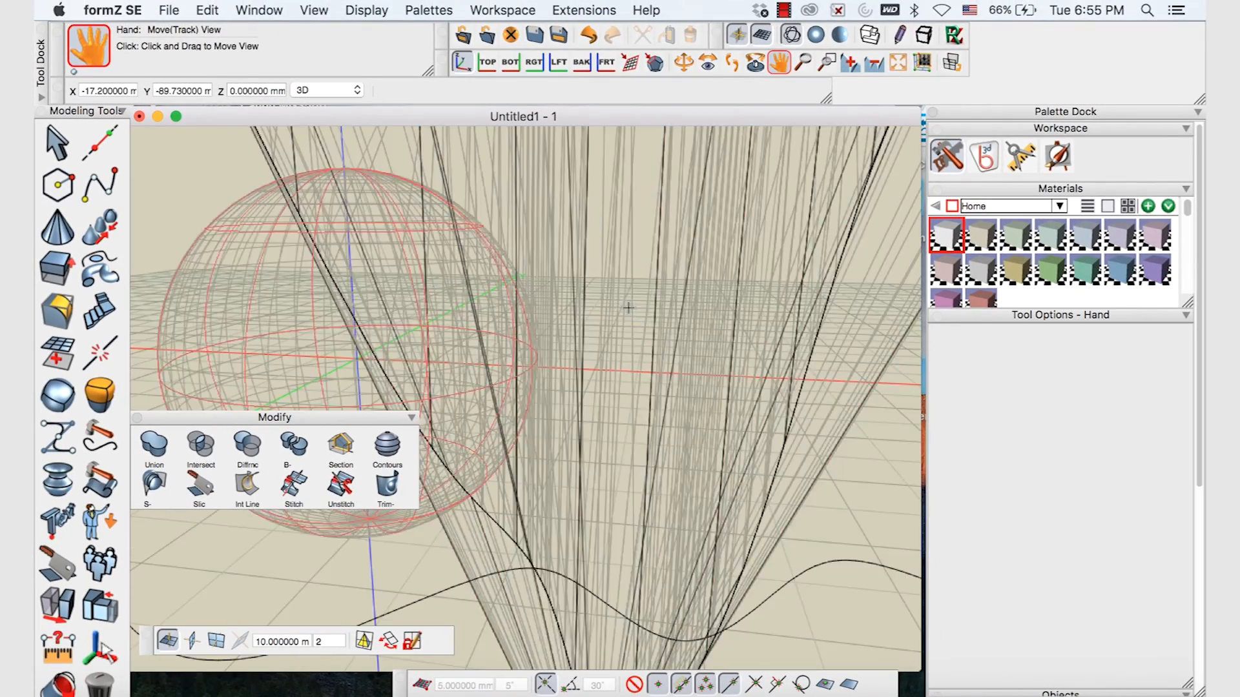
click(199, 490)
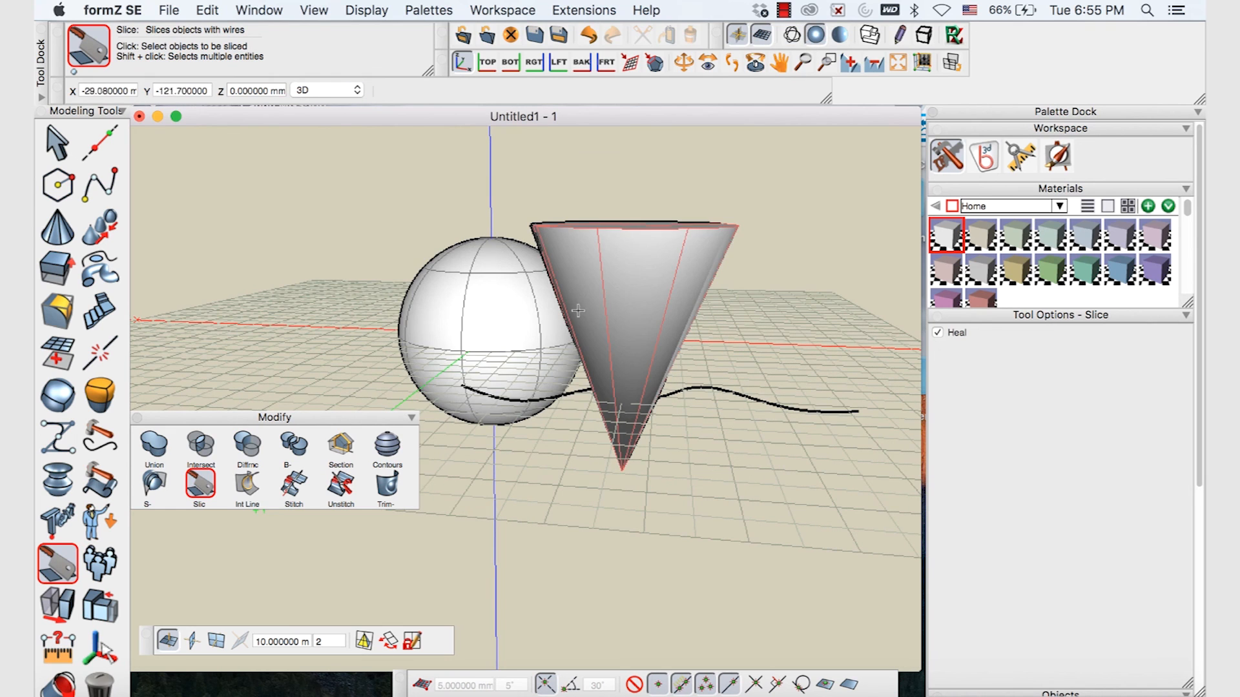
click(682, 63)
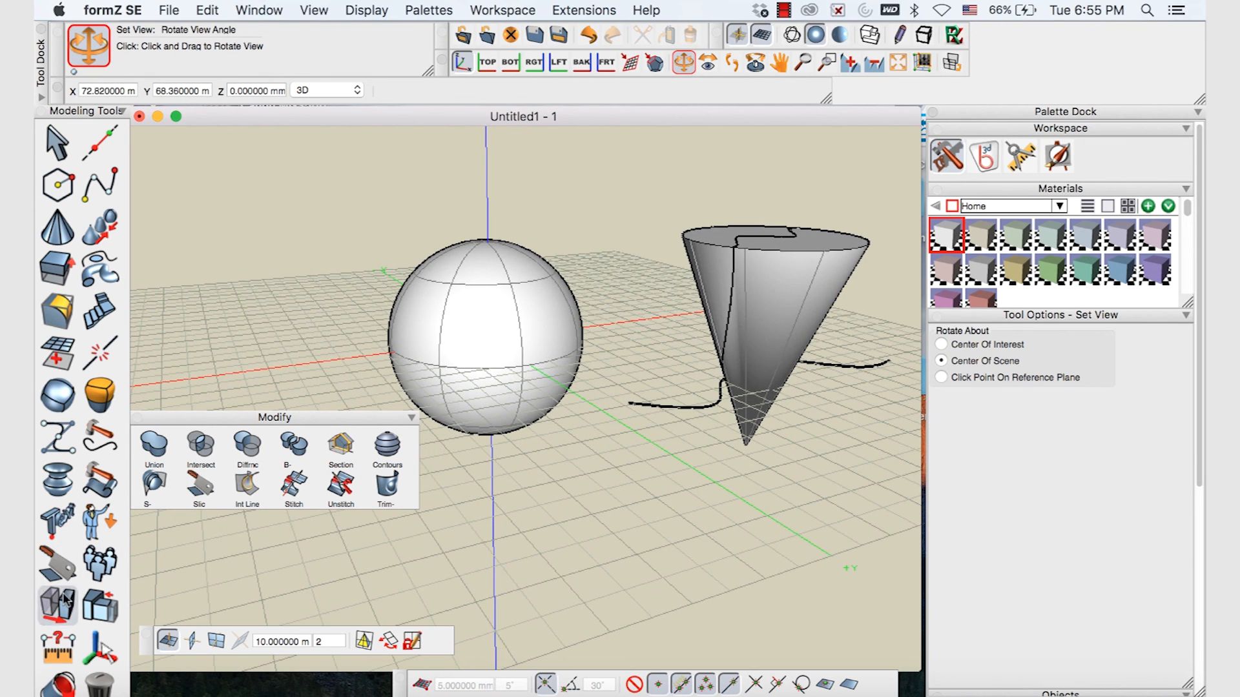
click(57, 605)
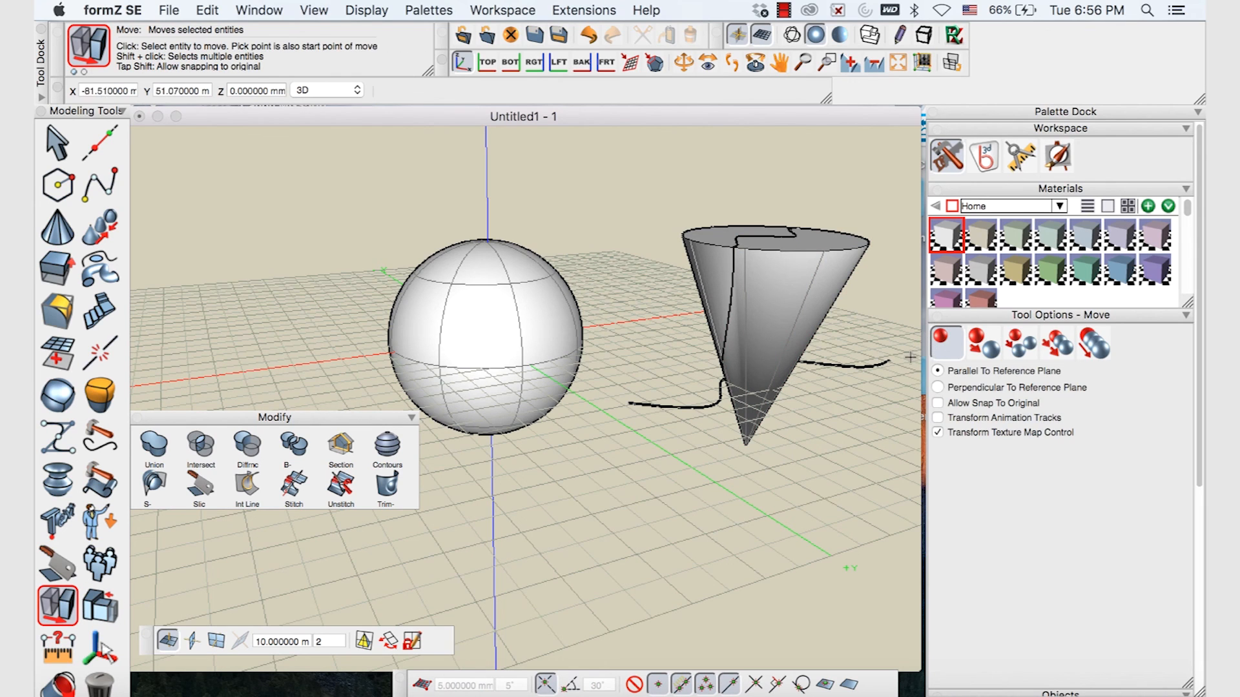
click(937, 388)
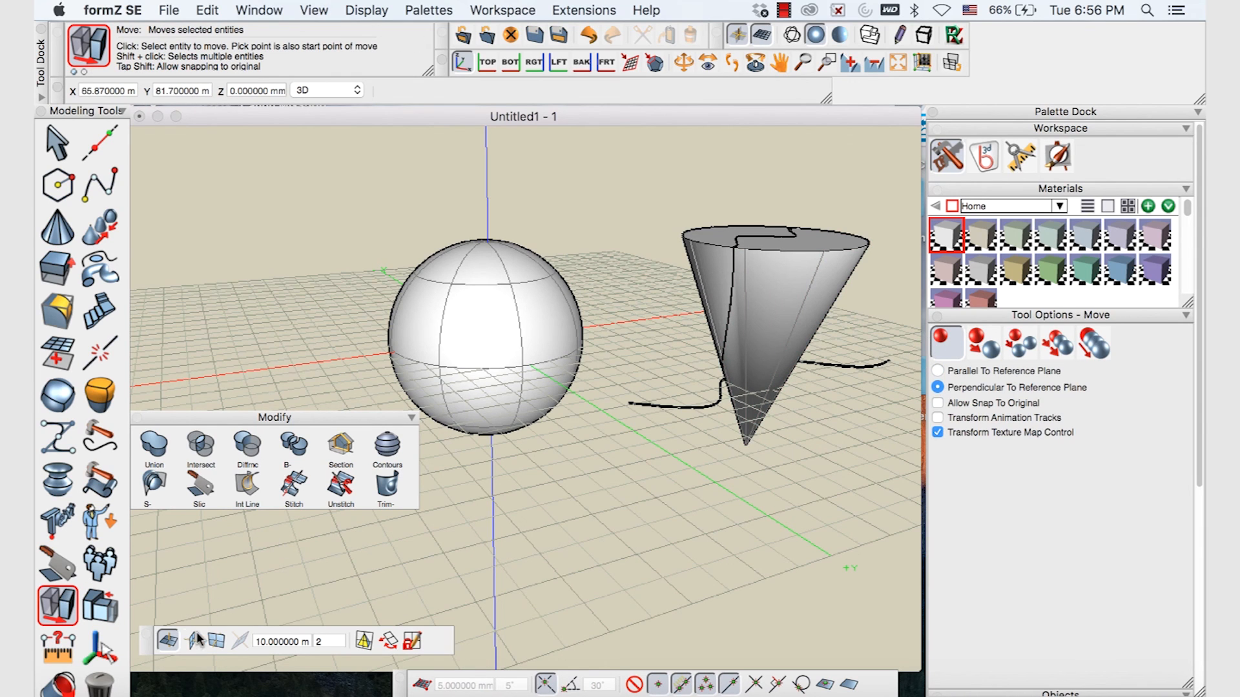